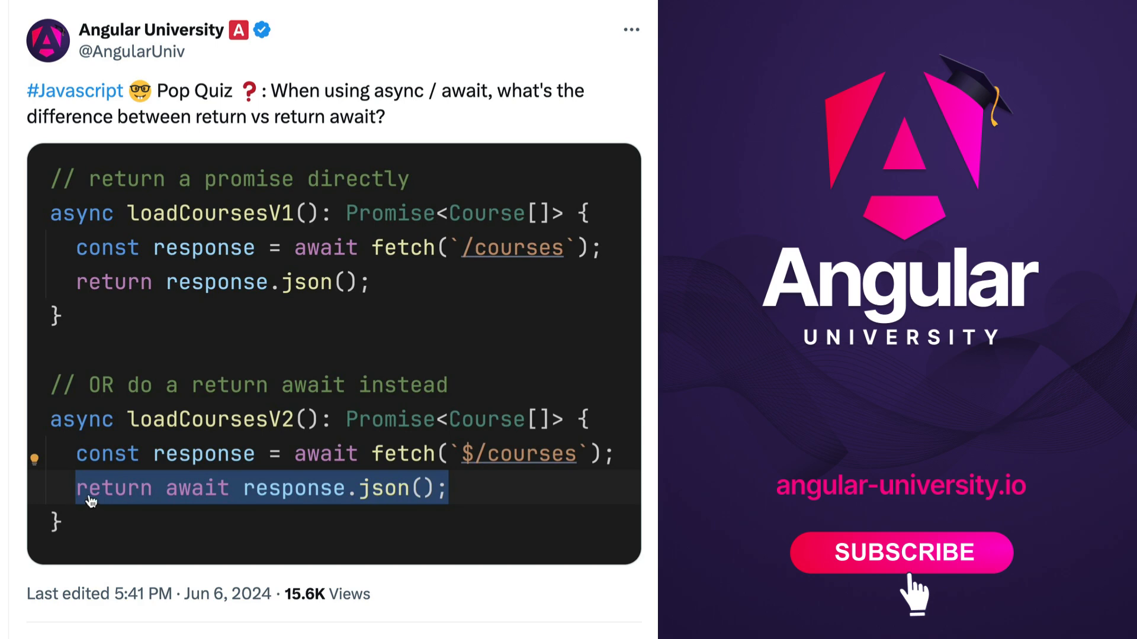
mouse_move(152, 216)
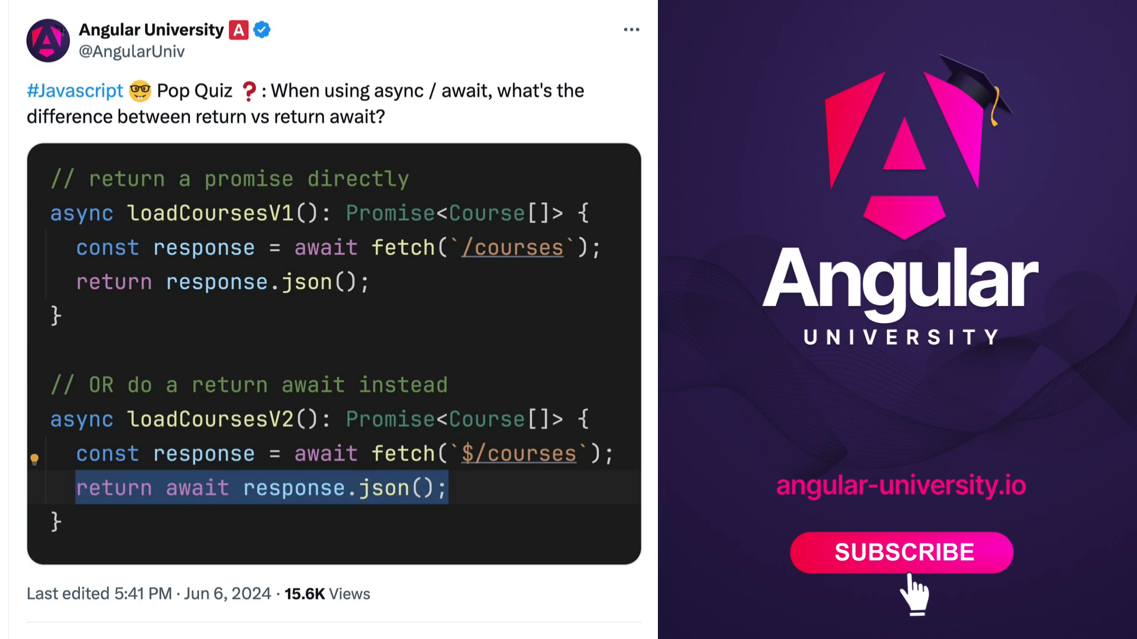
mouse_move(33, 65)
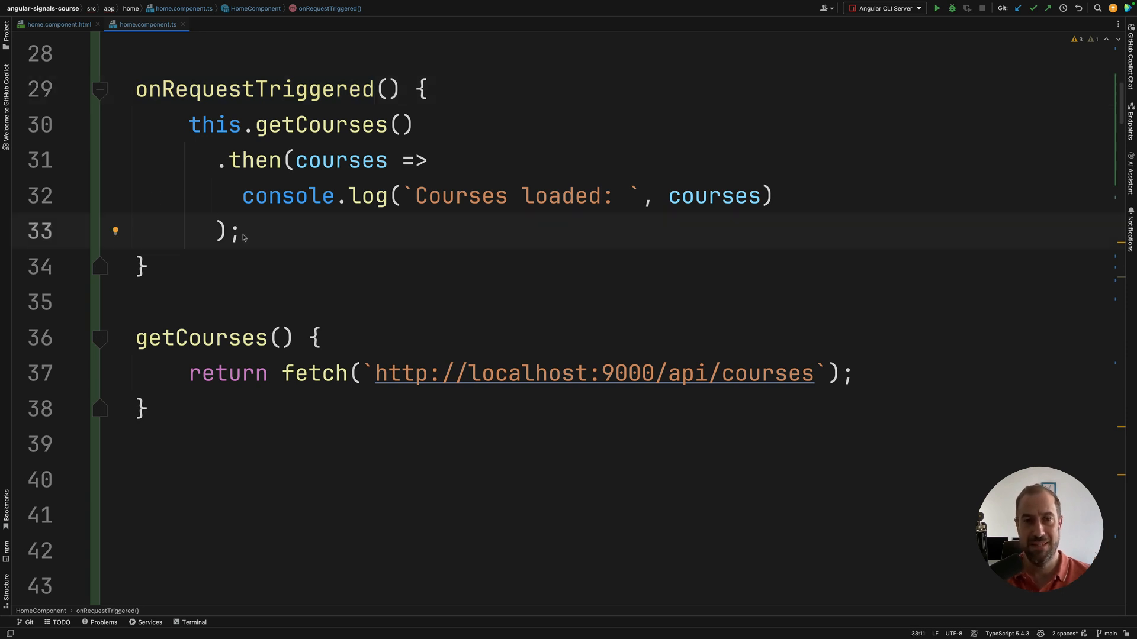
Locate getCourses in home.component.ts and select its returned fetch and then chain.
left_click(138, 338)
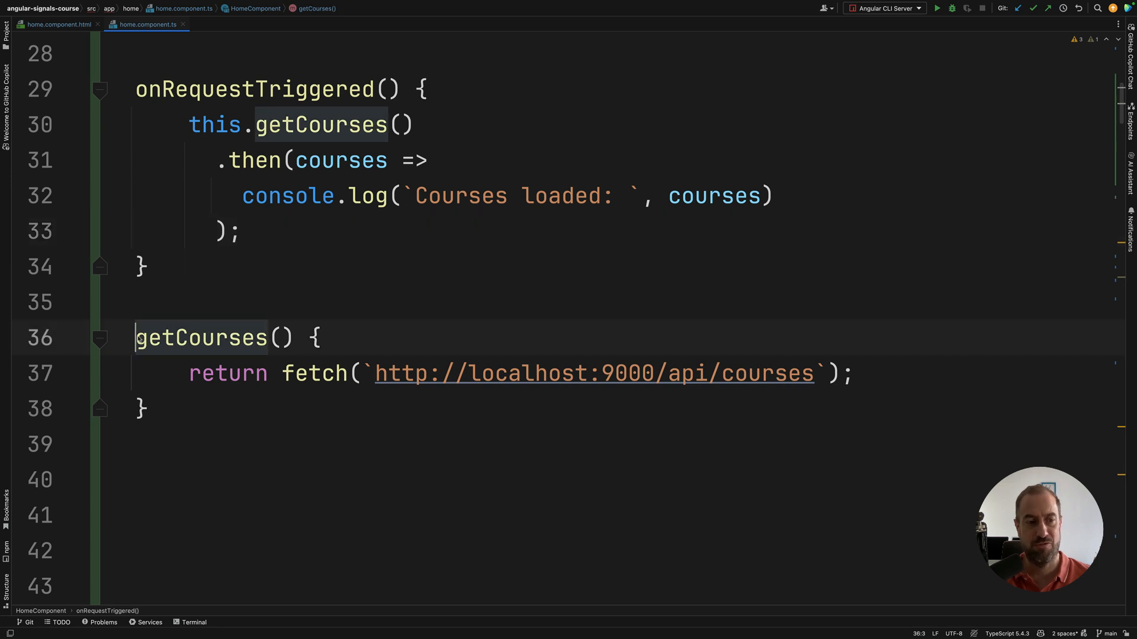
left_click(213, 337)
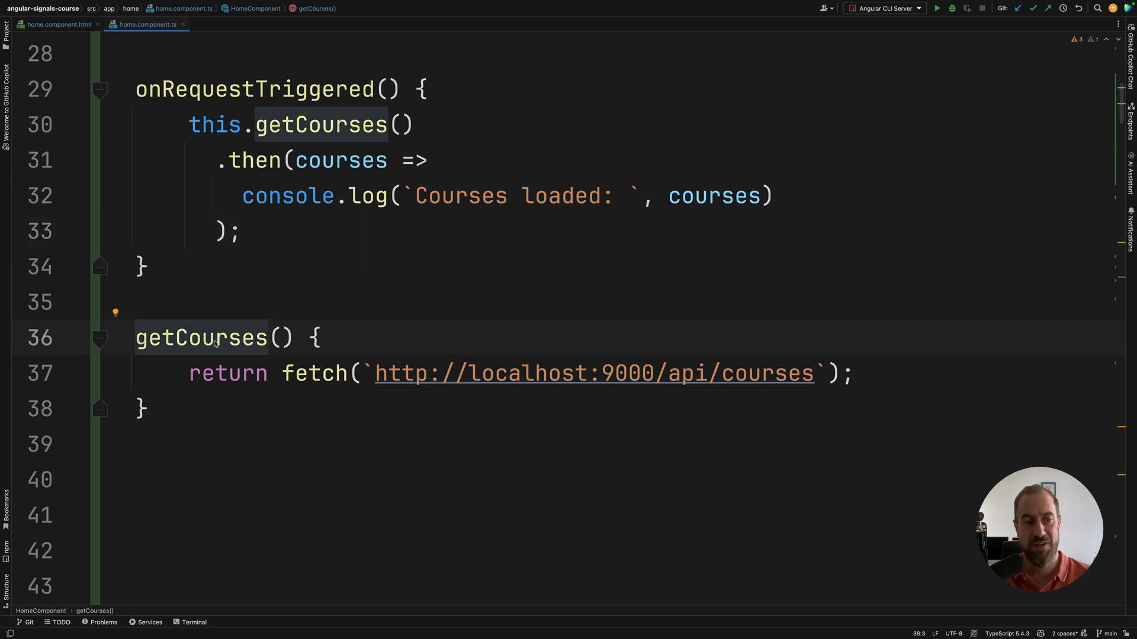
left_click(243, 230)
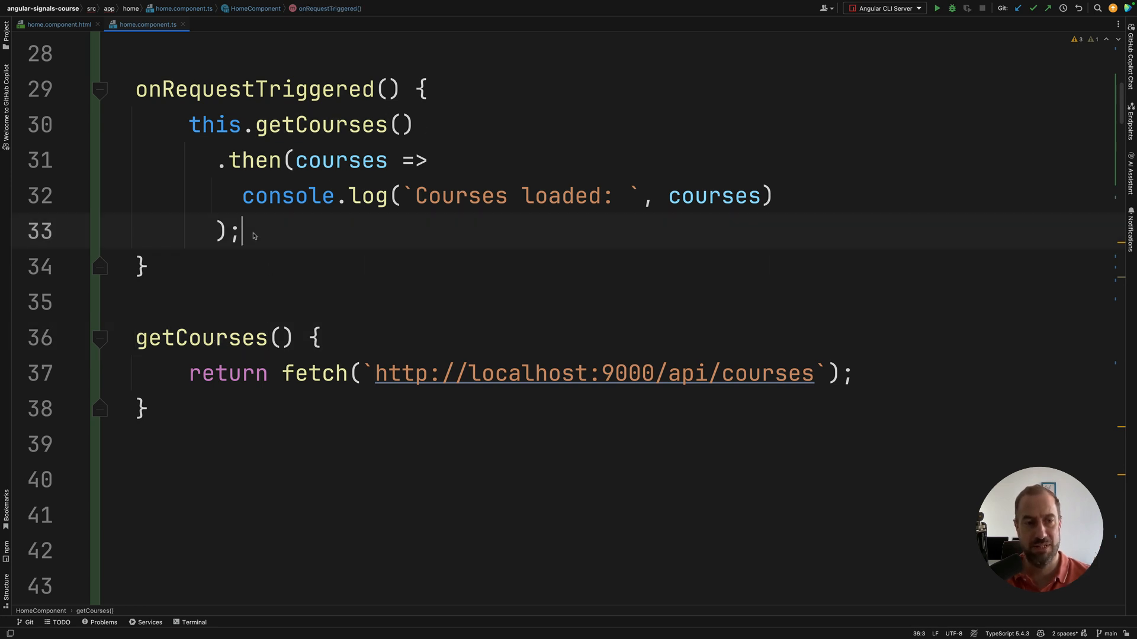
left_click_drag(229, 160, 243, 230)
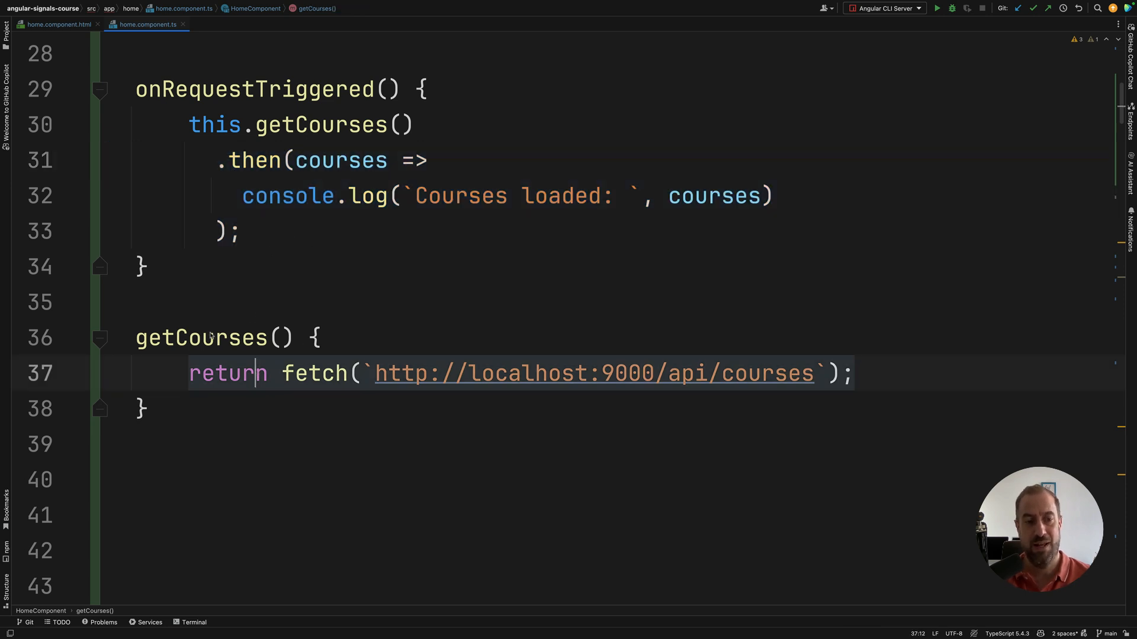
double_click(255, 159)
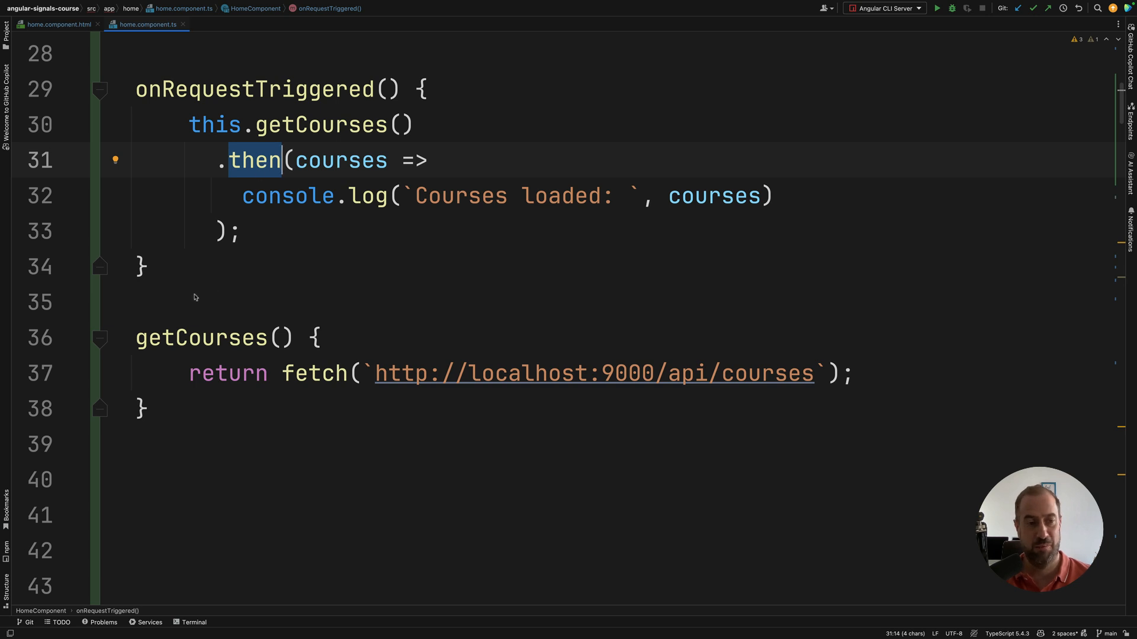
Mark getCourses() as async and highlight it alongside onRequestTriggered.
type("asy")
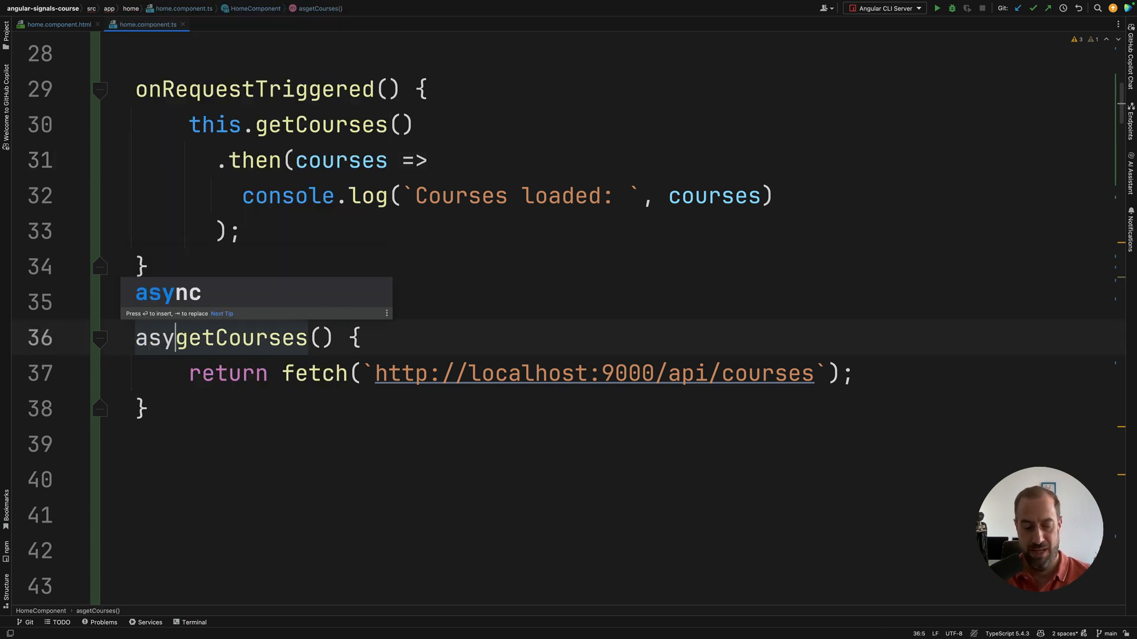
key("enter")
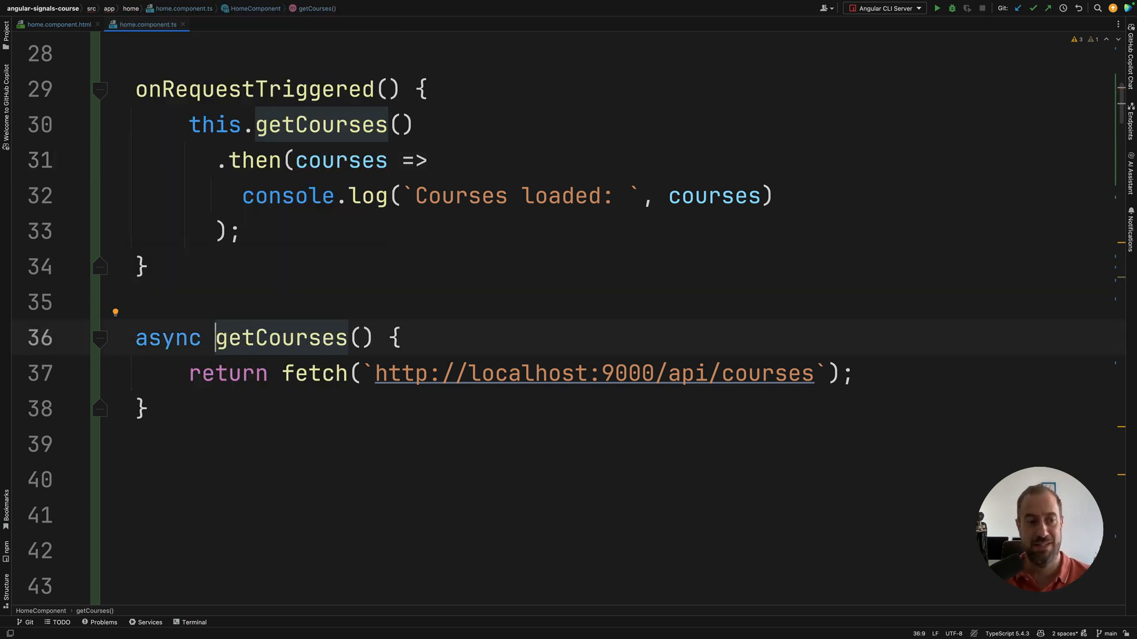
double_click(168, 337)
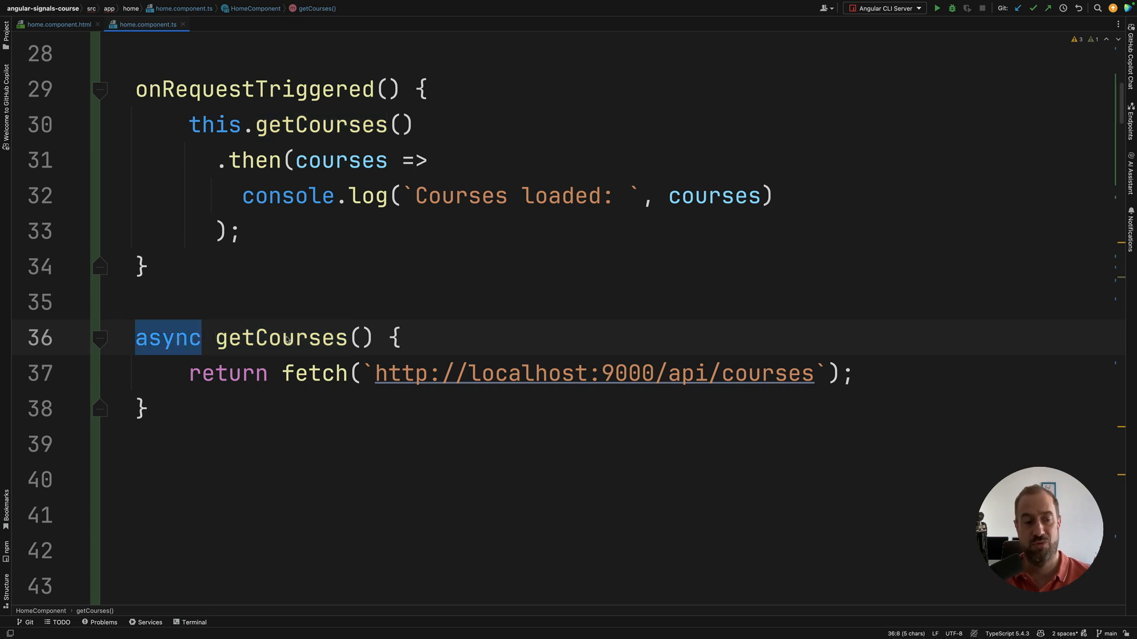
double_click(281, 338)
type("async ")
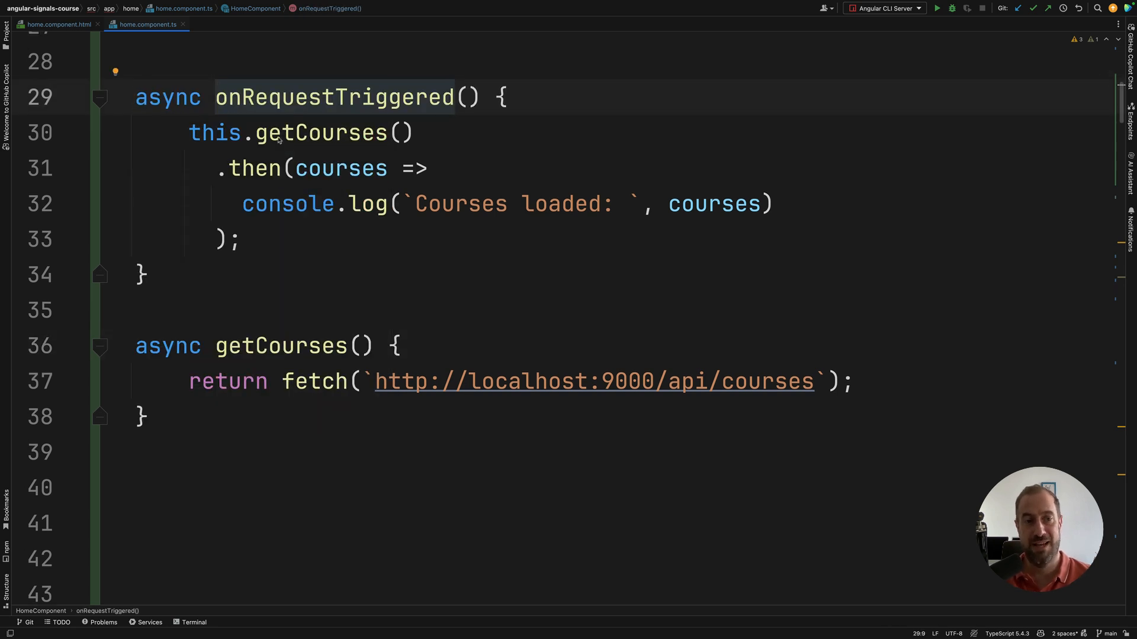
mouse_move(278, 152)
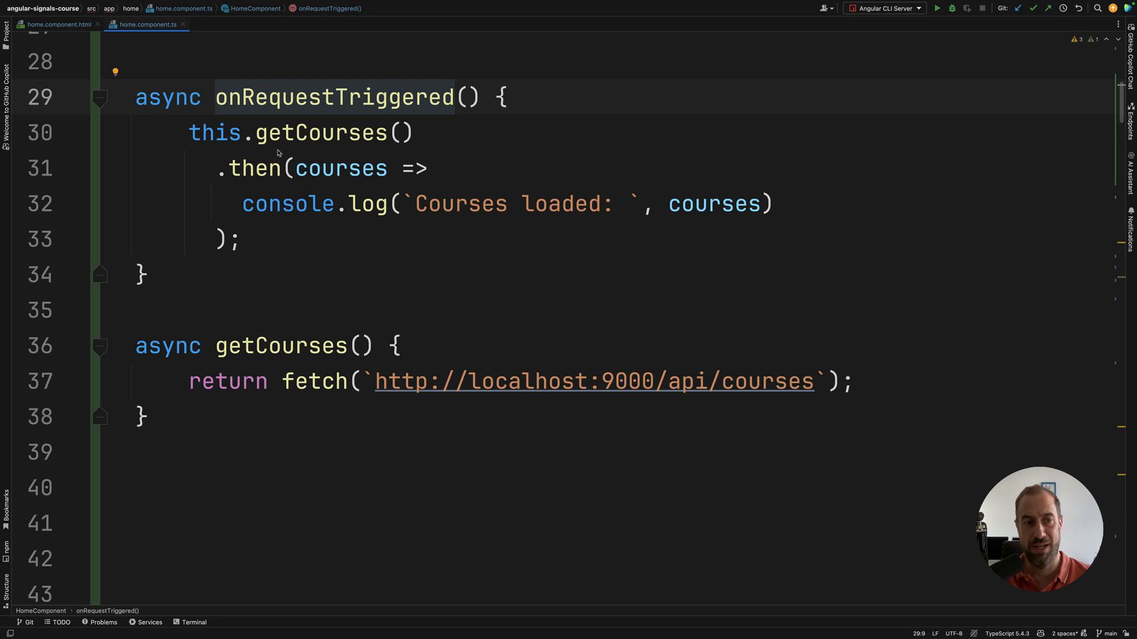
Add a temporary 'return 0;' to getCourses, remove it, and select the fetch expression.
left_click(362, 345)
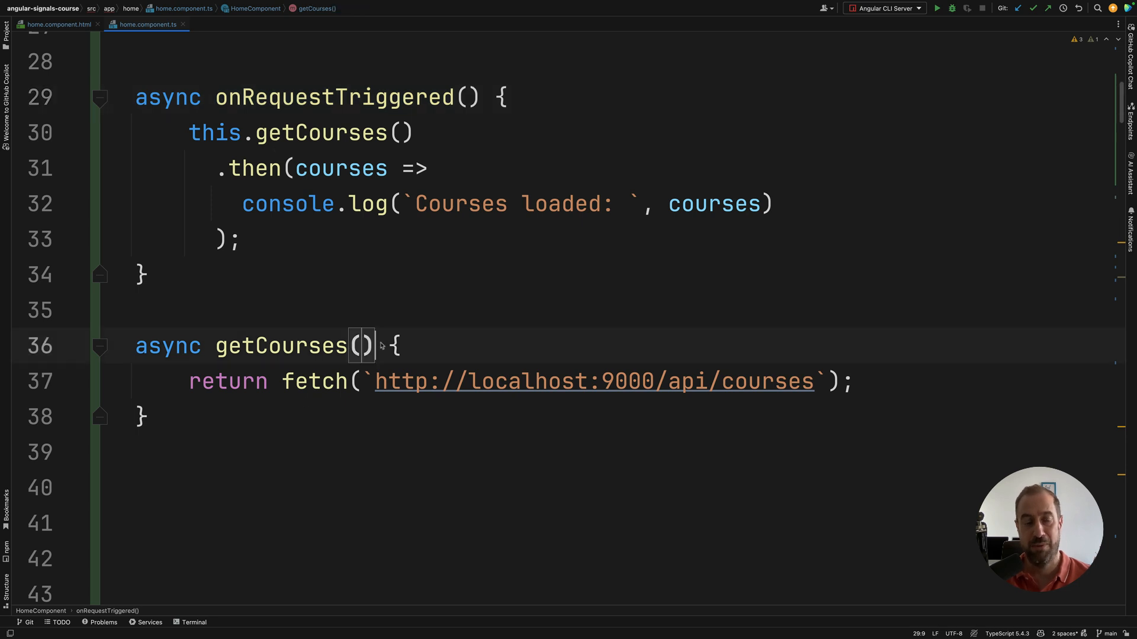
double_click(167, 97)
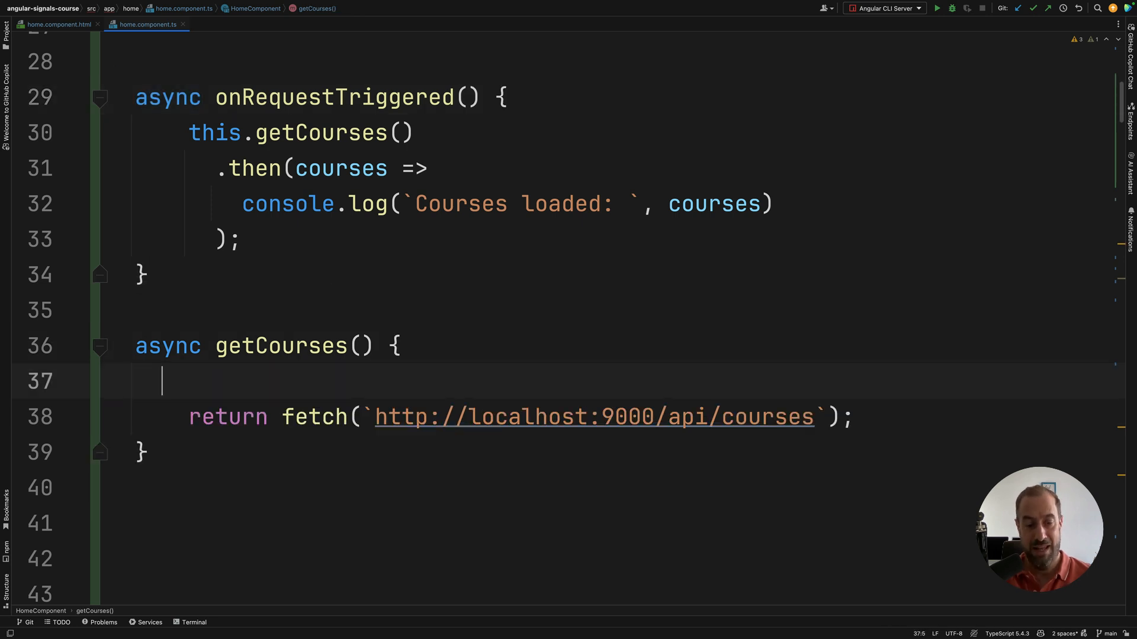
type("return 0")
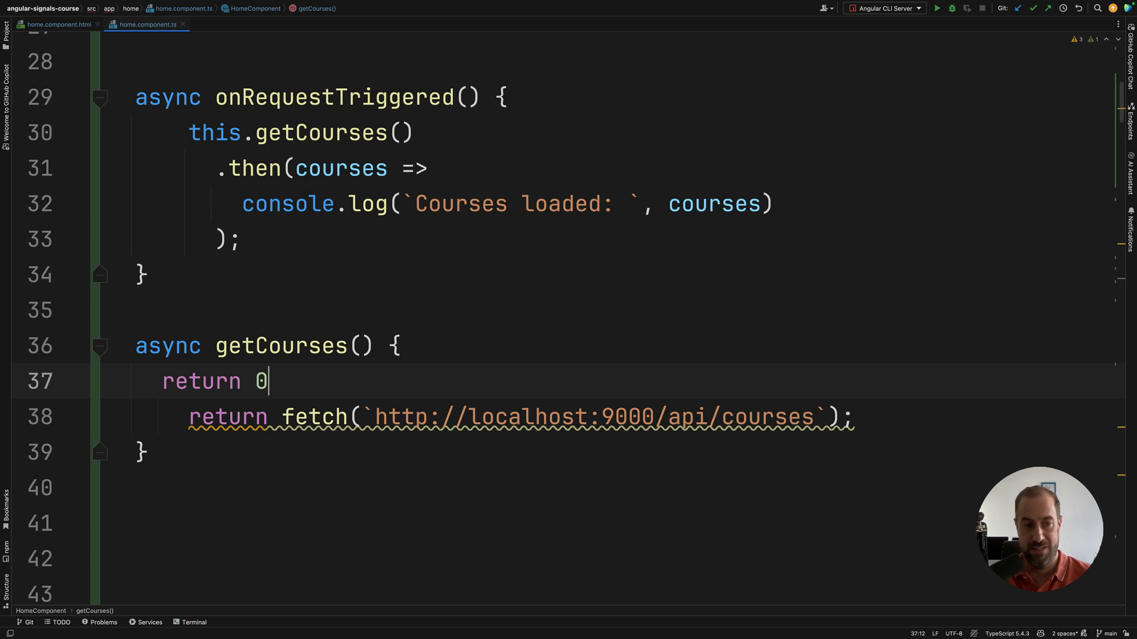
type(";")
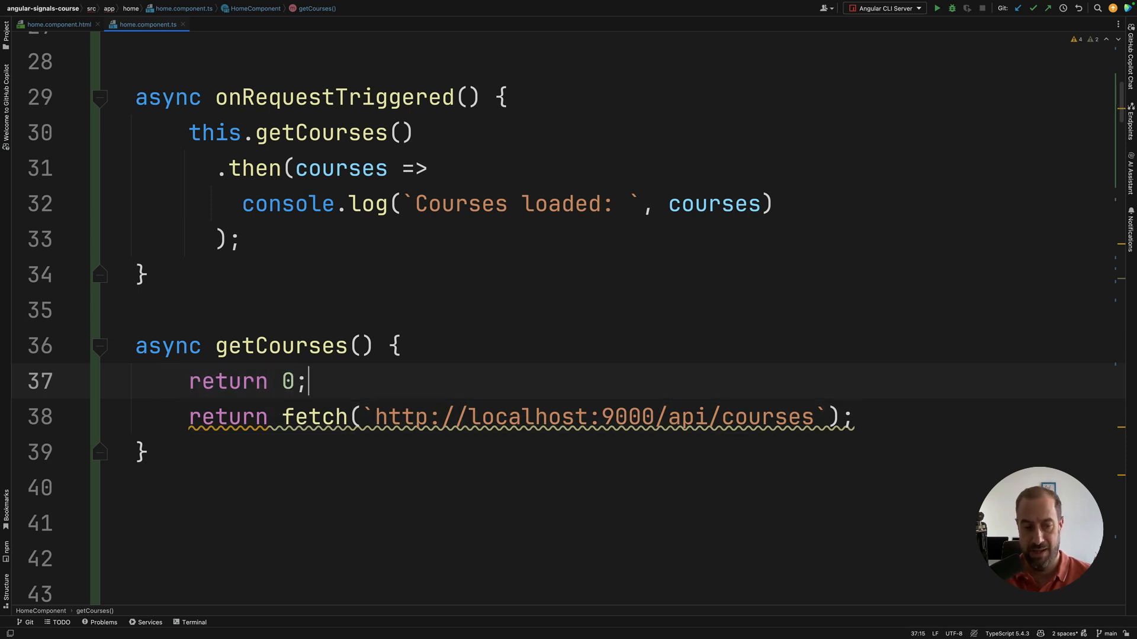
double_click(227, 381)
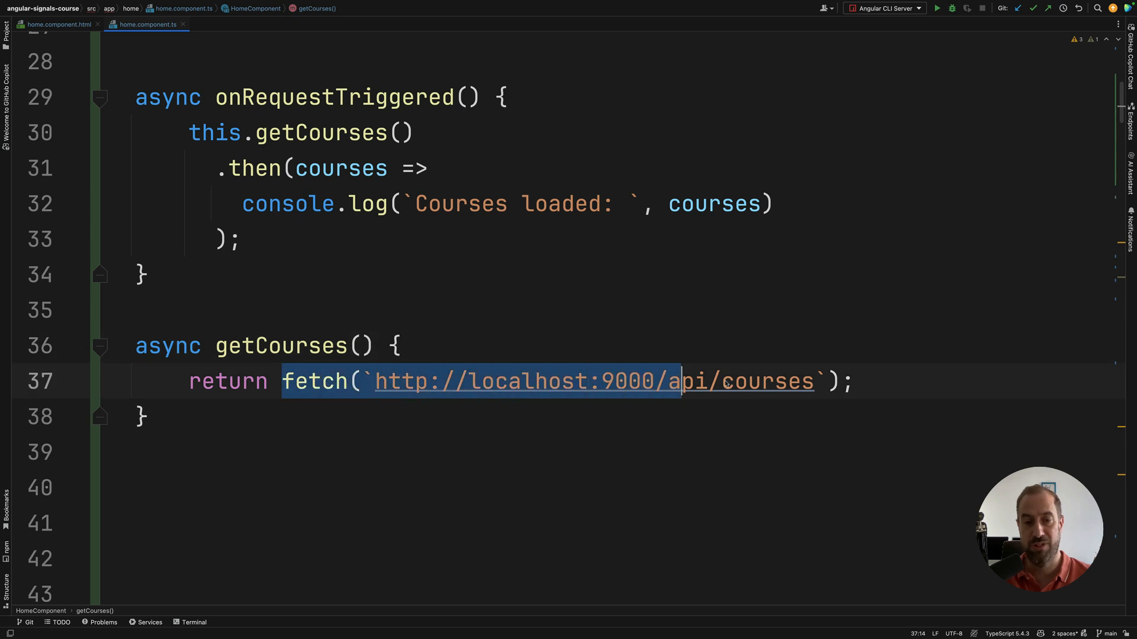
left_click(854, 381)
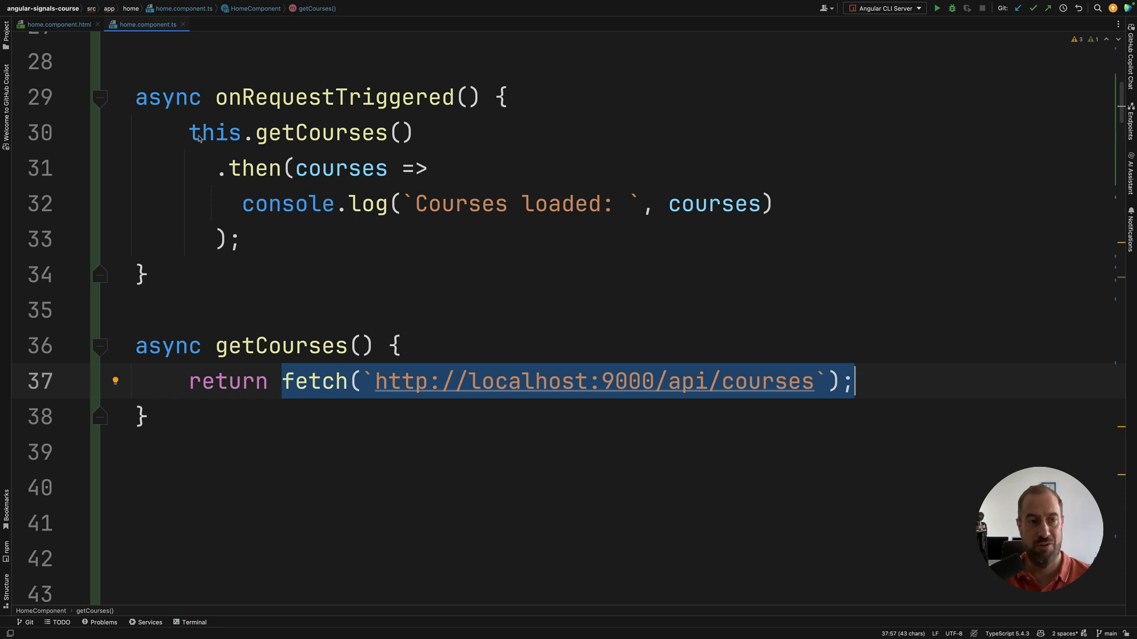
mouse_move(247, 204)
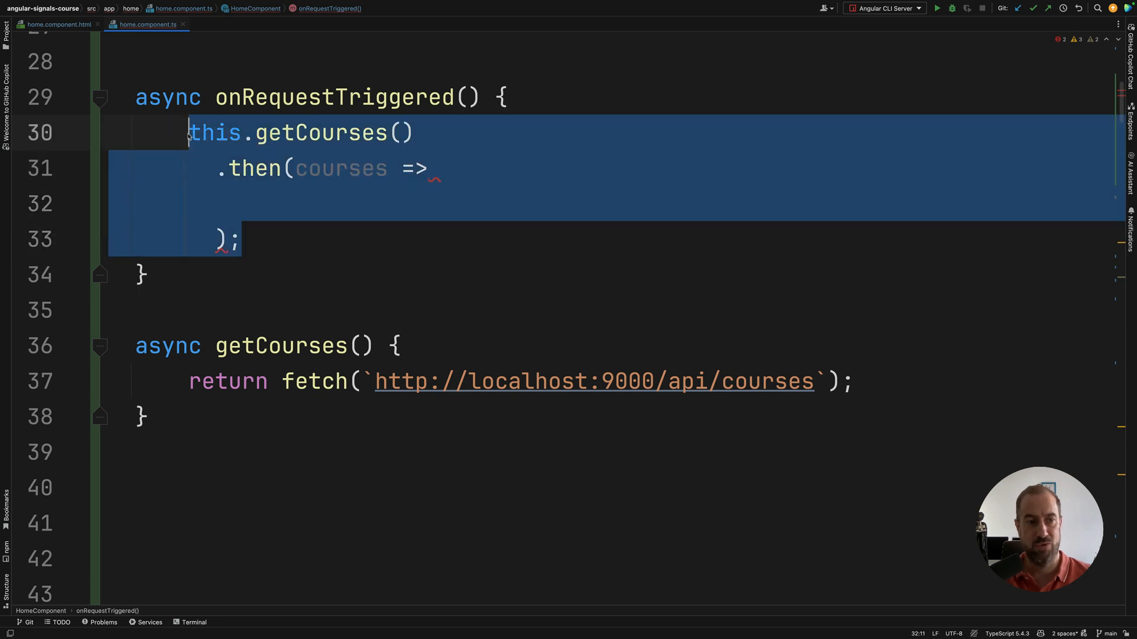
type("const response =")
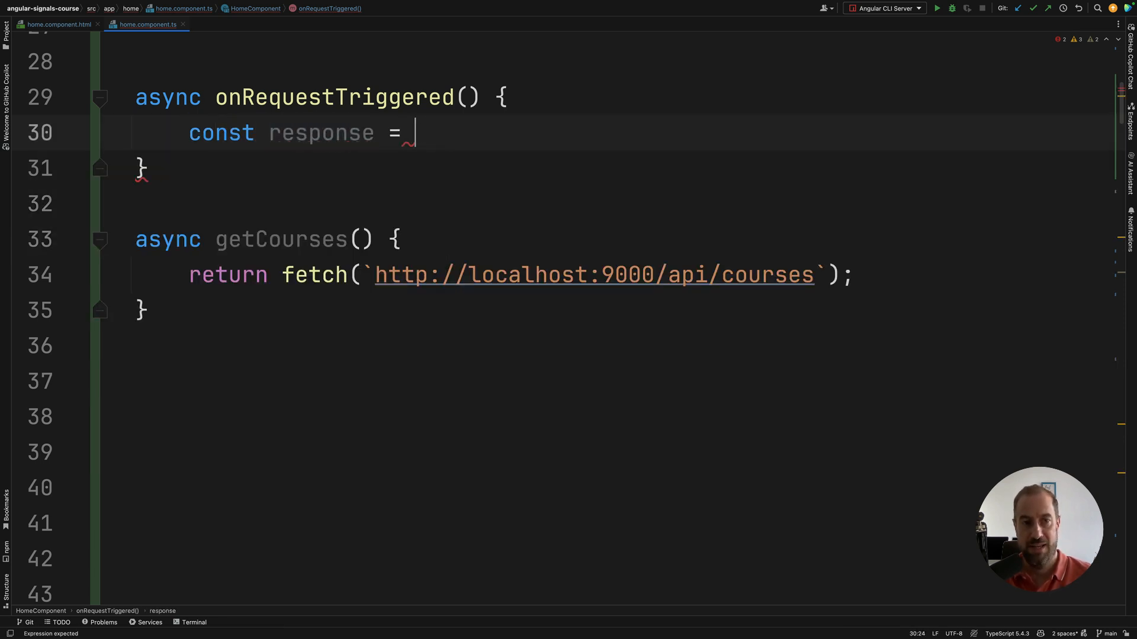
type("this.getCourses();")
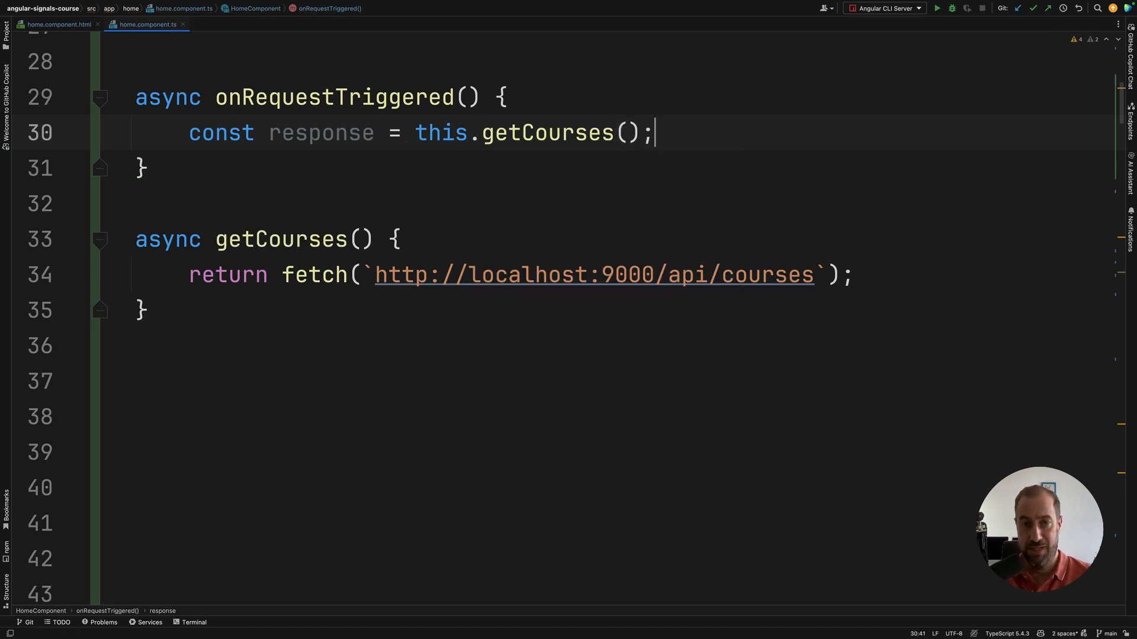
left_click(417, 133)
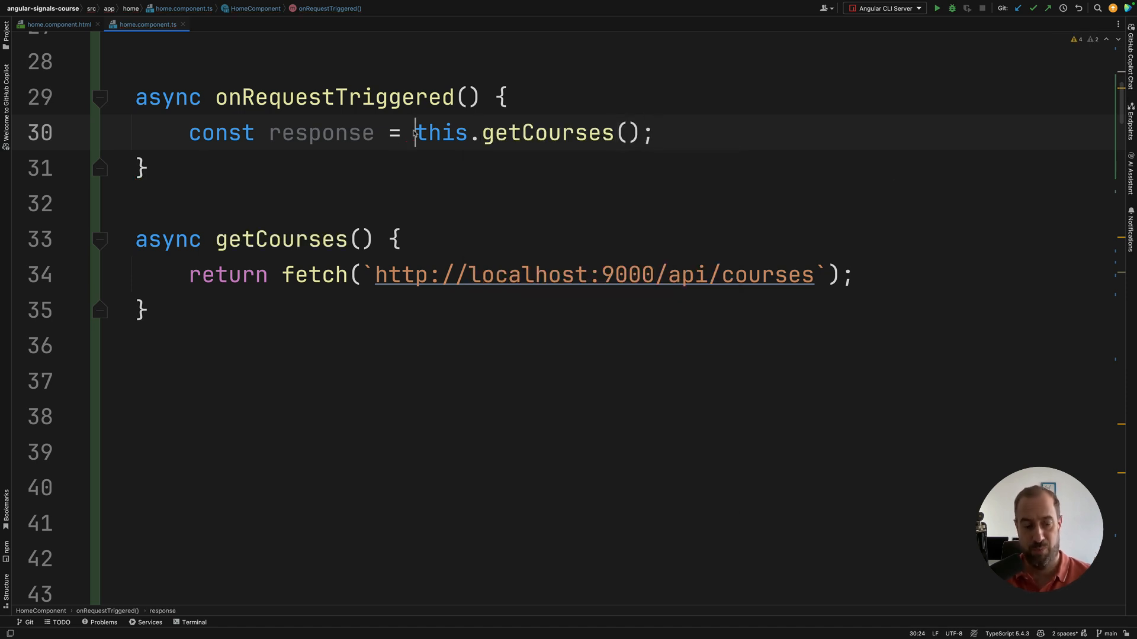
type("await")
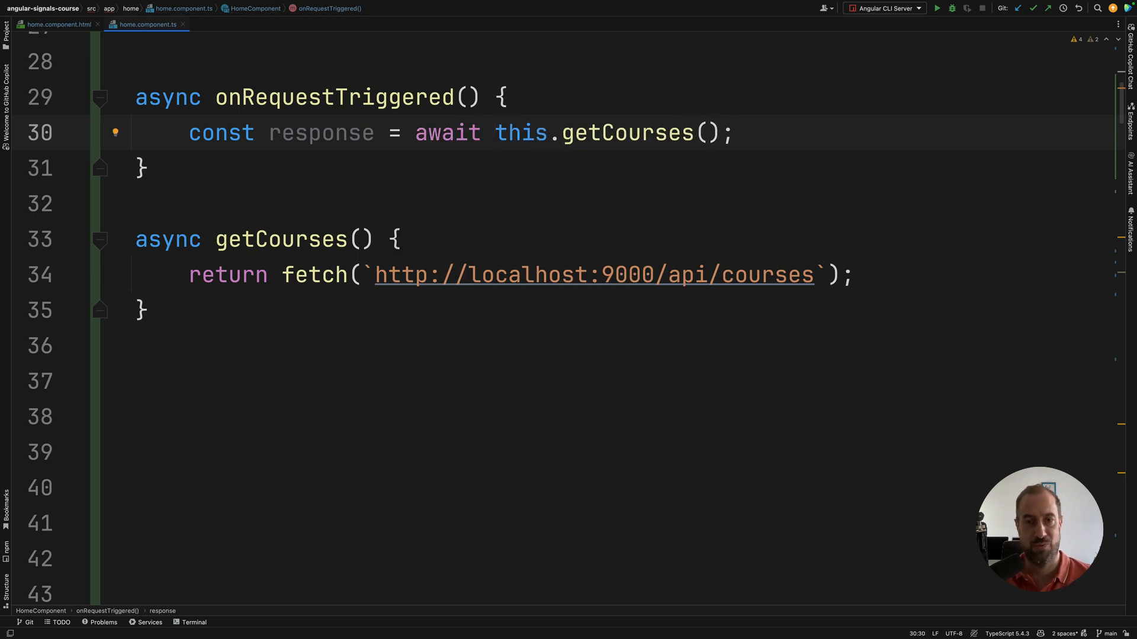
type("console.log(`Courses loaded: `, courses)")
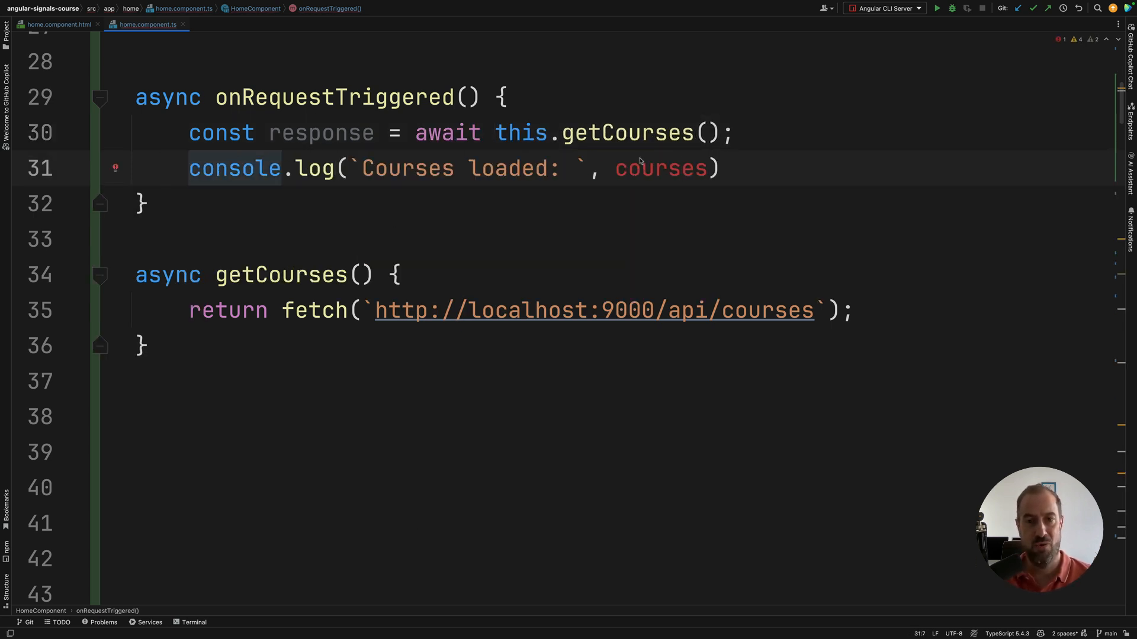
type("respon")
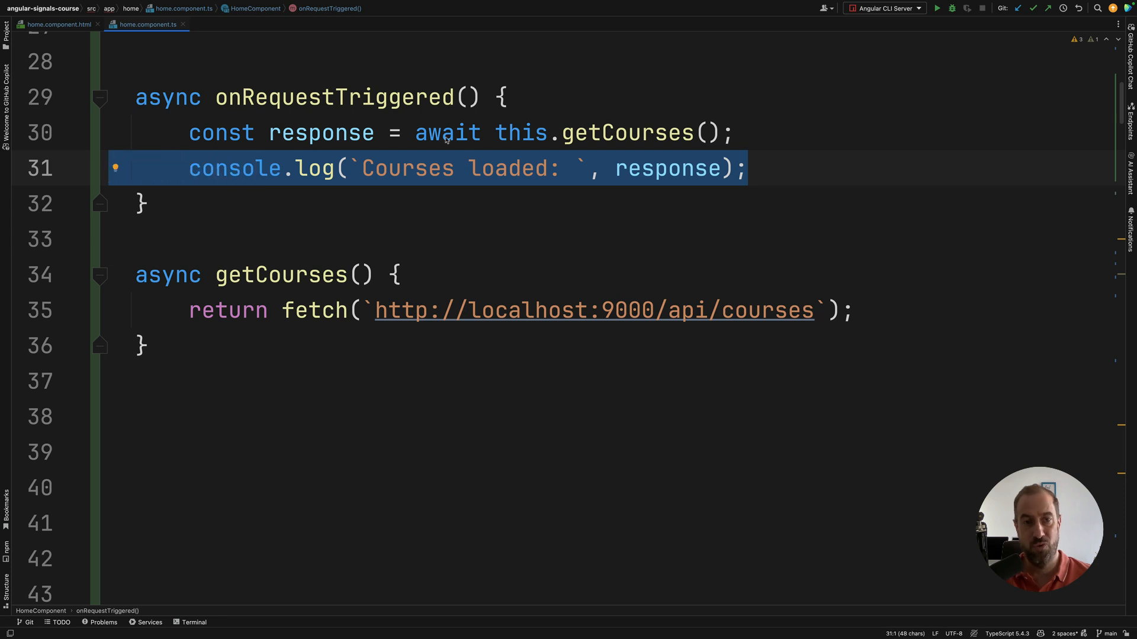
left_click(707, 133)
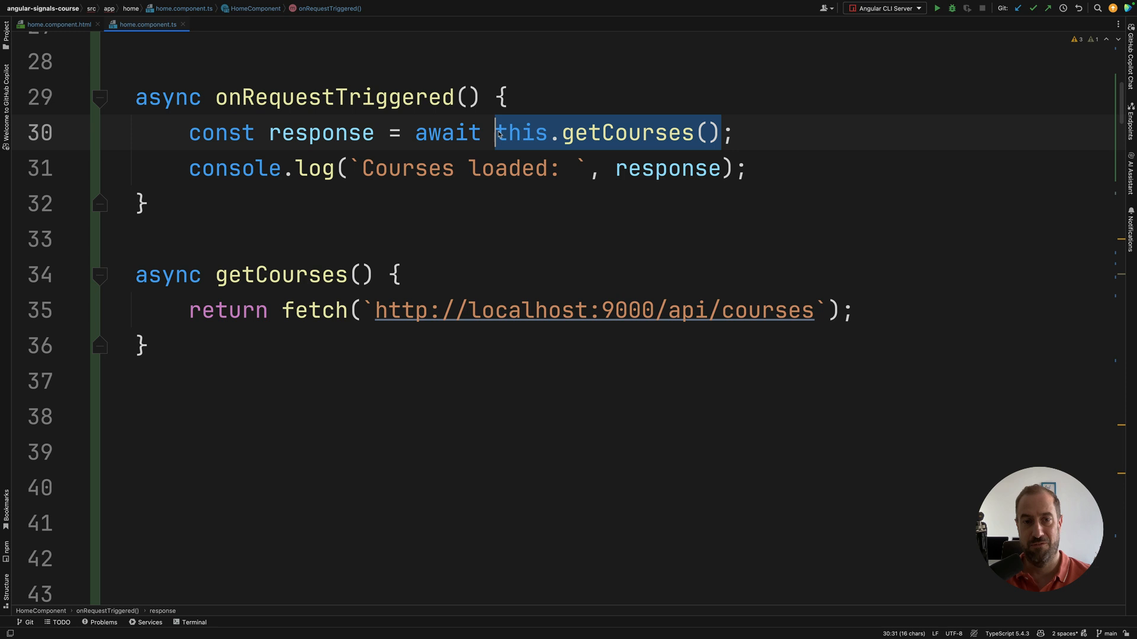
left_click(749, 167)
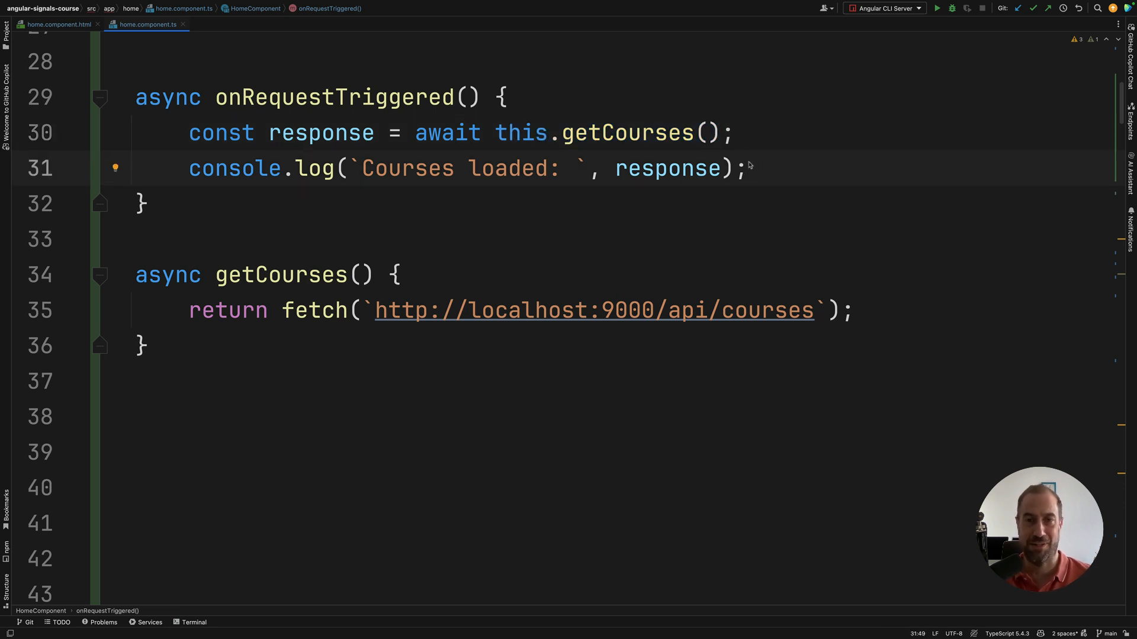
mouse_move(512, 149)
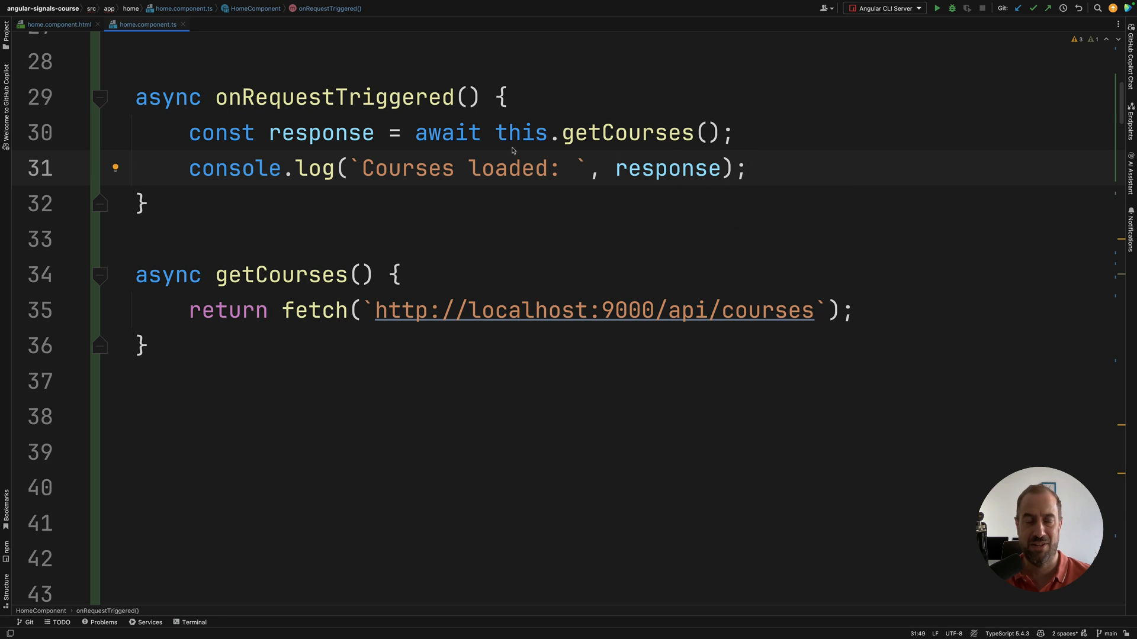
mouse_move(345, 156)
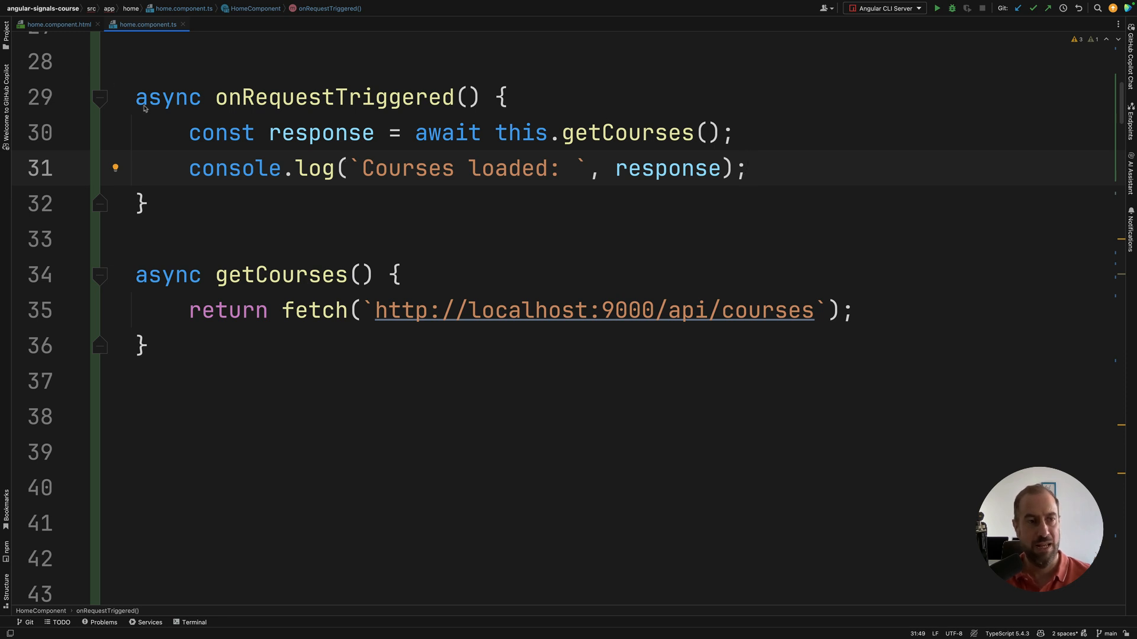
double_click(168, 97)
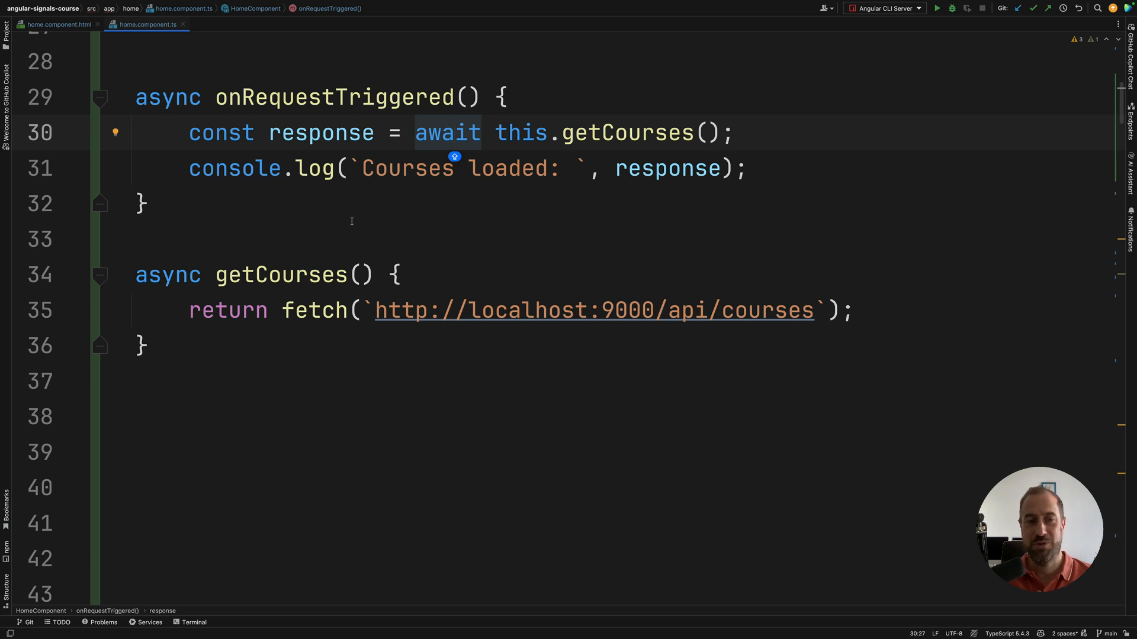
left_click(174, 275)
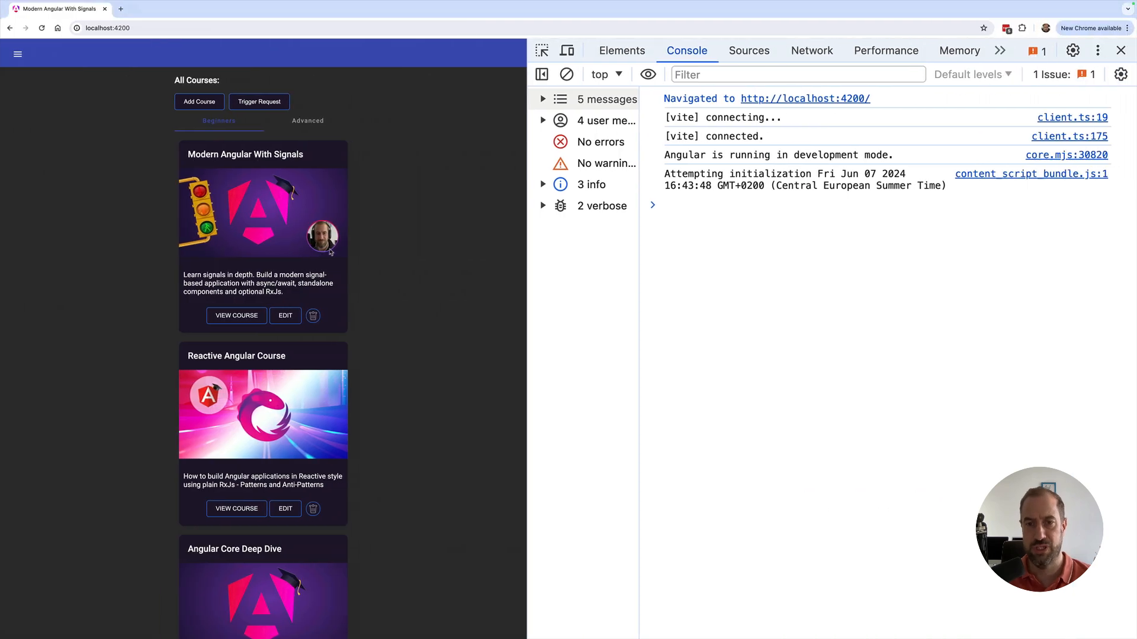
Clear the DevTools console and fire Trigger Request in the courses app.
left_click(566, 74)
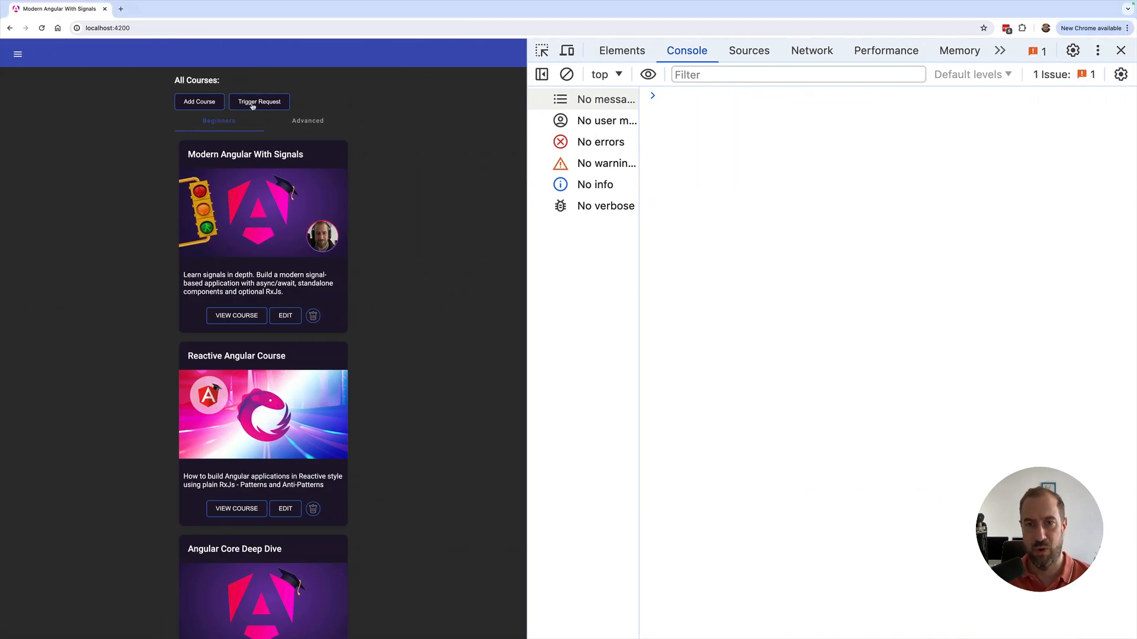
left_click(258, 101)
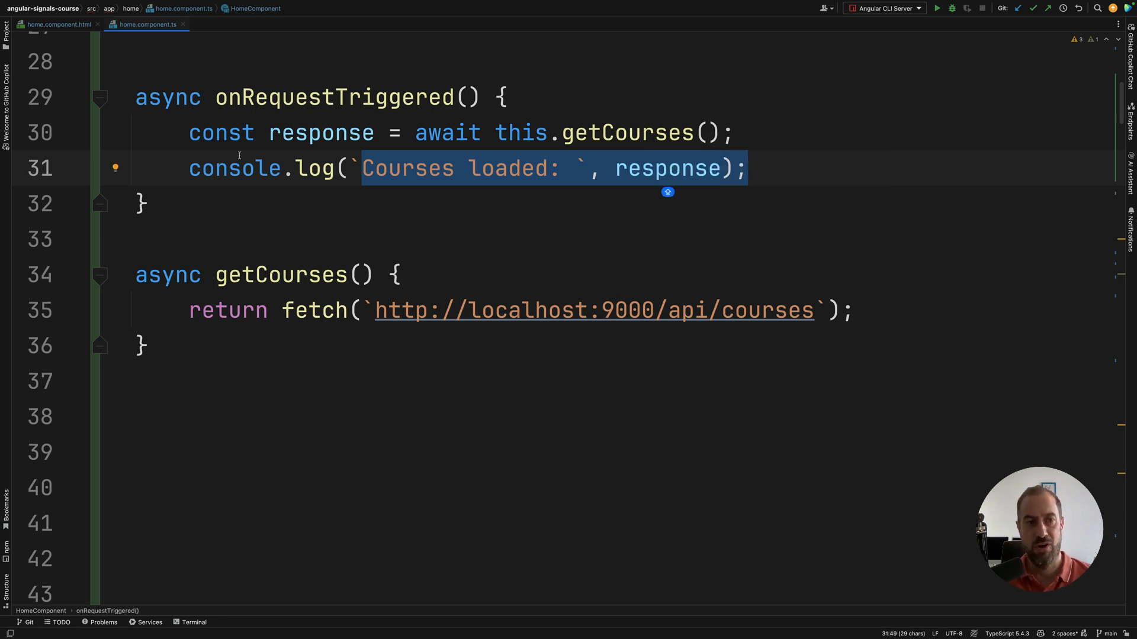
double_click(333, 97)
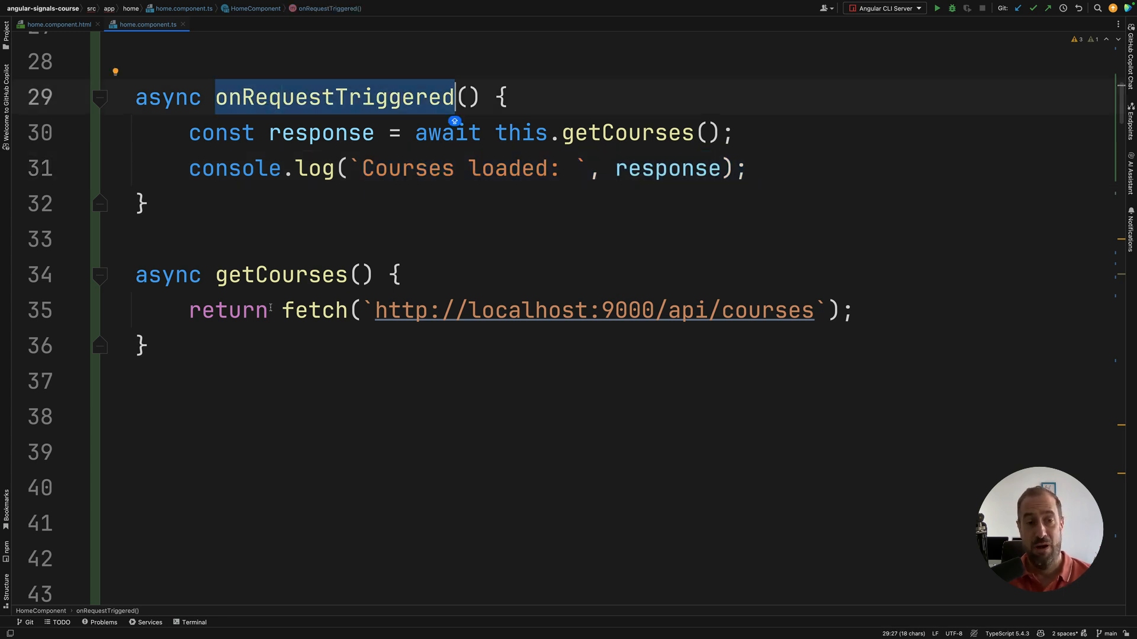
type("AW")
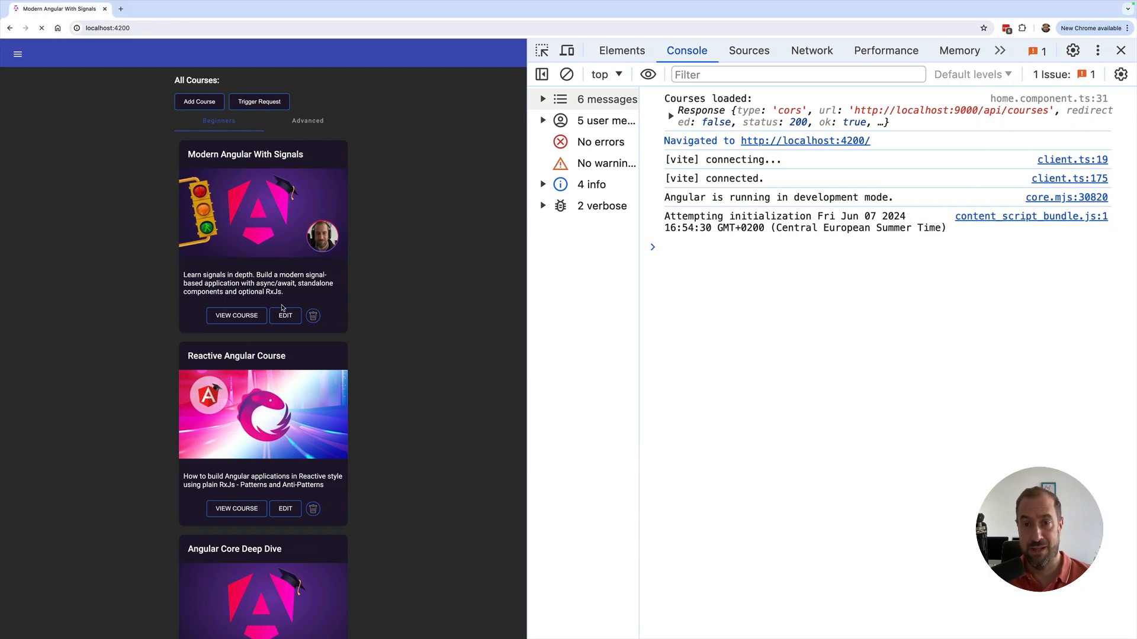
Clear the console, rerun Trigger Request to log the status-200 Response, and return to WebStorm.
left_click(566, 74)
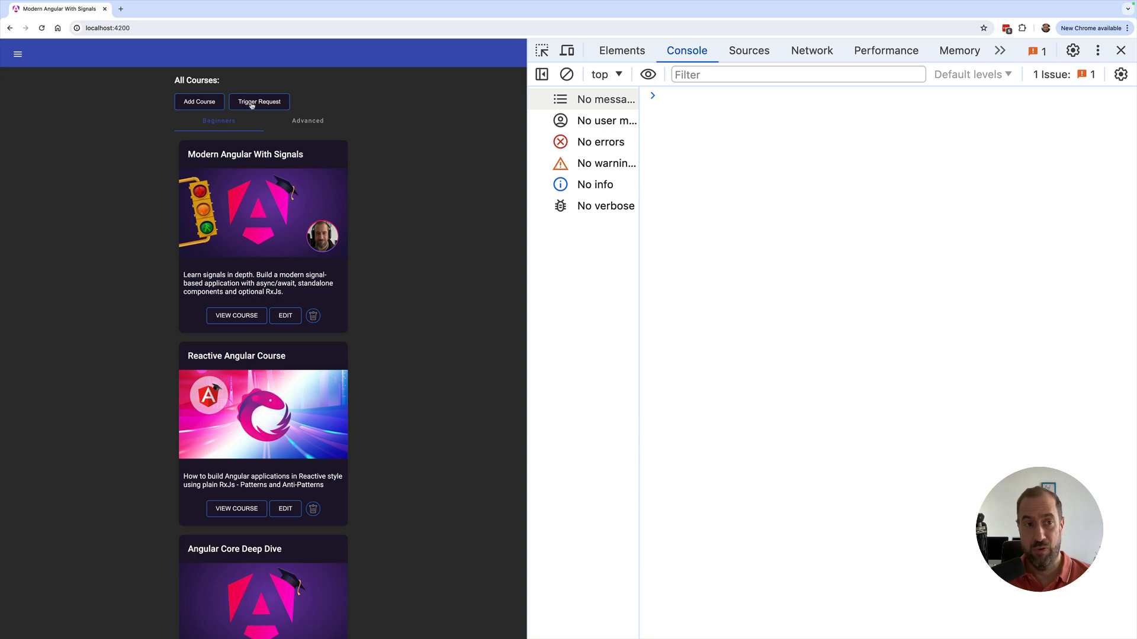
left_click(259, 102)
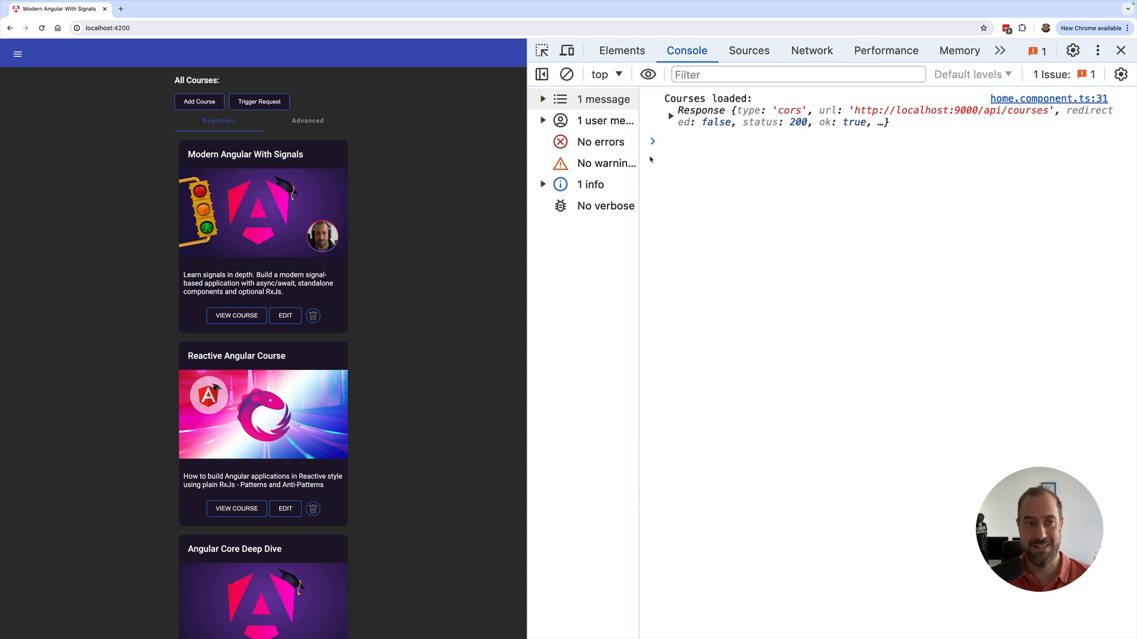
key("alt+tab")
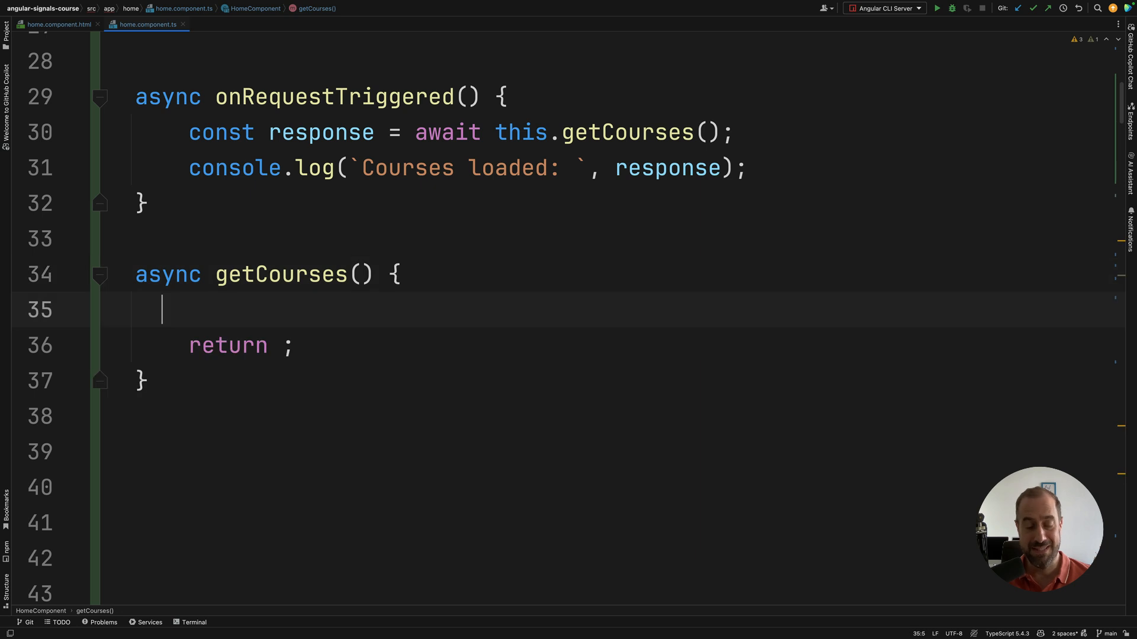
type("const result =")
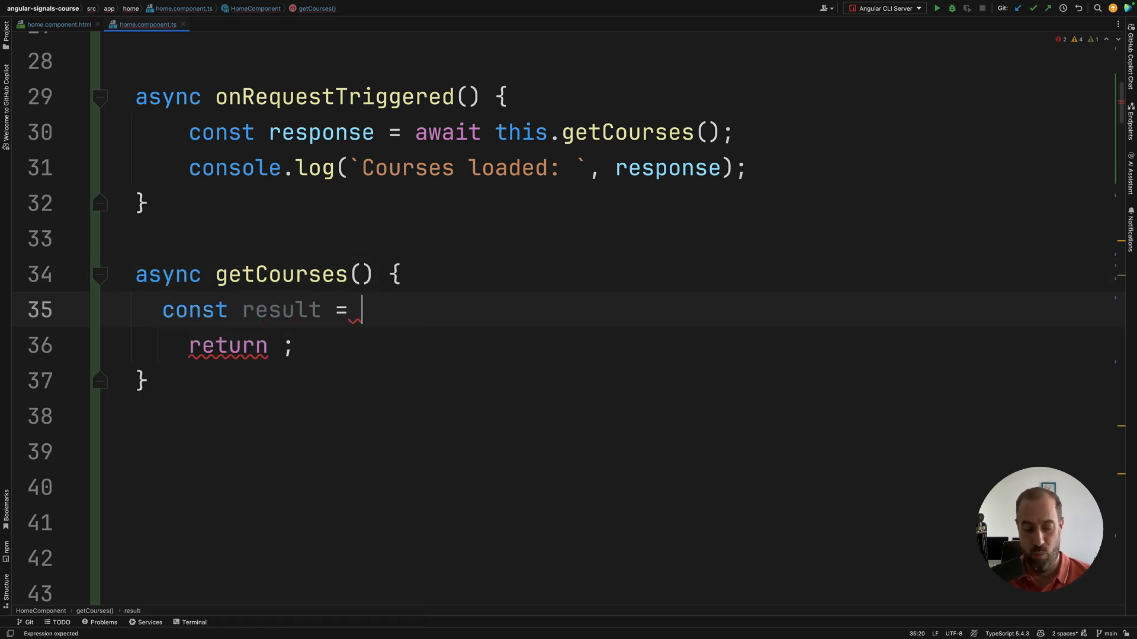
type("await fetch(`http://localhost:9000/api/courses`)")
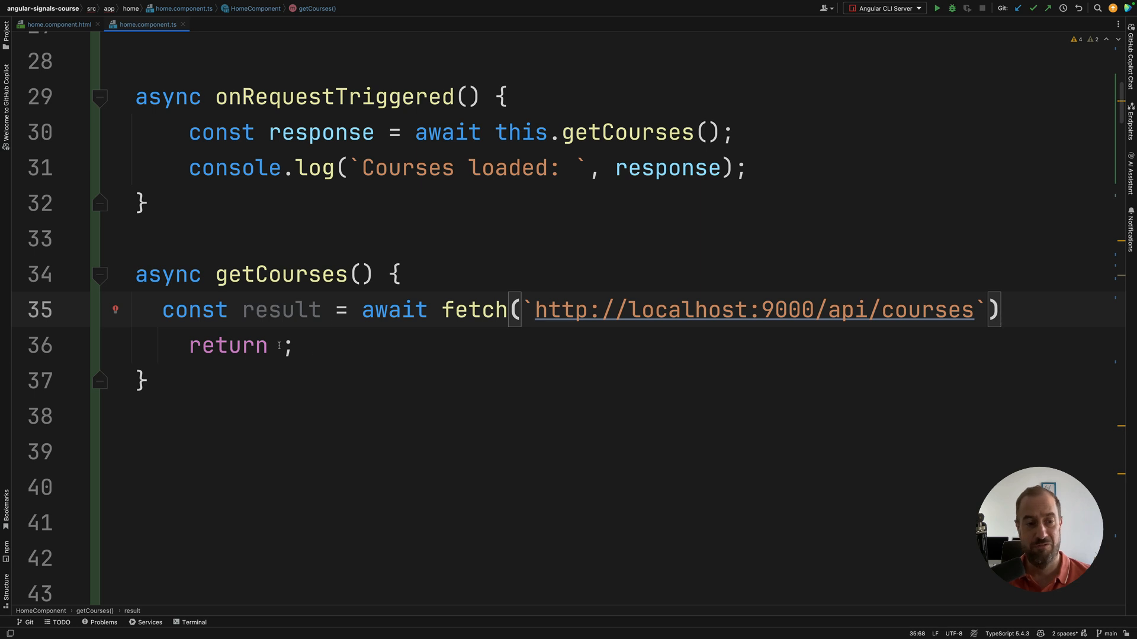
type("result")
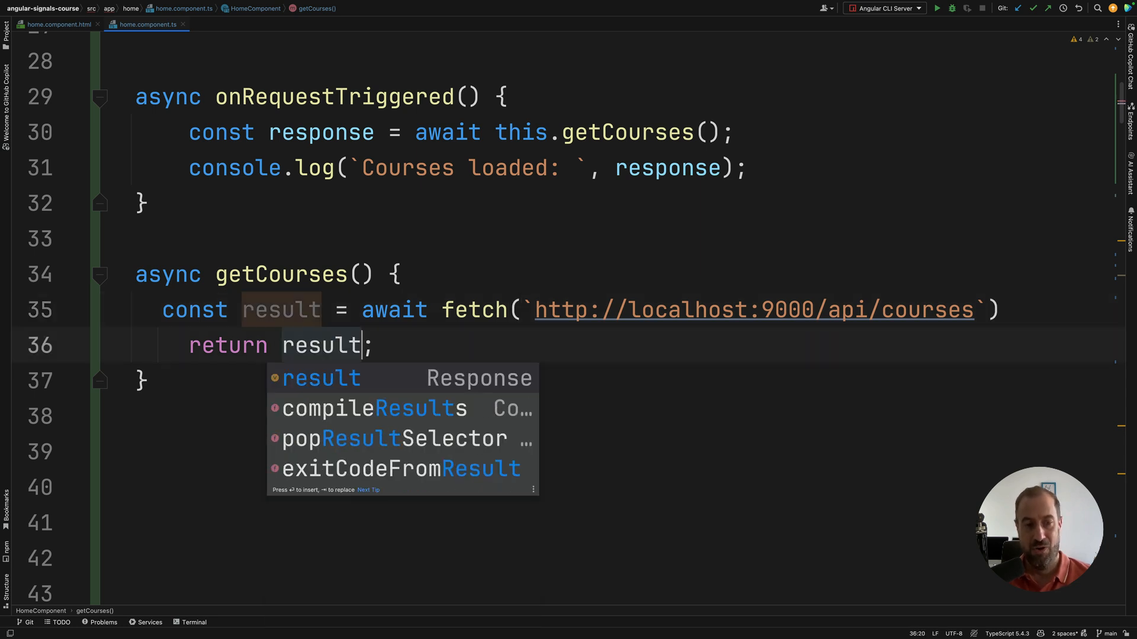
key("Escape")
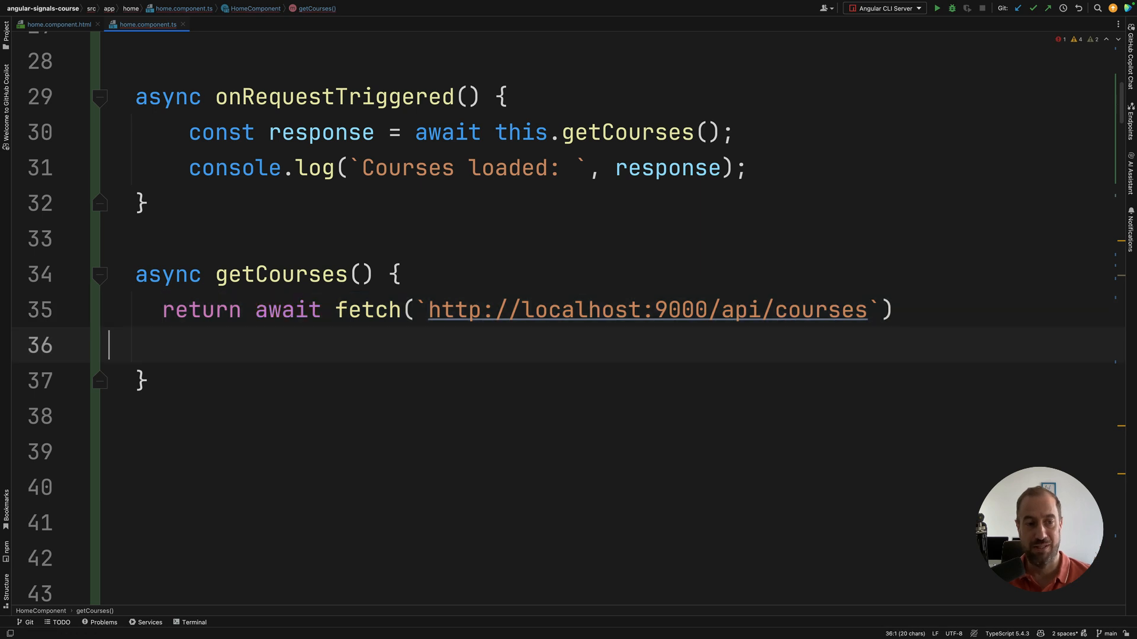
key("Backspace")
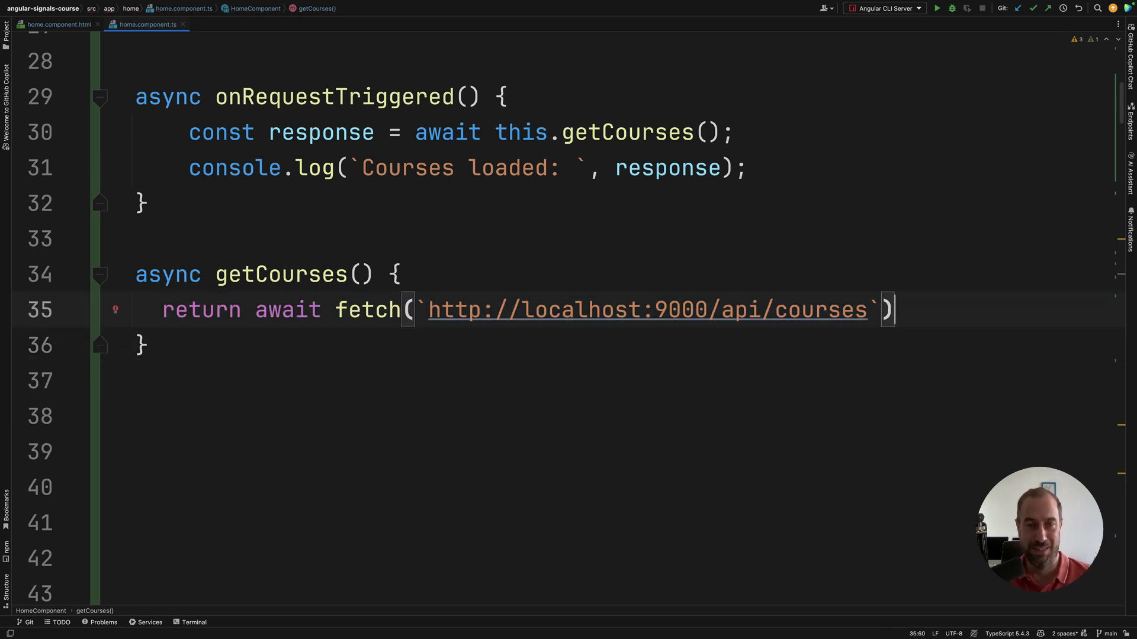
left_click(142, 203)
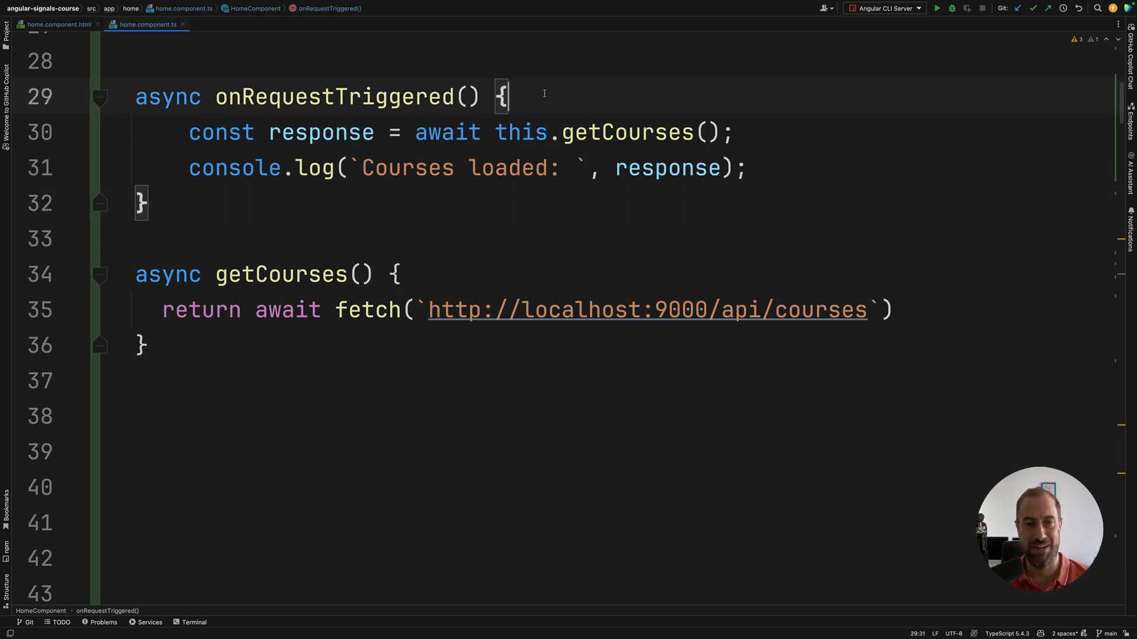
Wrap onRequestTriggered's body in try/catch(err) logging 'Error calling onRequestTriggered()'.
type("try")
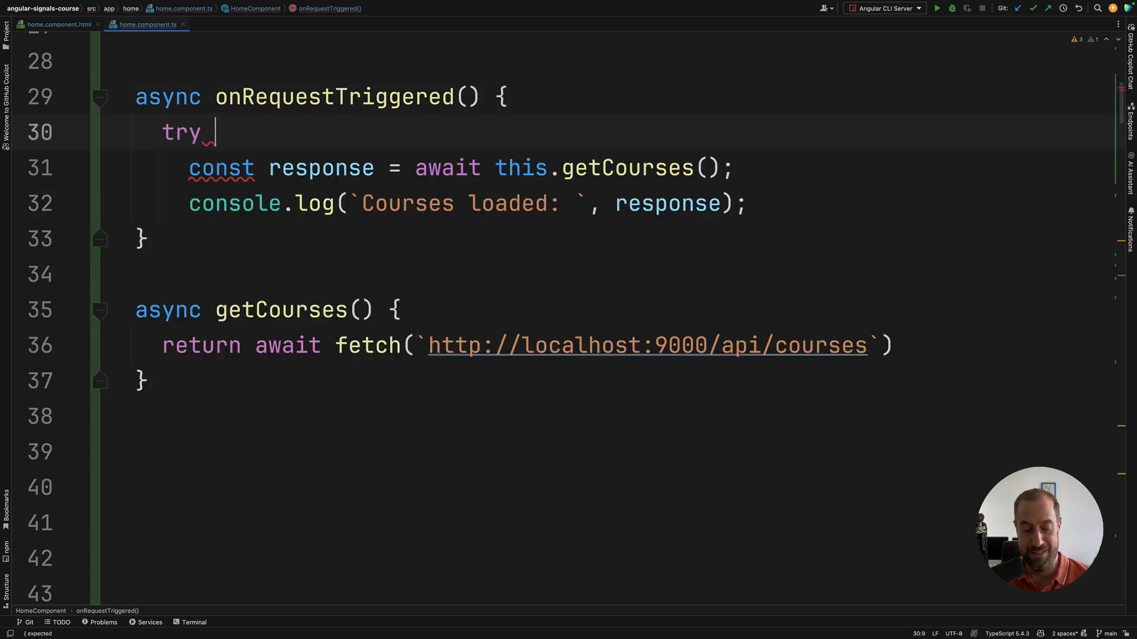
type("{")
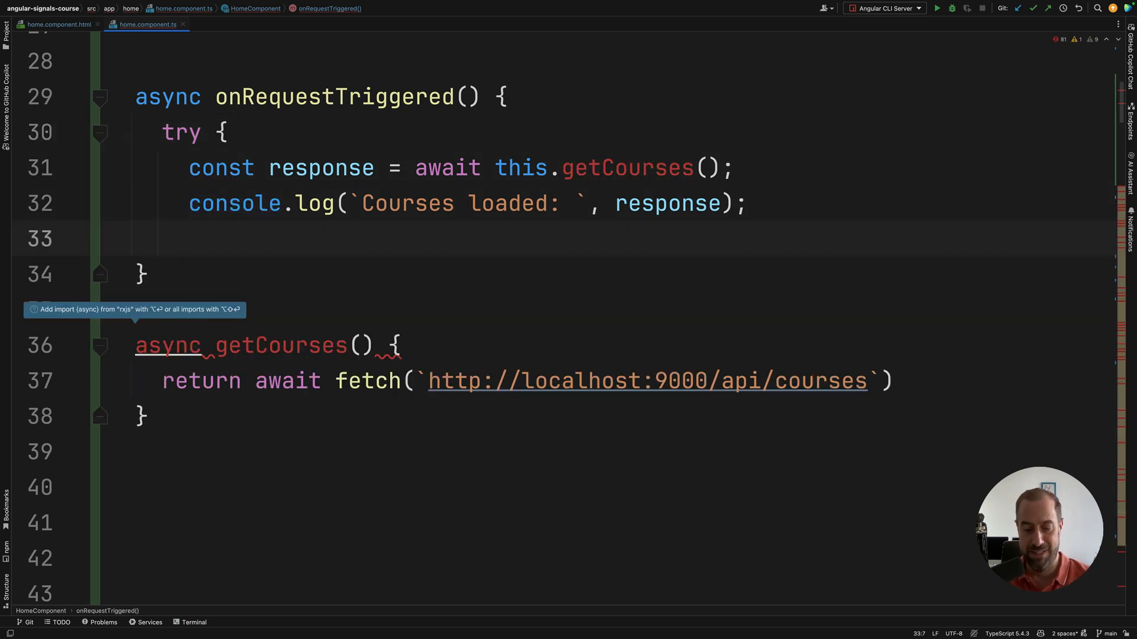
type("catch() {")
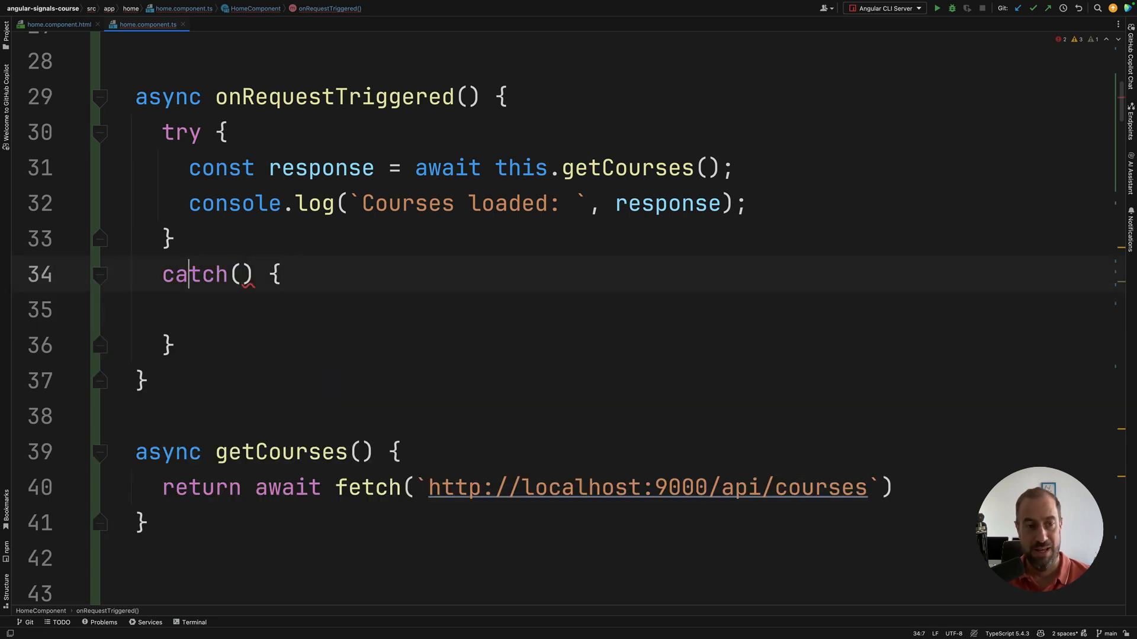
type("err")
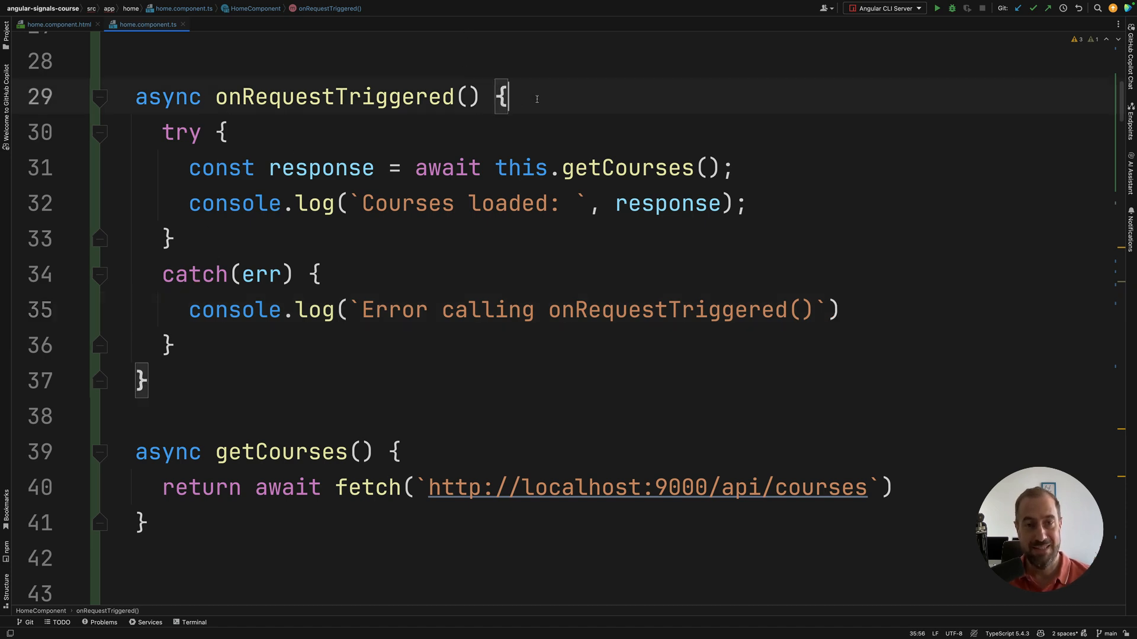
key("Enter")
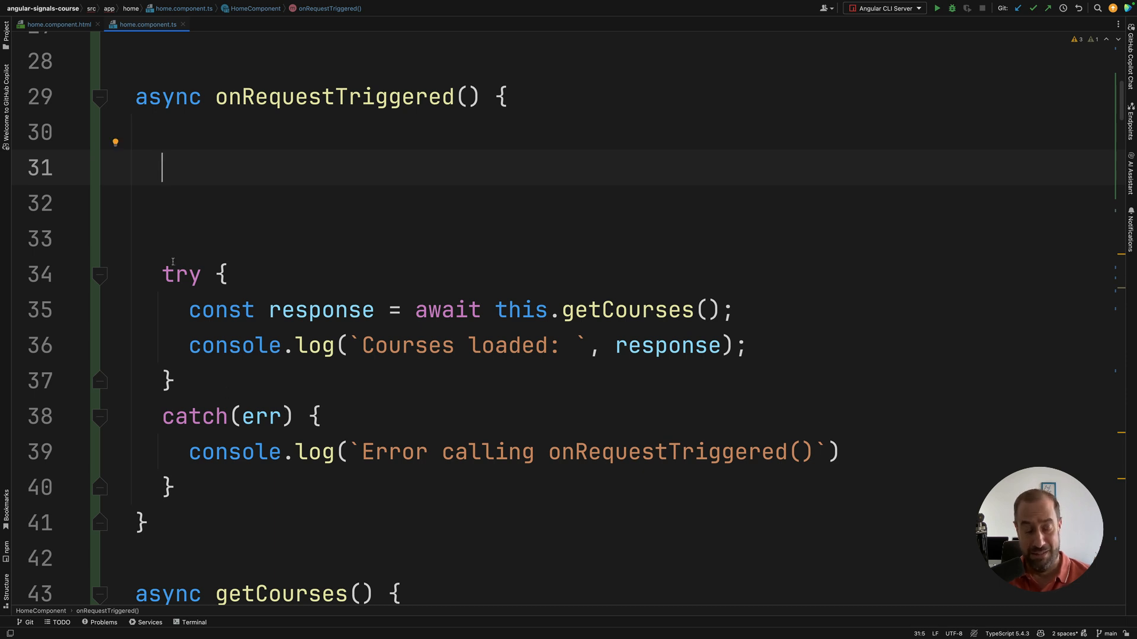
Sketch this.getCourses().then(result => {}).catch(err => {}) in onRequestTriggered, then delete it.
type("thig")
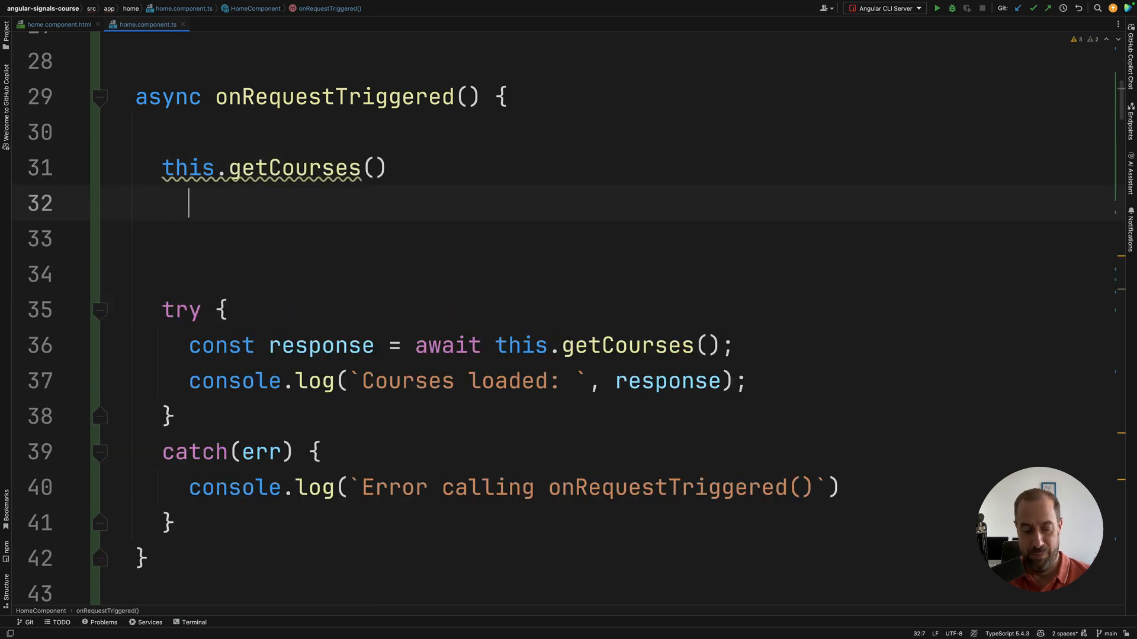
type(".then()")
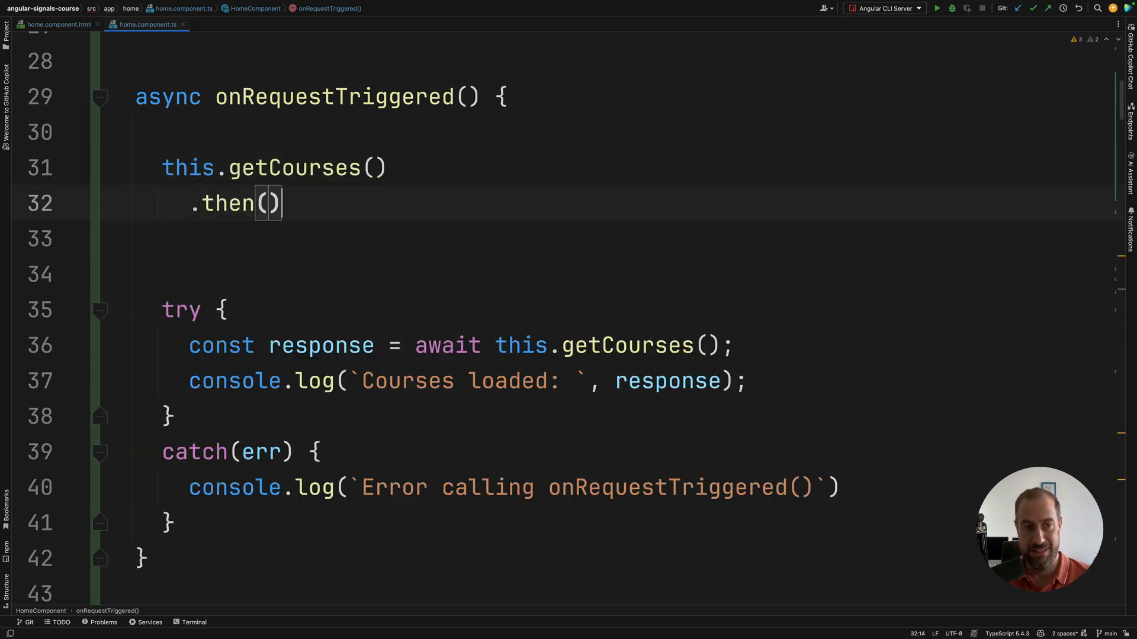
type("result => {")
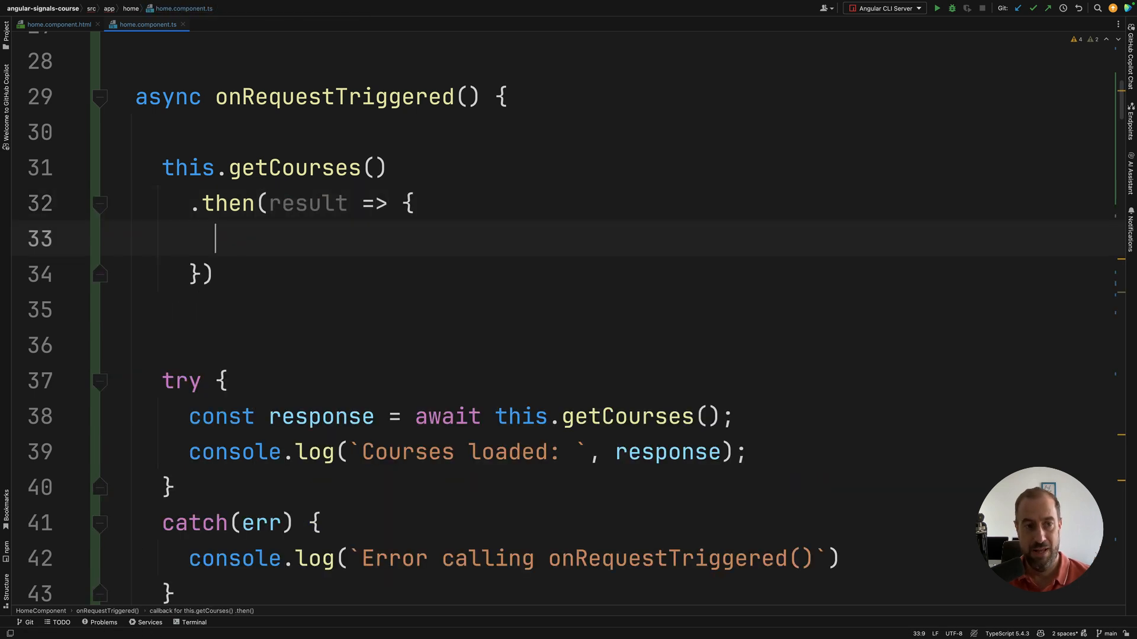
type(".v")
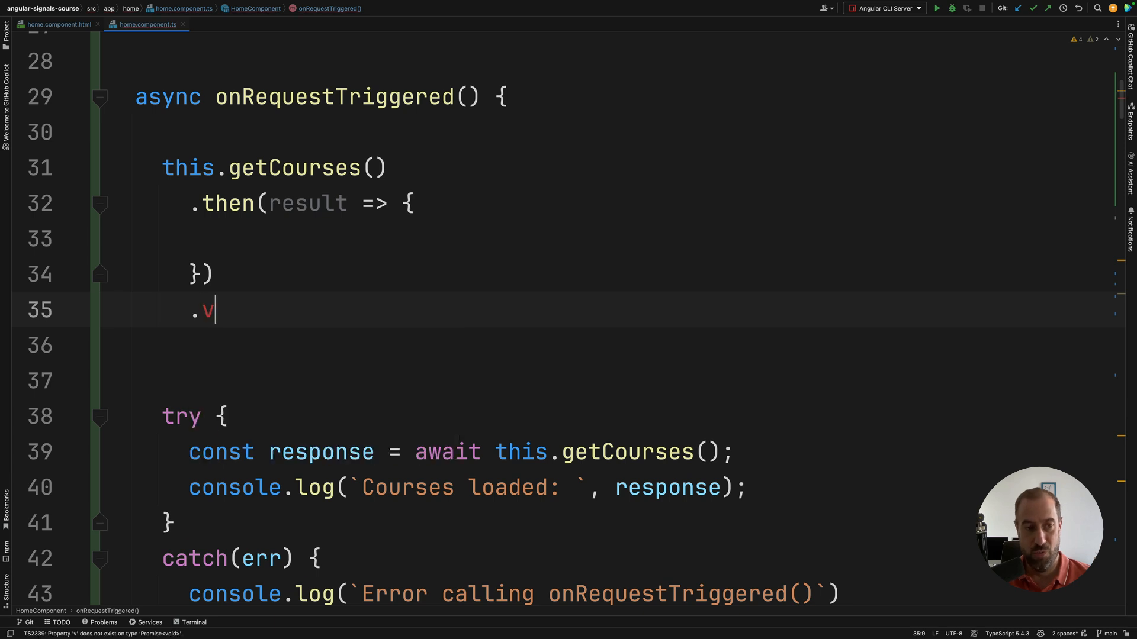
type("catch(err)")
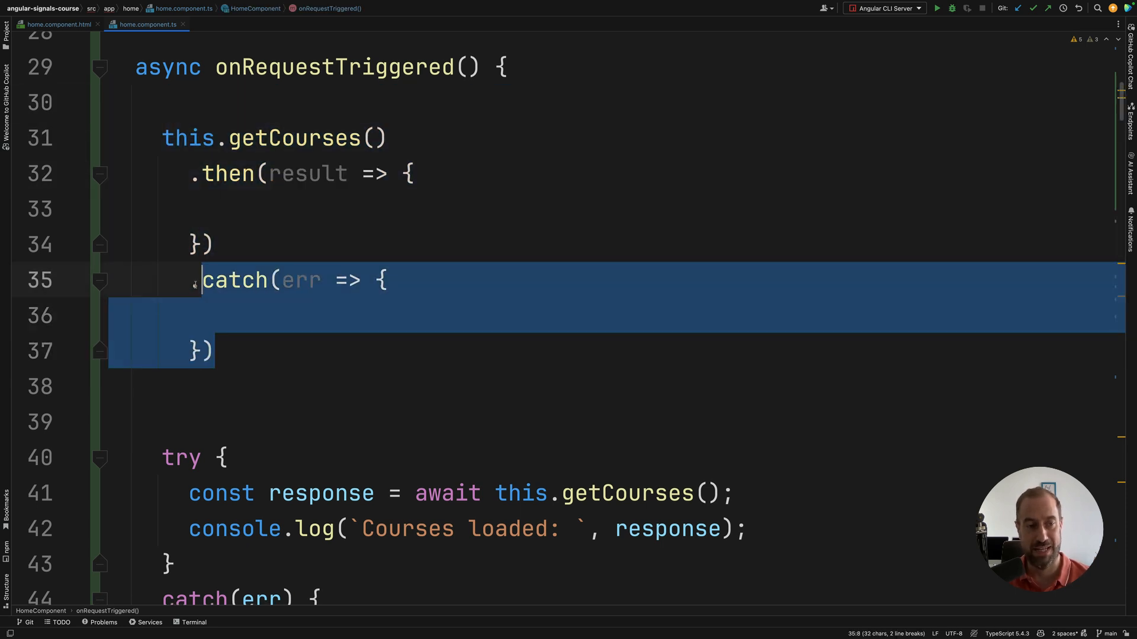
scroll("down", 3)
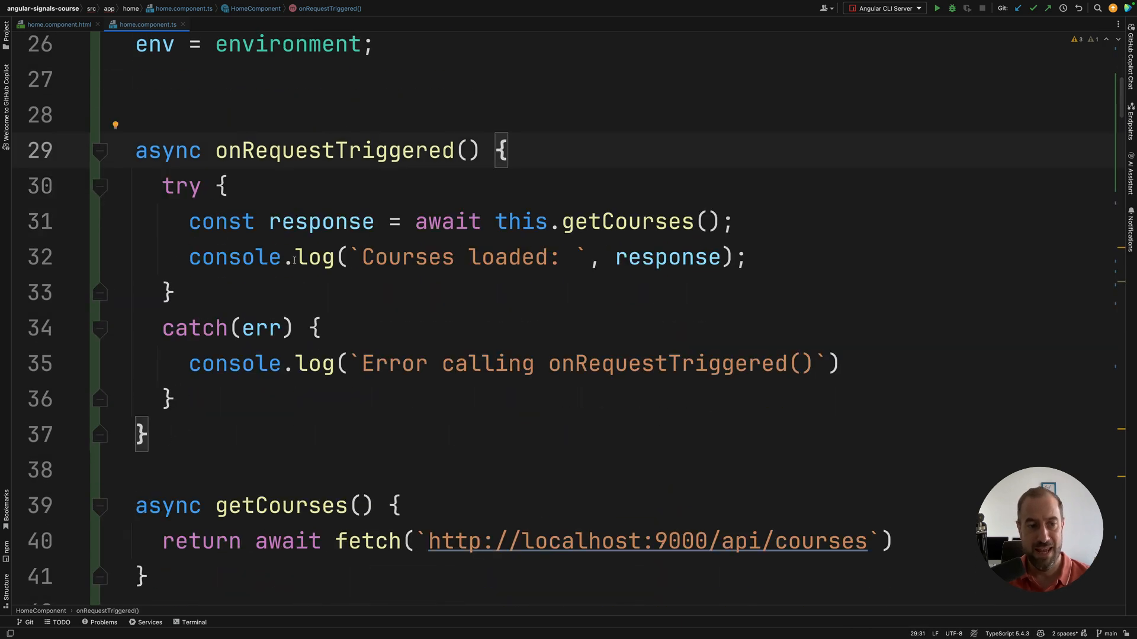
Wrap getCourses' return fetch in try/catch logging 'Error calling getCourses()', then return null.
scroll("up", 3)
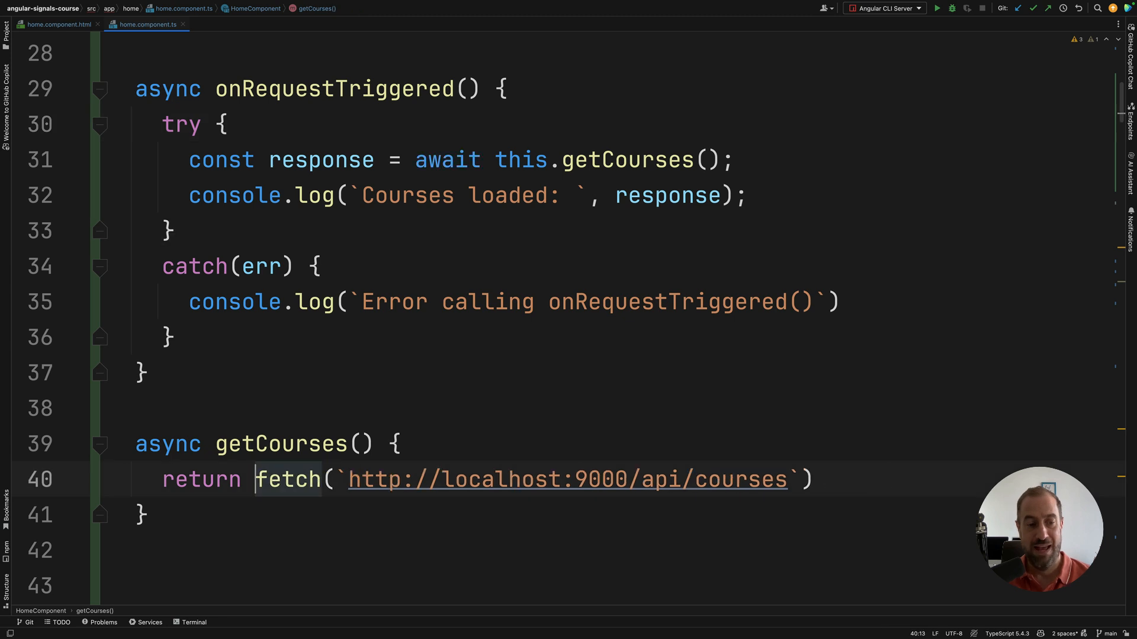
double_click(279, 443)
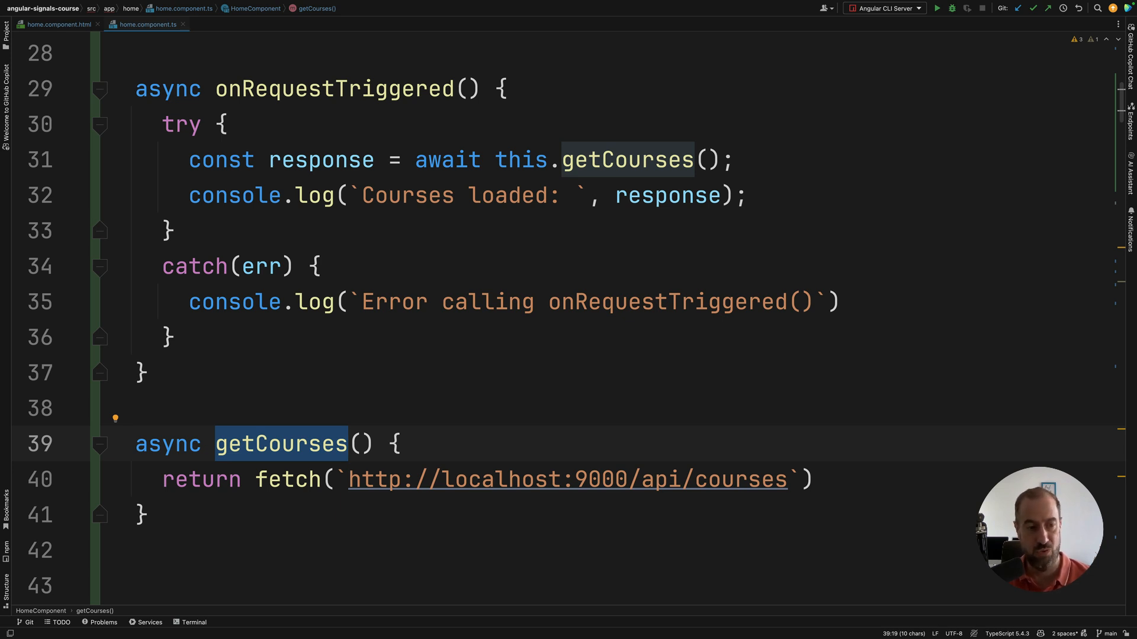
key("Enter")
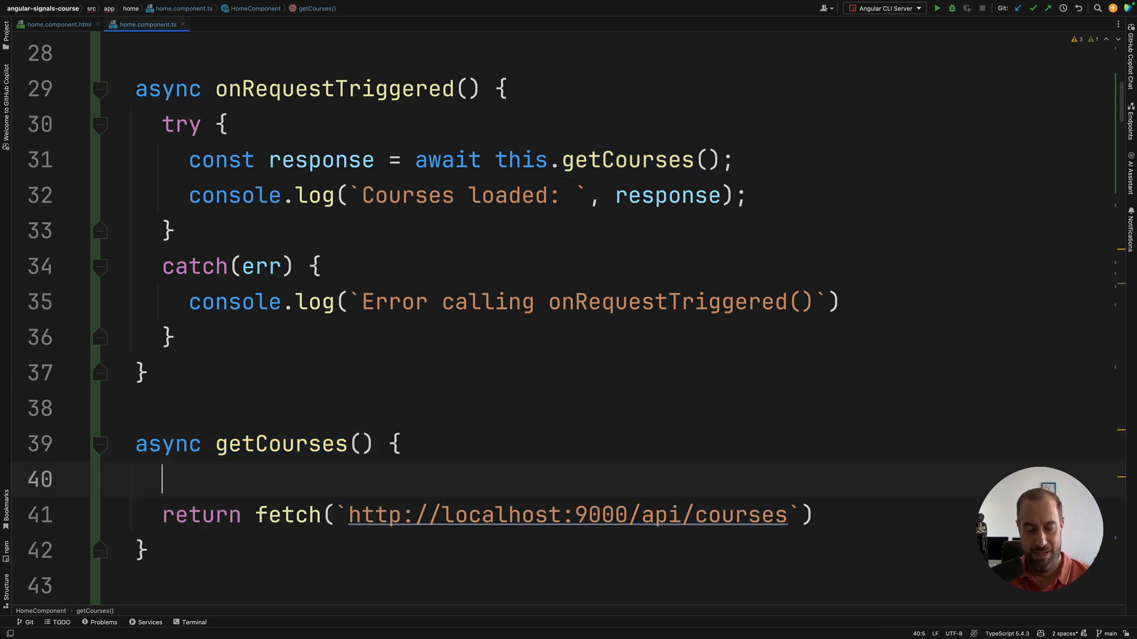
type("try {")
type("}")
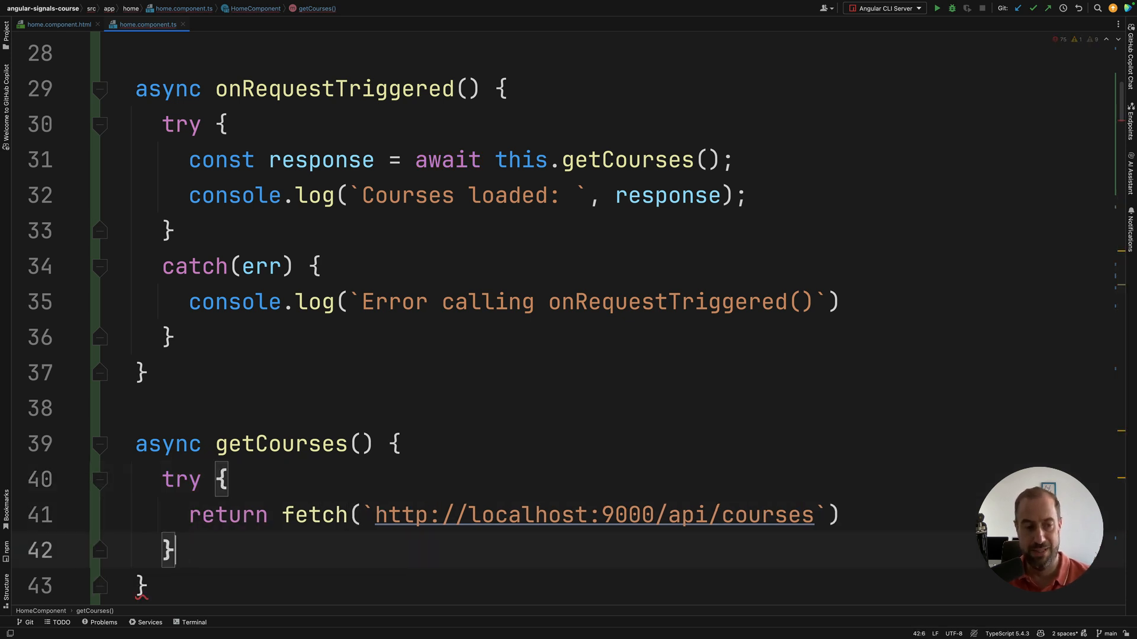
type("catch (err) {")
type("console.log(`Error calling getCourses(")
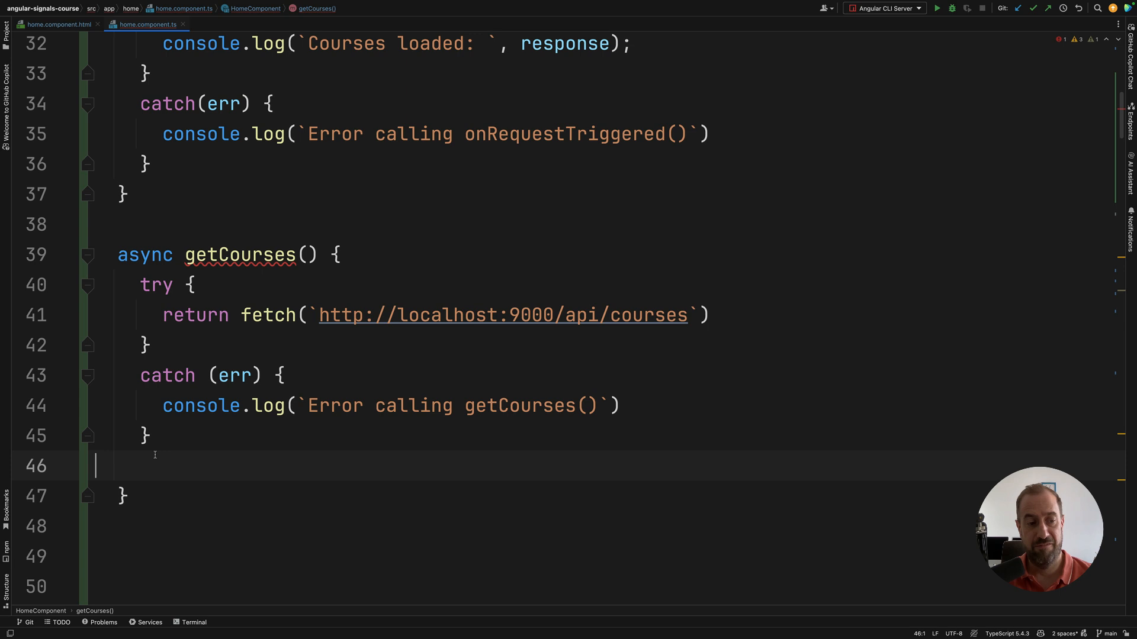
type("return")
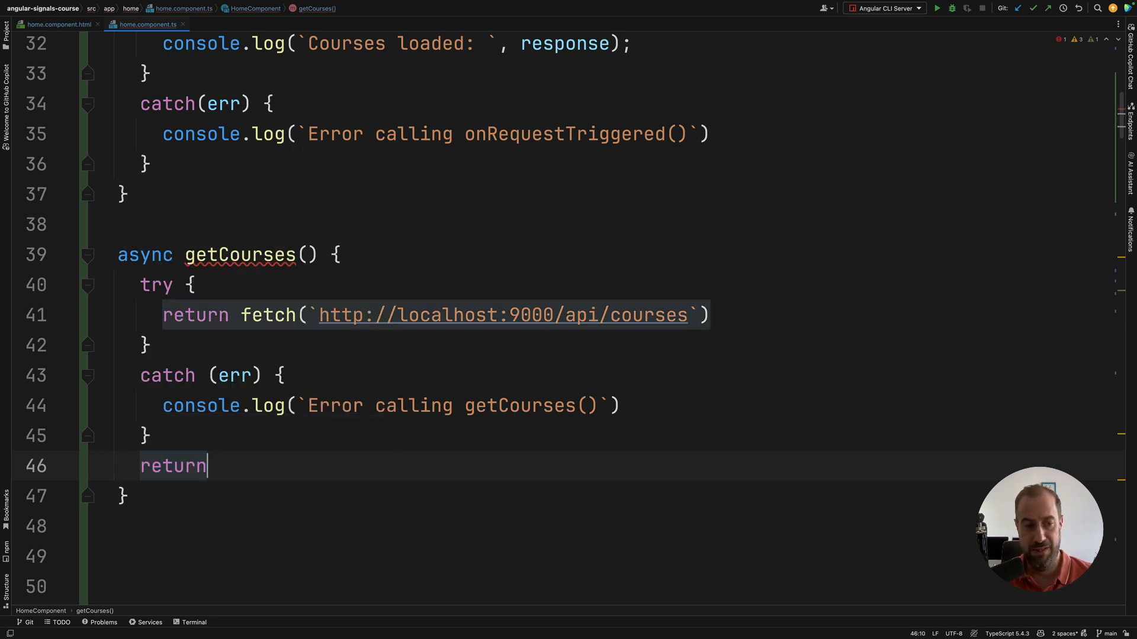
type("null;")
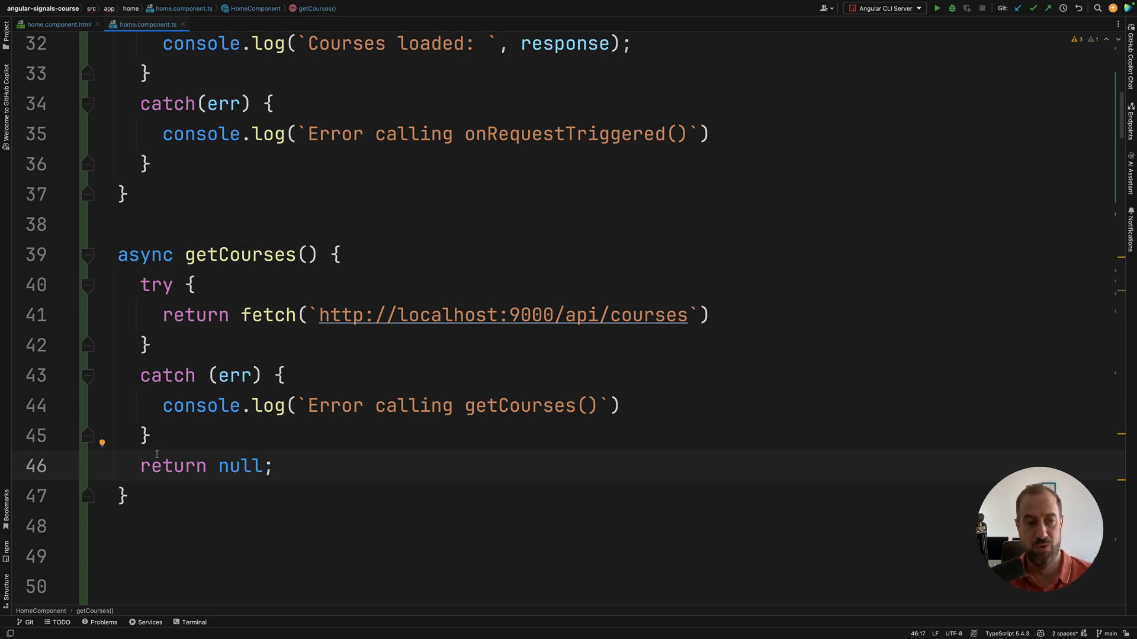
Review both methods' error handling, then bring up the localhost:4200 app in Chrome.
scroll("up", 3)
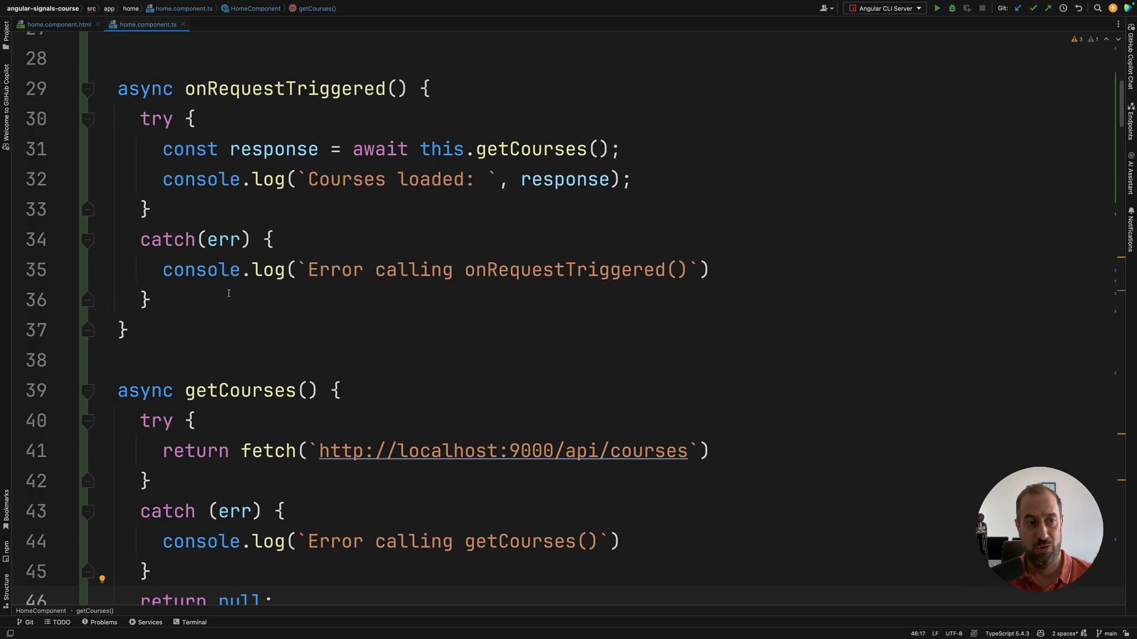
scroll("up", 3)
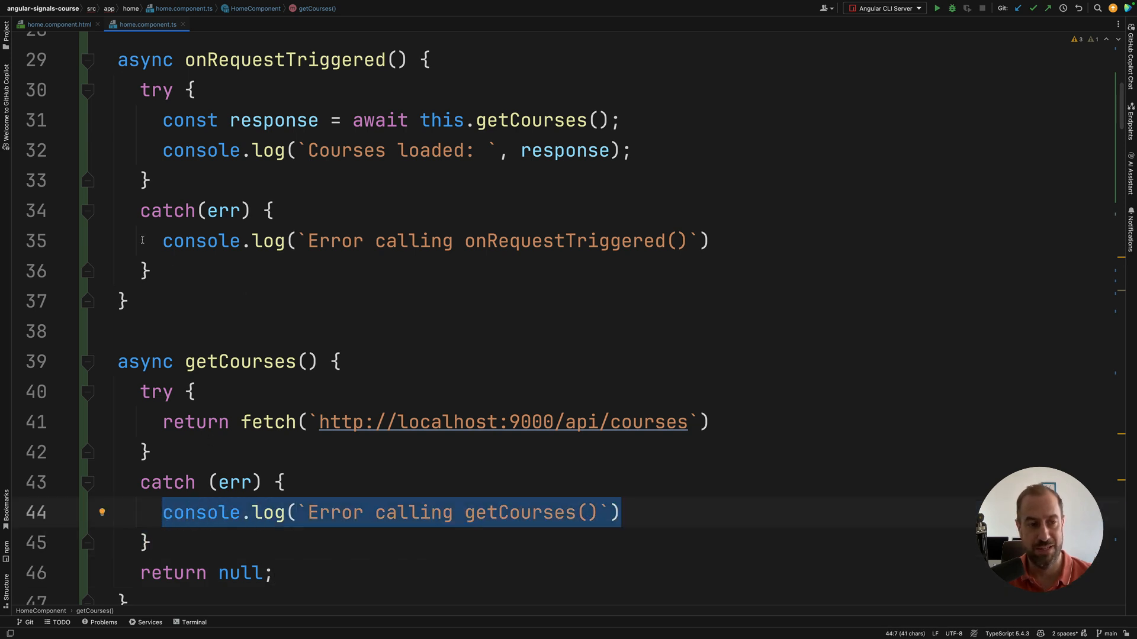
left_click(435, 241)
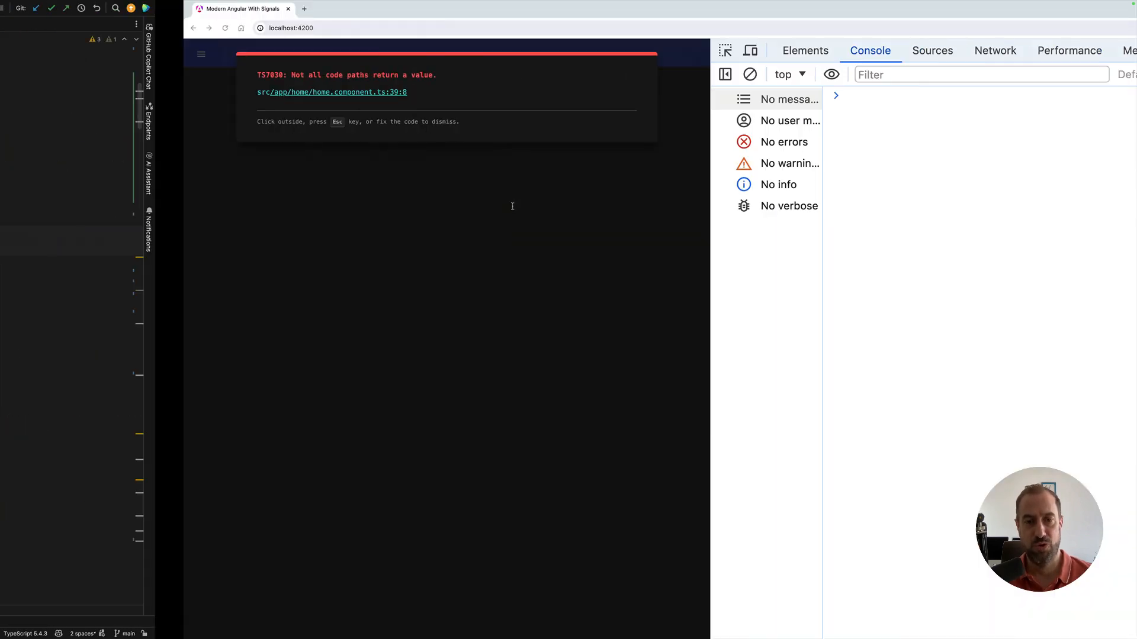
Dismiss the compile error overlay and trigger a courses request, logging the loaded response.
left_click(225, 27)
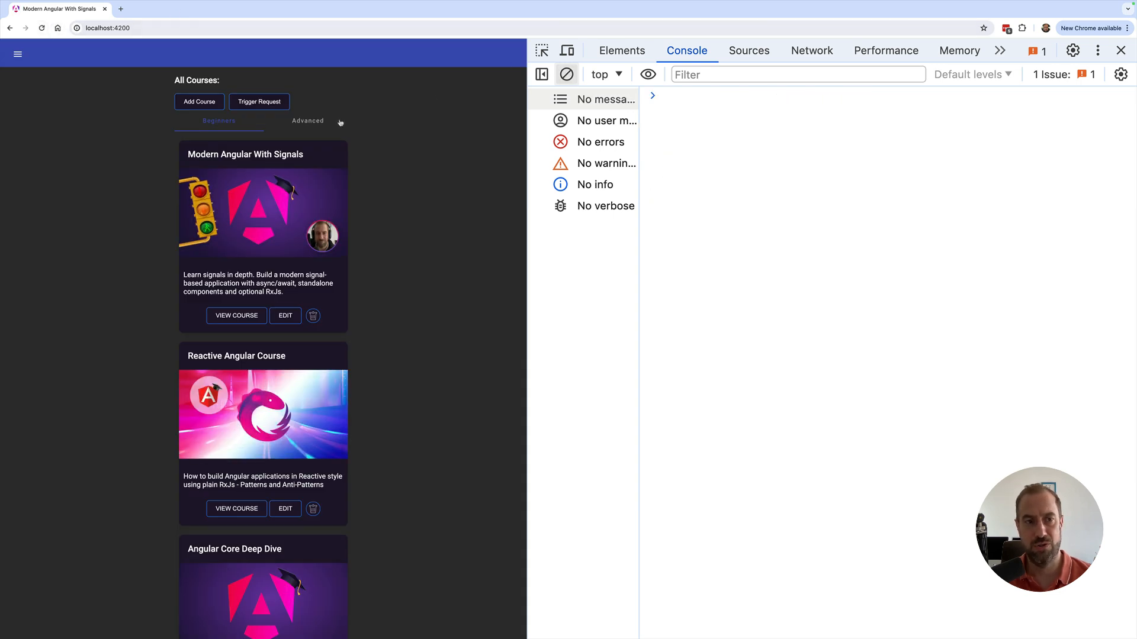
left_click(259, 102)
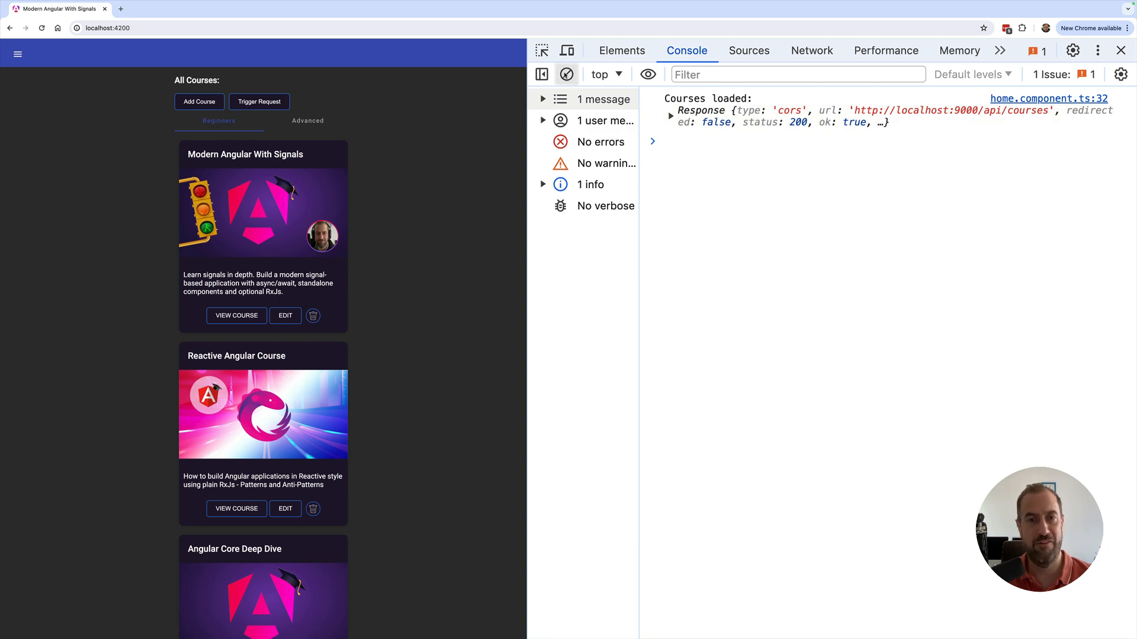
left_click(567, 74)
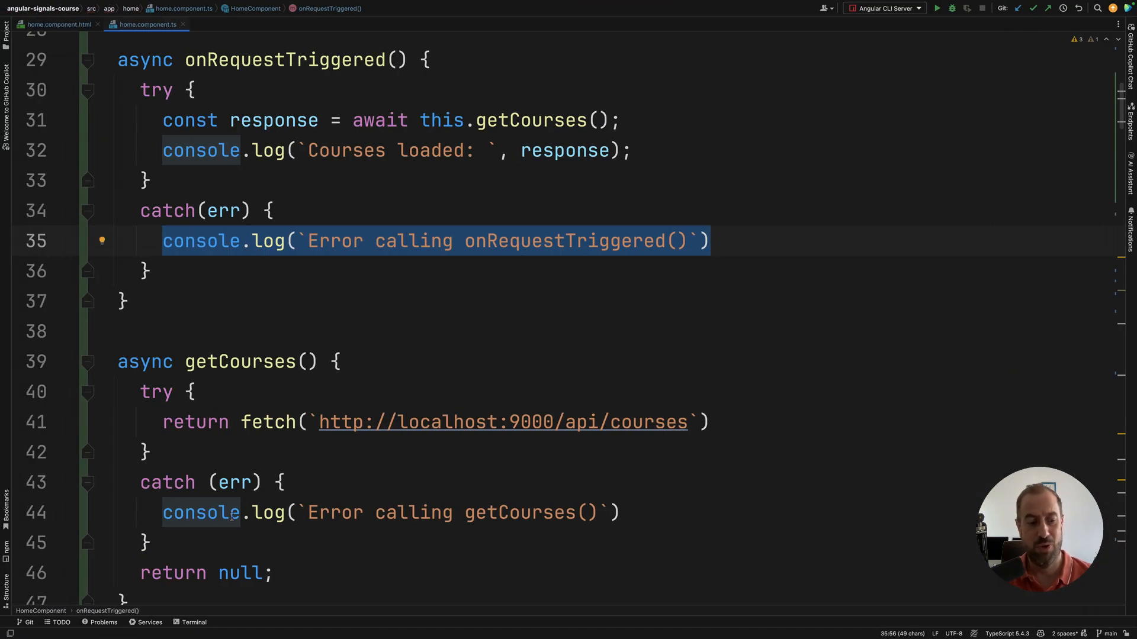
Clear the console and trigger again, logging the refused connection as 'Error calling onRequestTriggered()'.
left_click(193, 623)
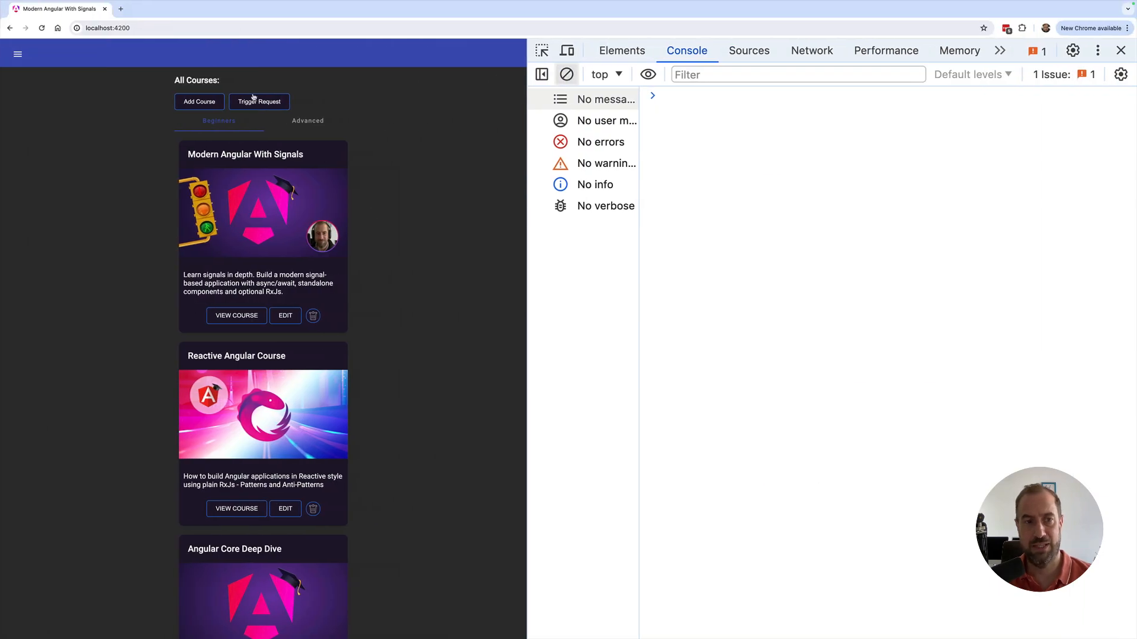
left_click(259, 102)
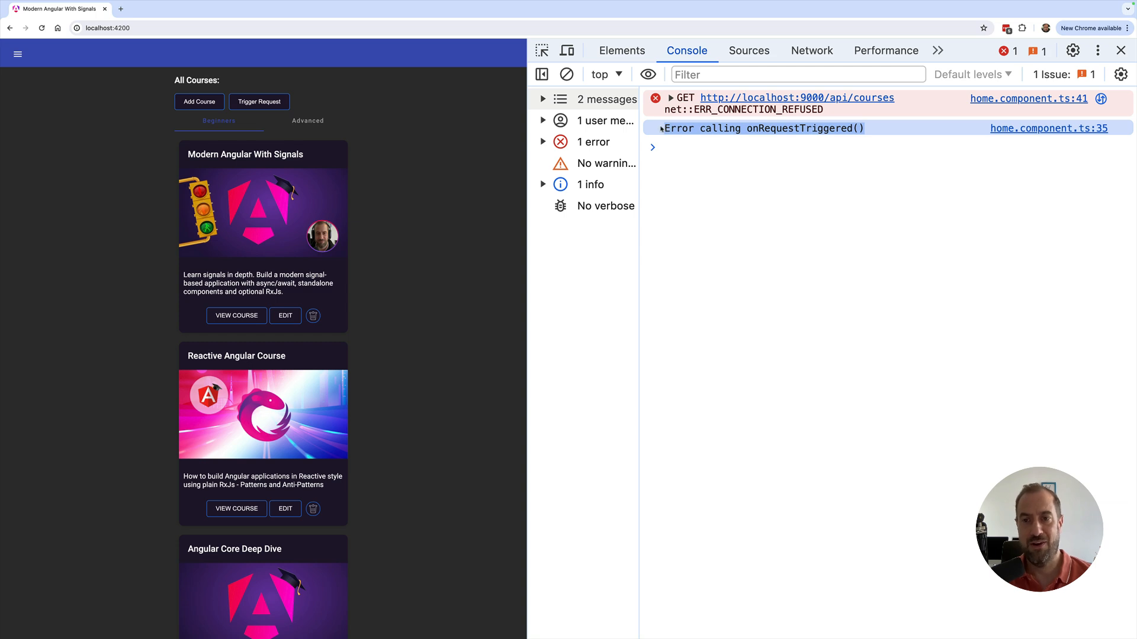
left_click(1051, 128)
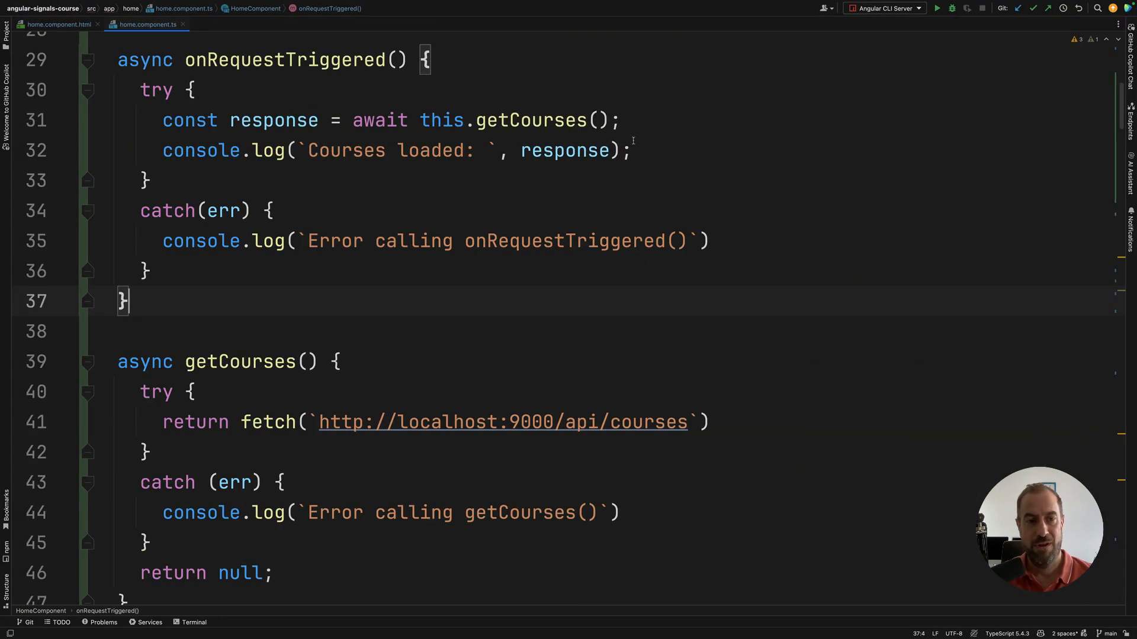
Compare the getCourses fetch call with the onRequestTriggered catch block after the refused-connection error.
double_click(563, 241)
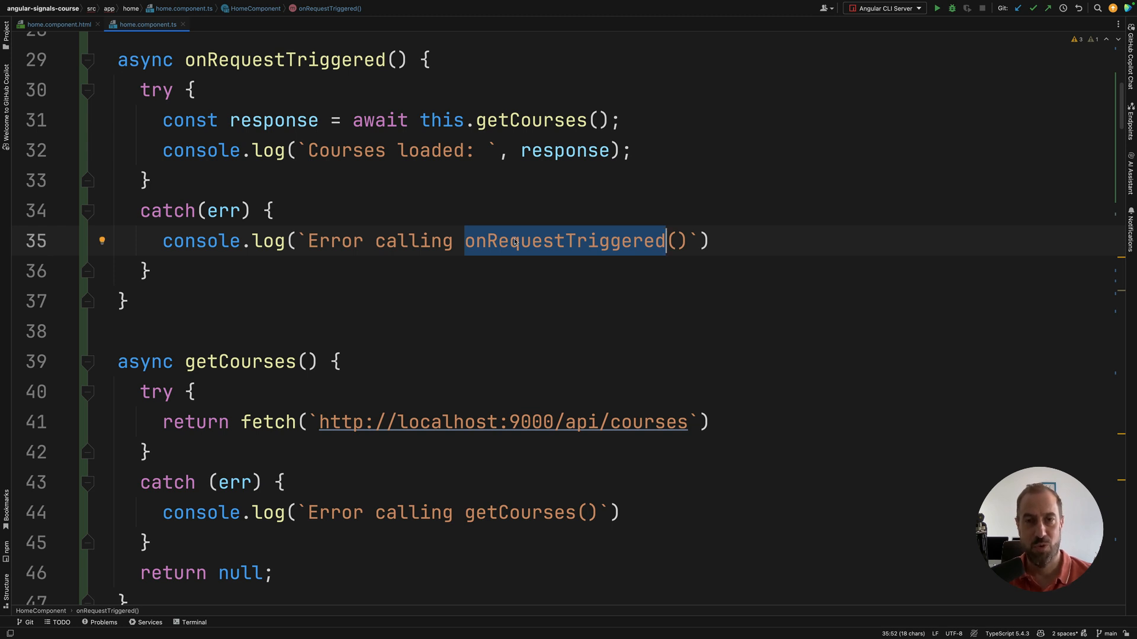
left_click(334, 361)
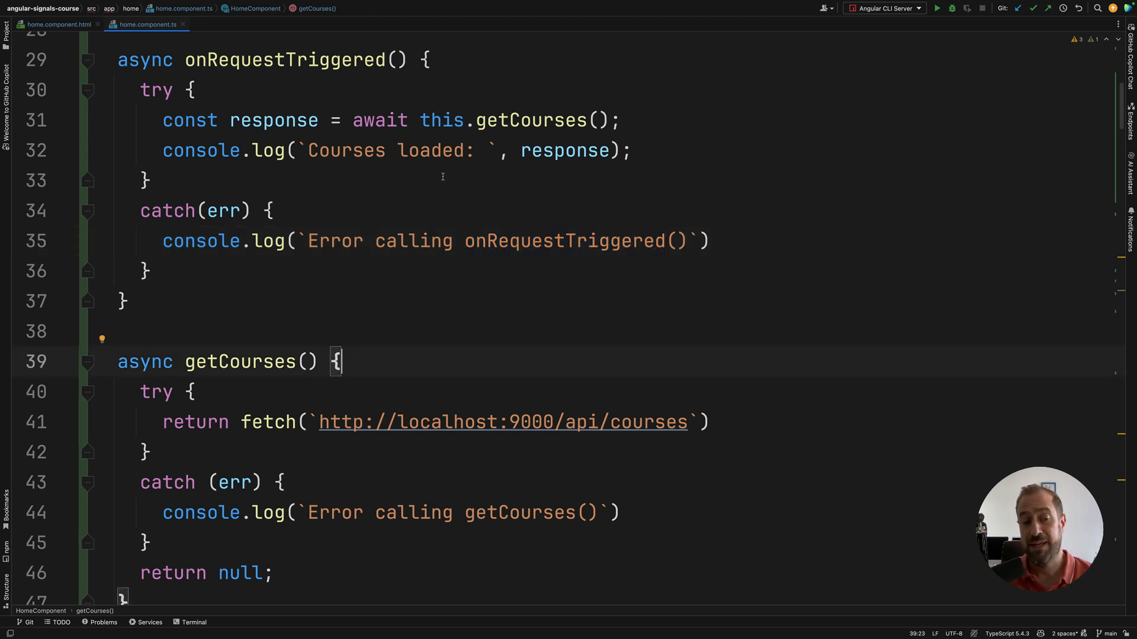
double_click(239, 361)
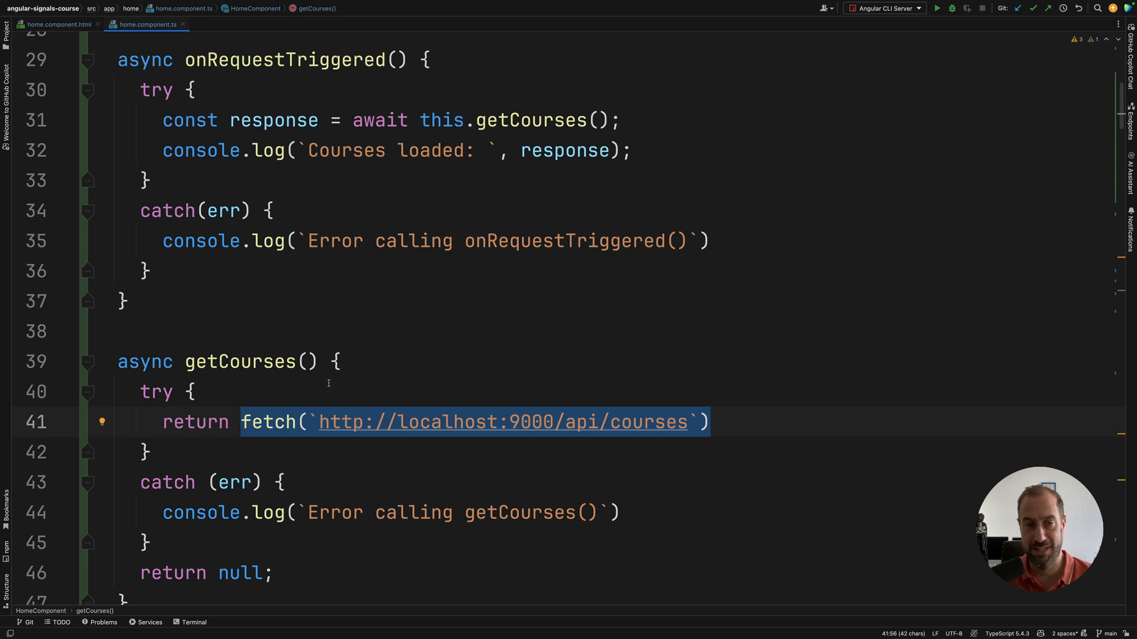
left_click(600, 120)
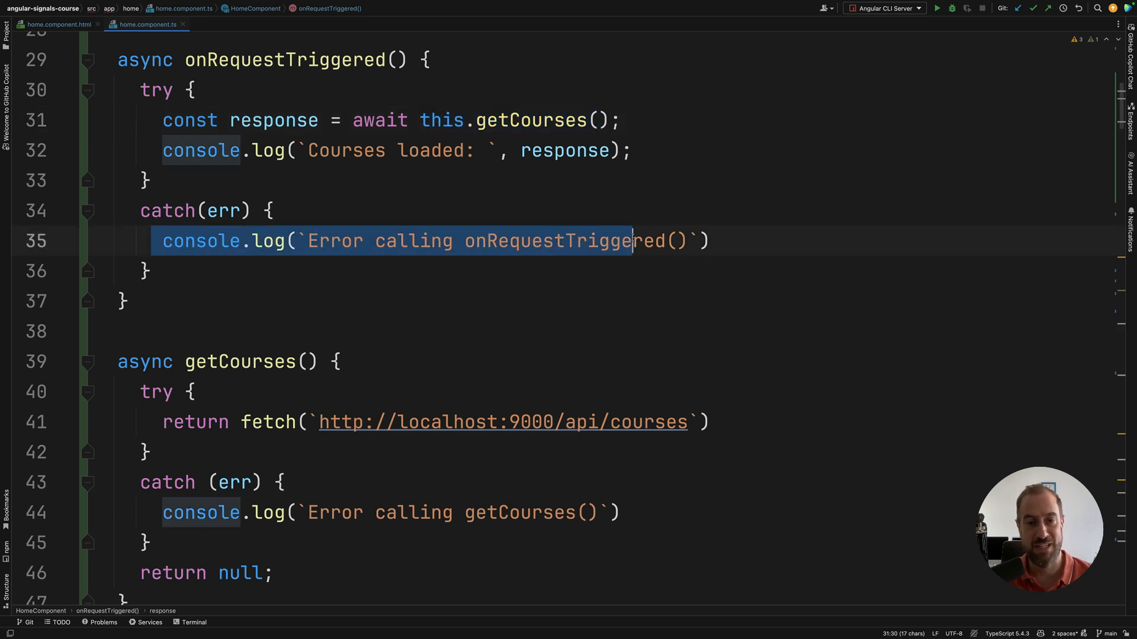
left_click(294, 210)
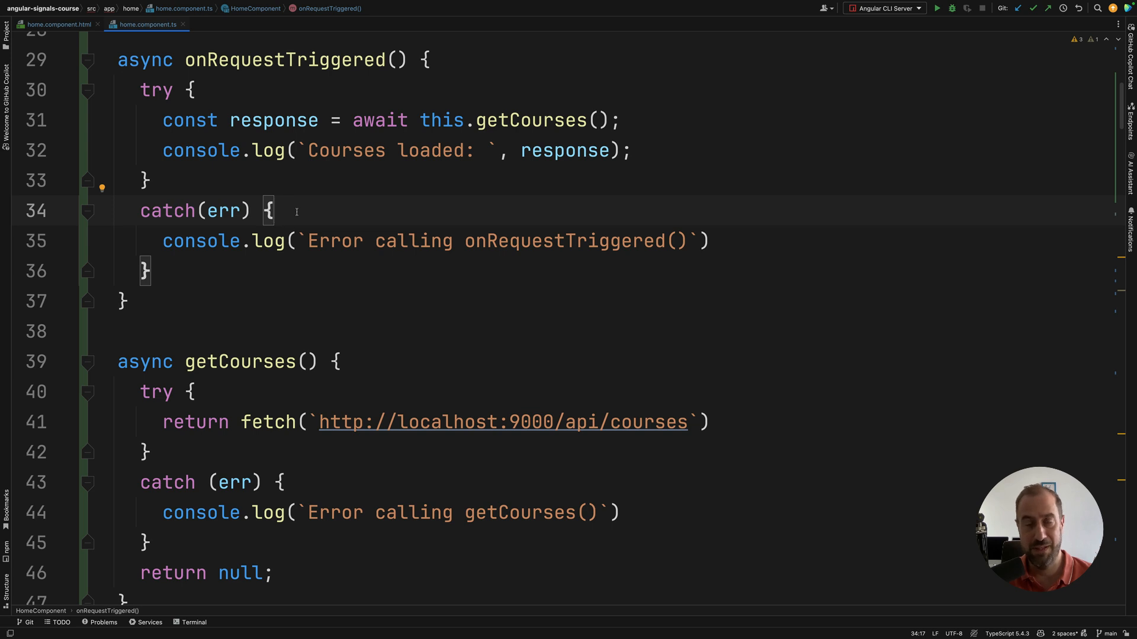
mouse_move(243, 423)
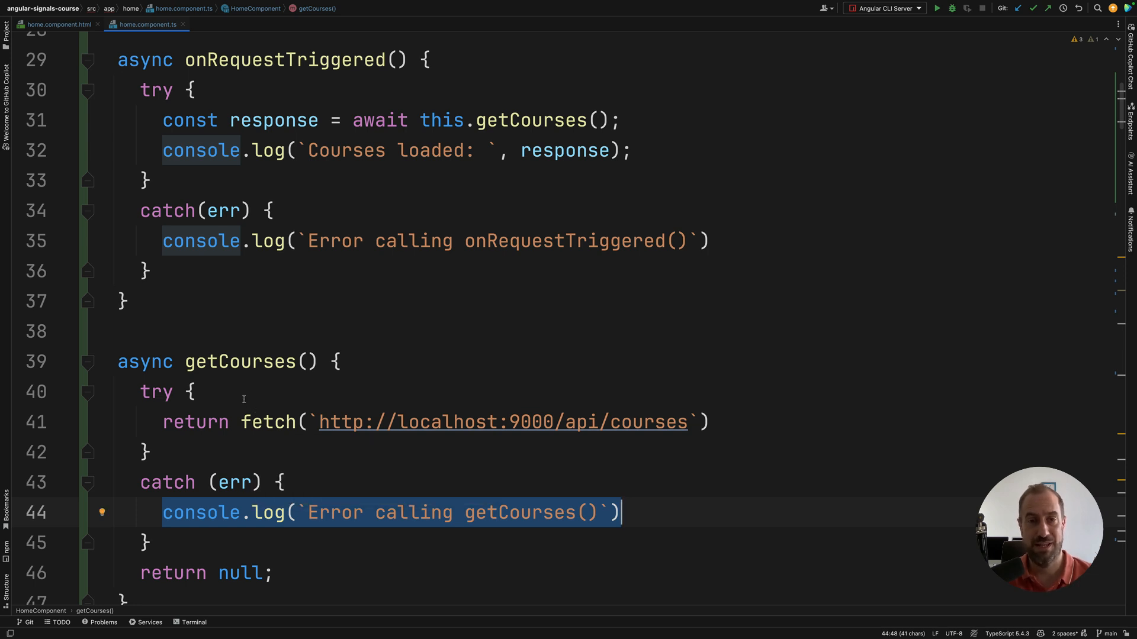
mouse_move(272, 423)
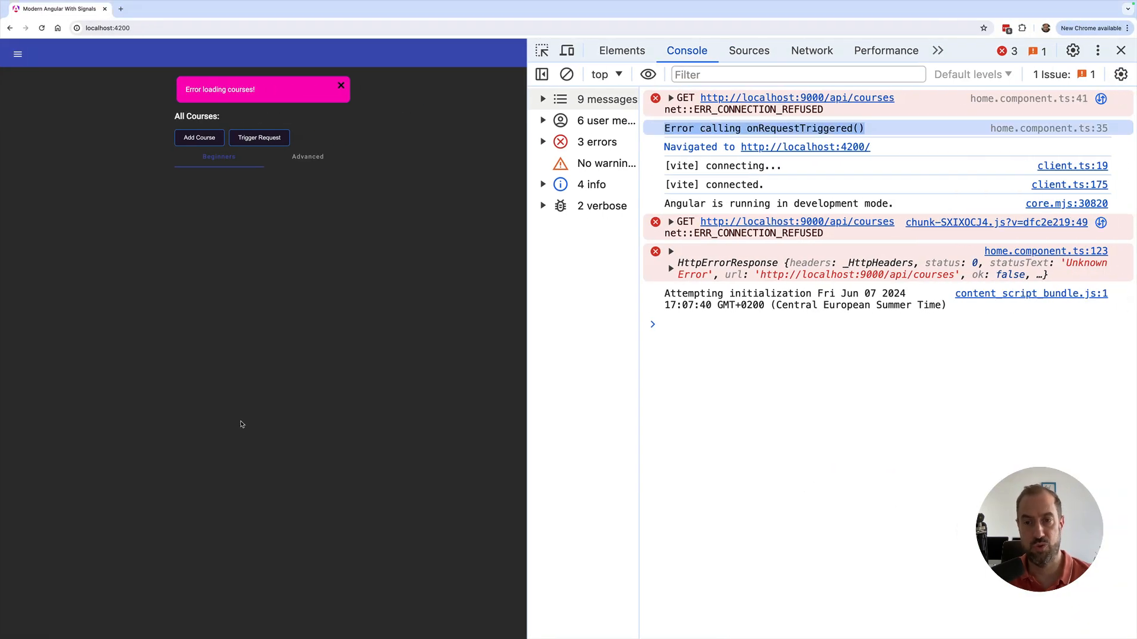
Clear the Chrome console and rerun Trigger Request to log getCourses' error and 'Courses loaded: null'.
left_click(567, 75)
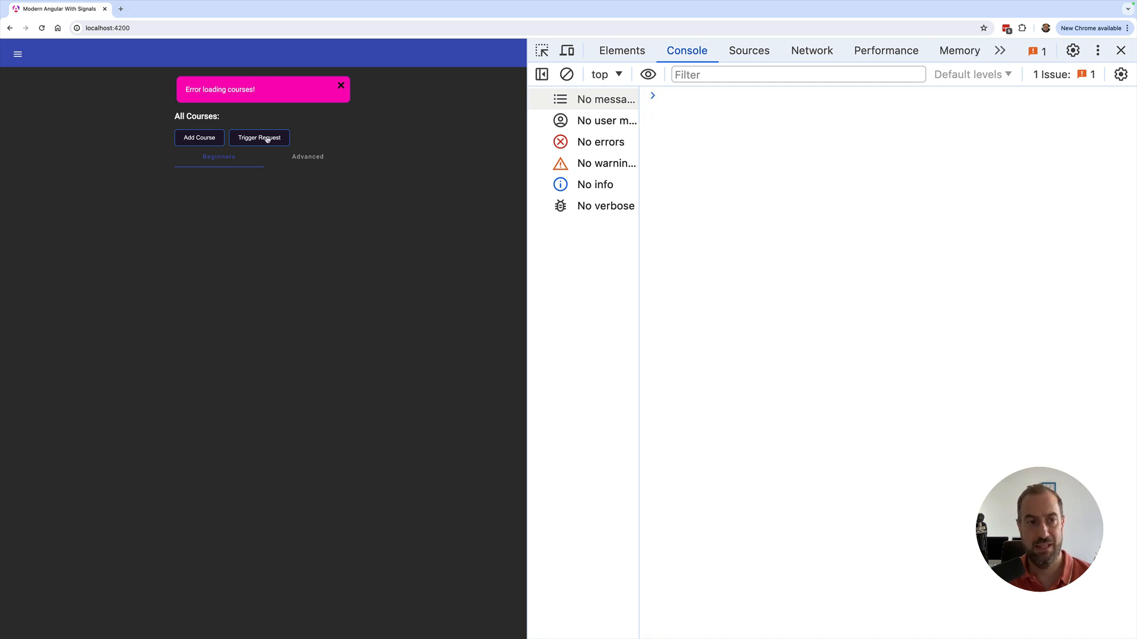
left_click(258, 138)
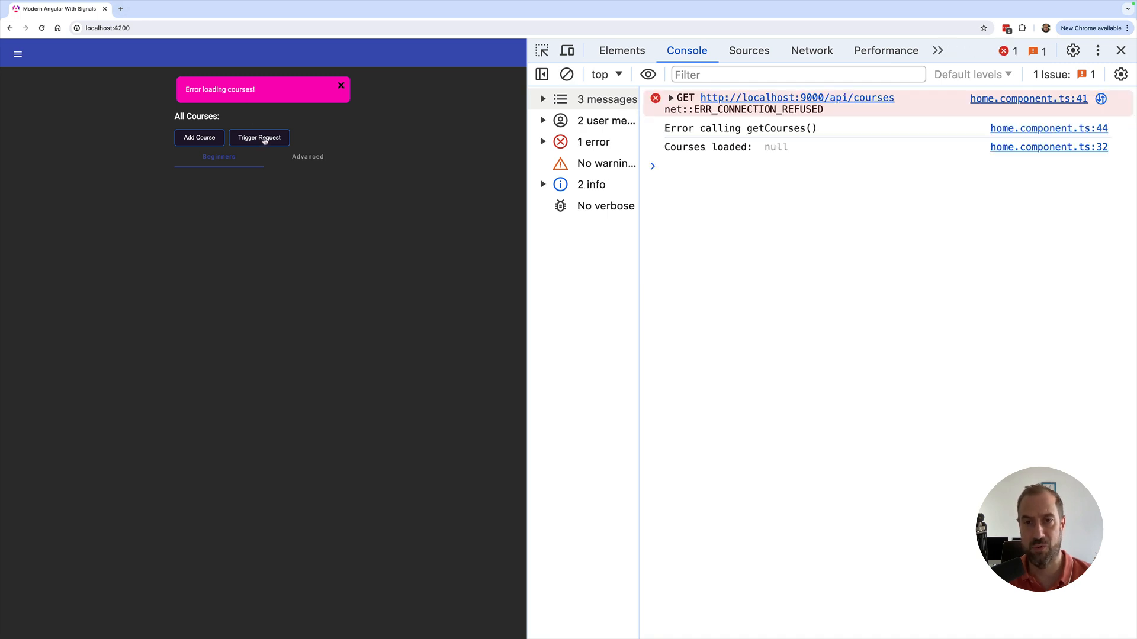
left_click(740, 129)
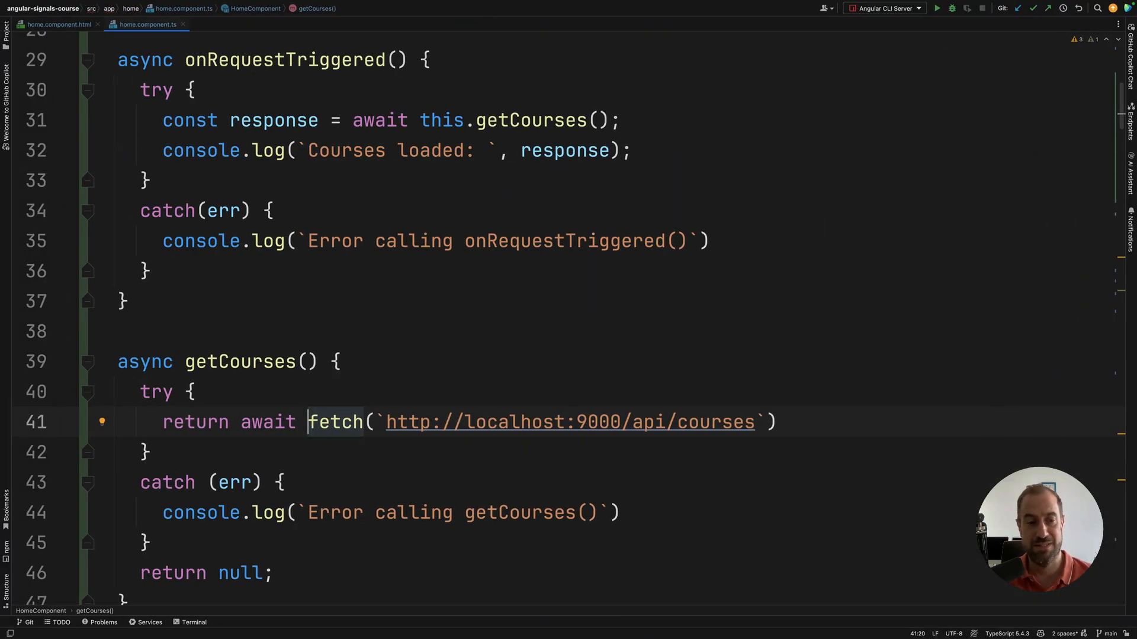
scroll("down", 3)
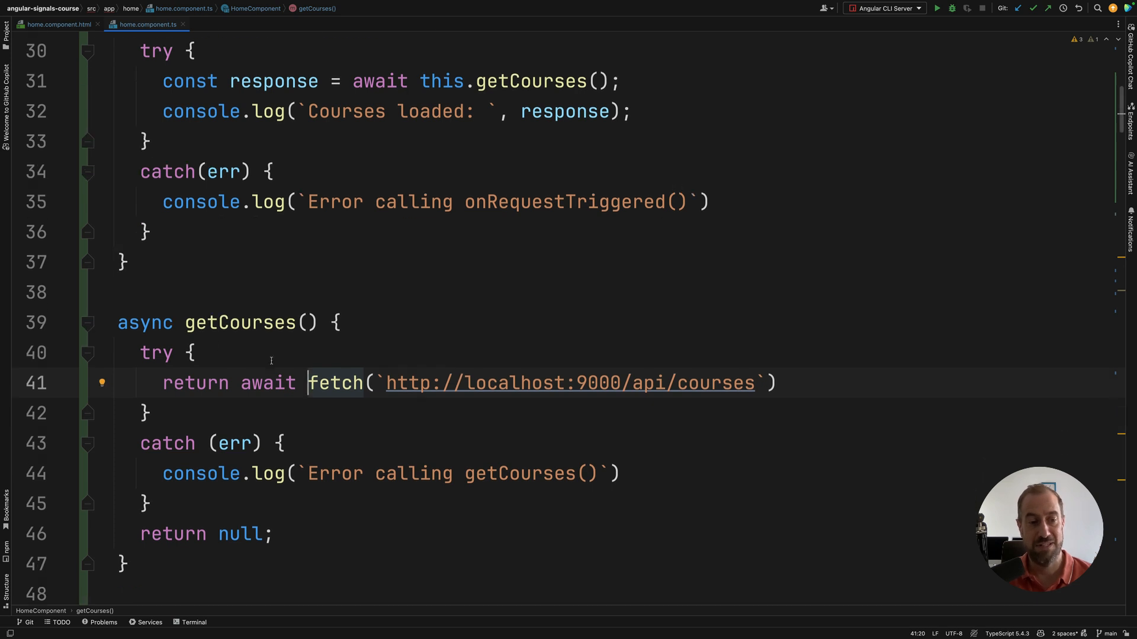
mouse_move(334, 383)
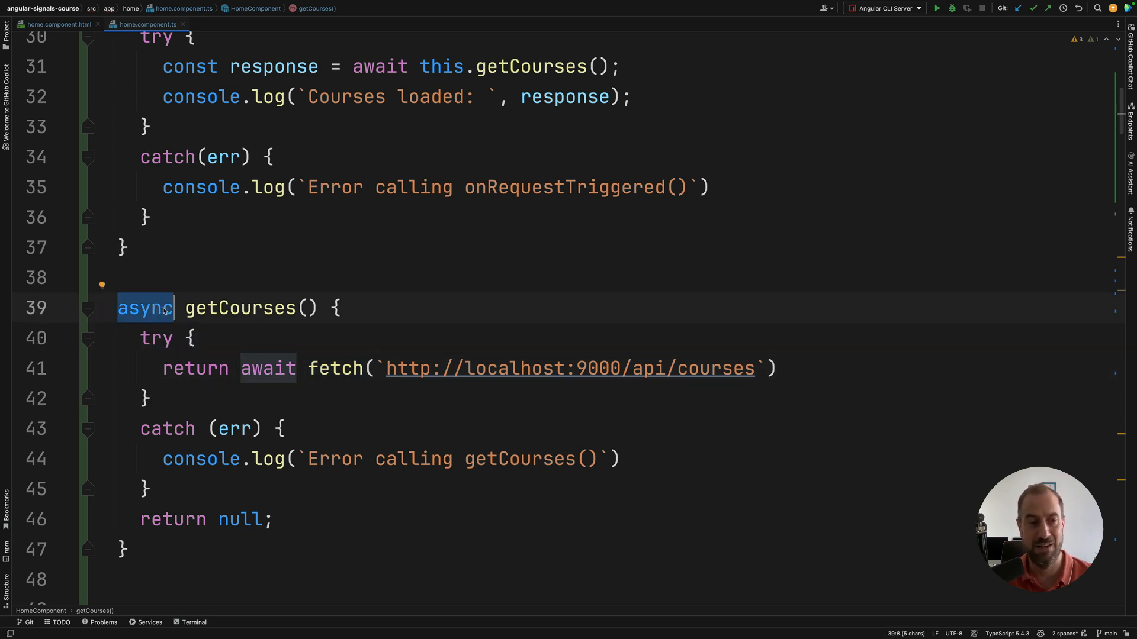
left_click(191, 339)
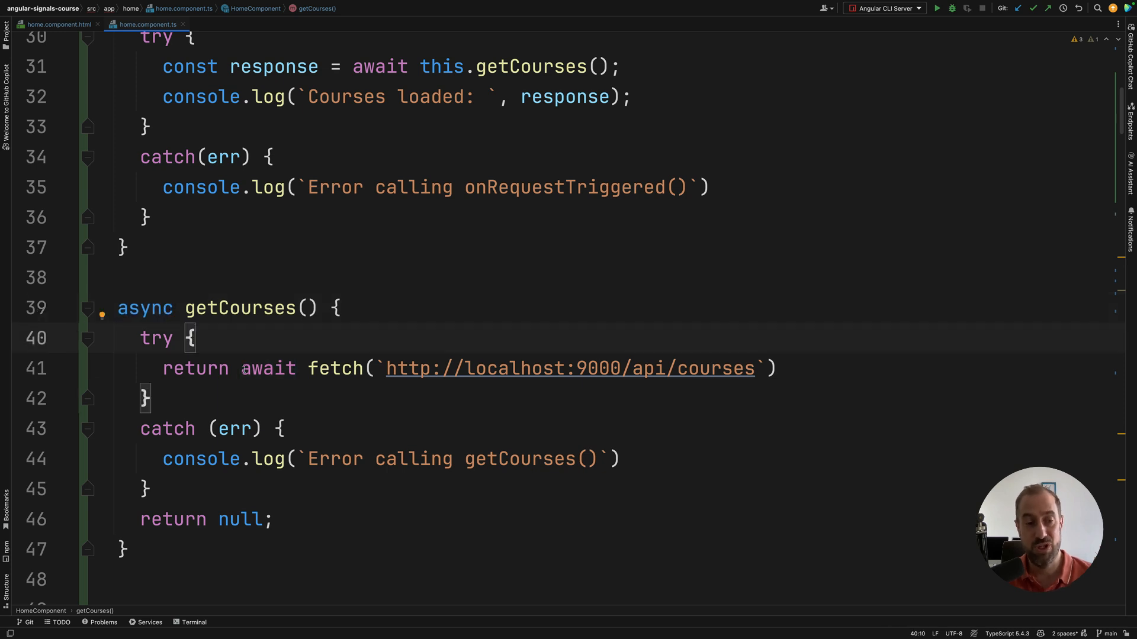
double_click(268, 368)
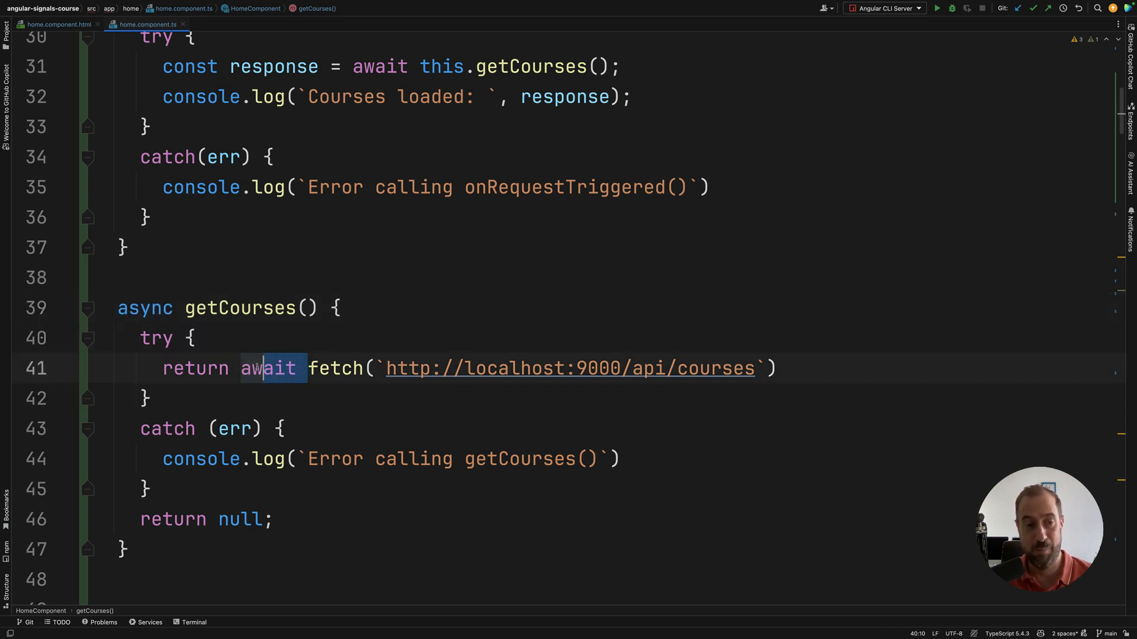
double_click(268, 368)
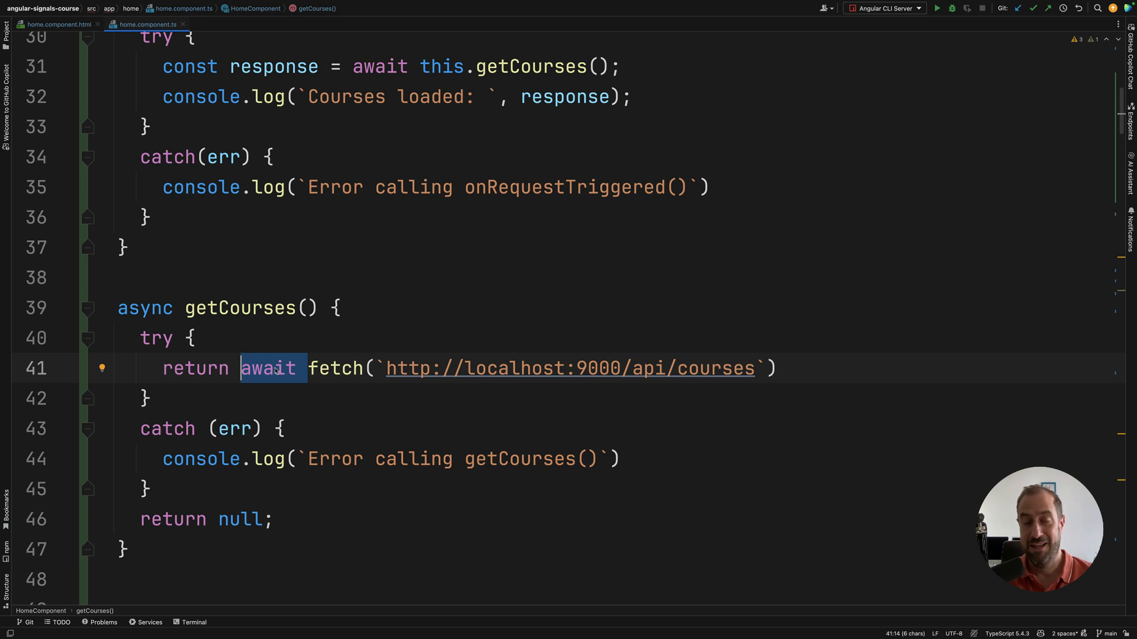
mouse_move(186, 475)
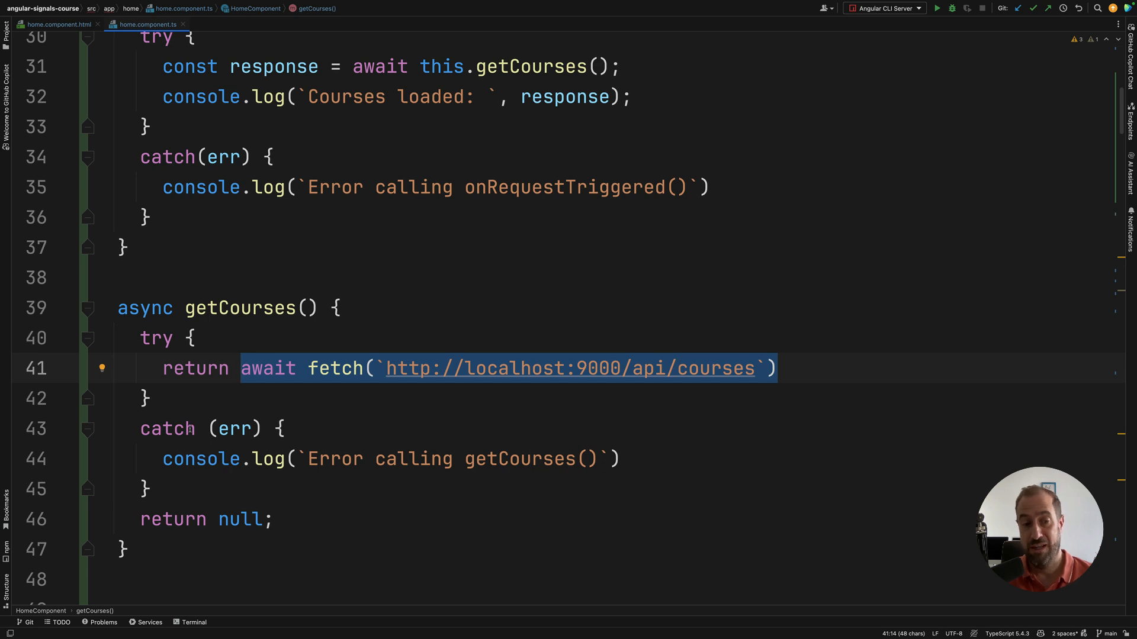
double_click(201, 458)
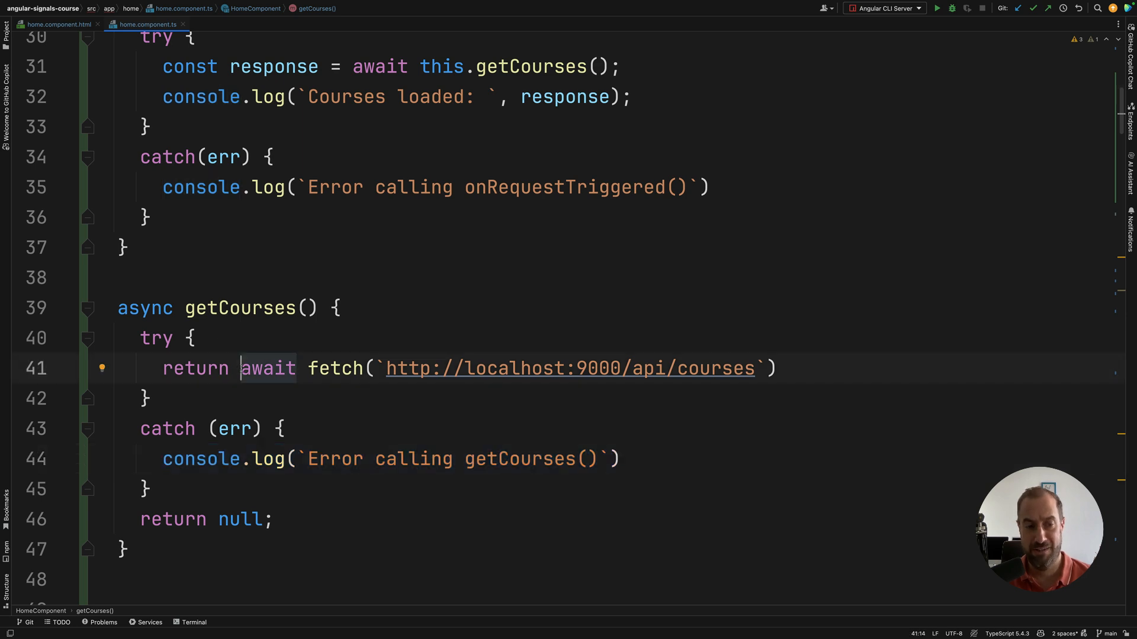
Rewrite getCourses as 'const result = await fetch(...)' returning result, then undo the rewrite.
key("Delete")
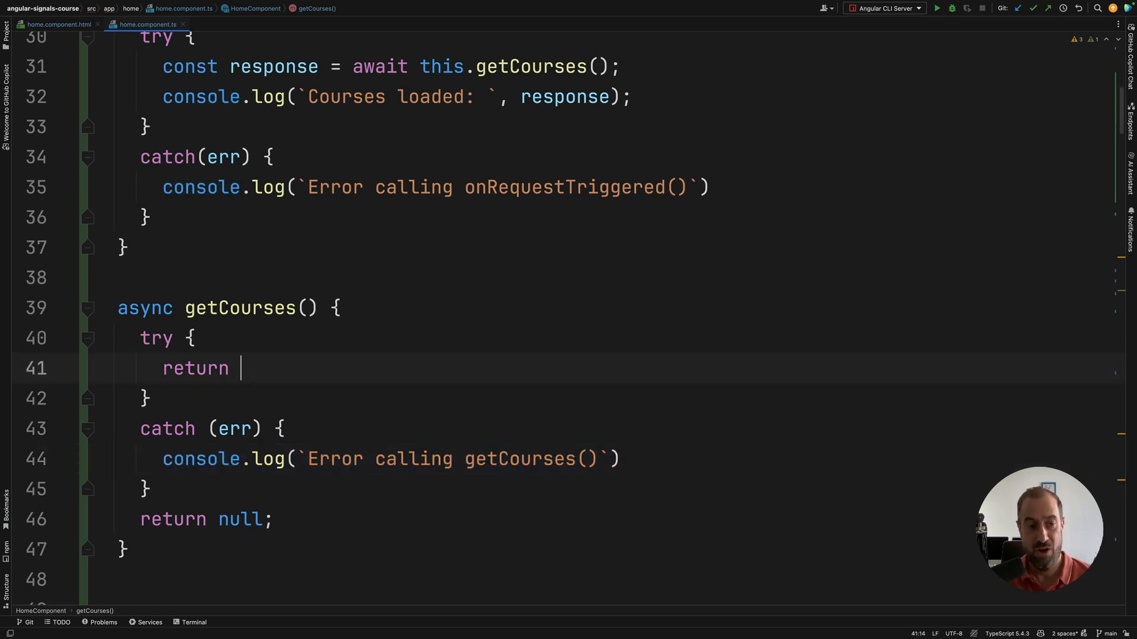
type("const")
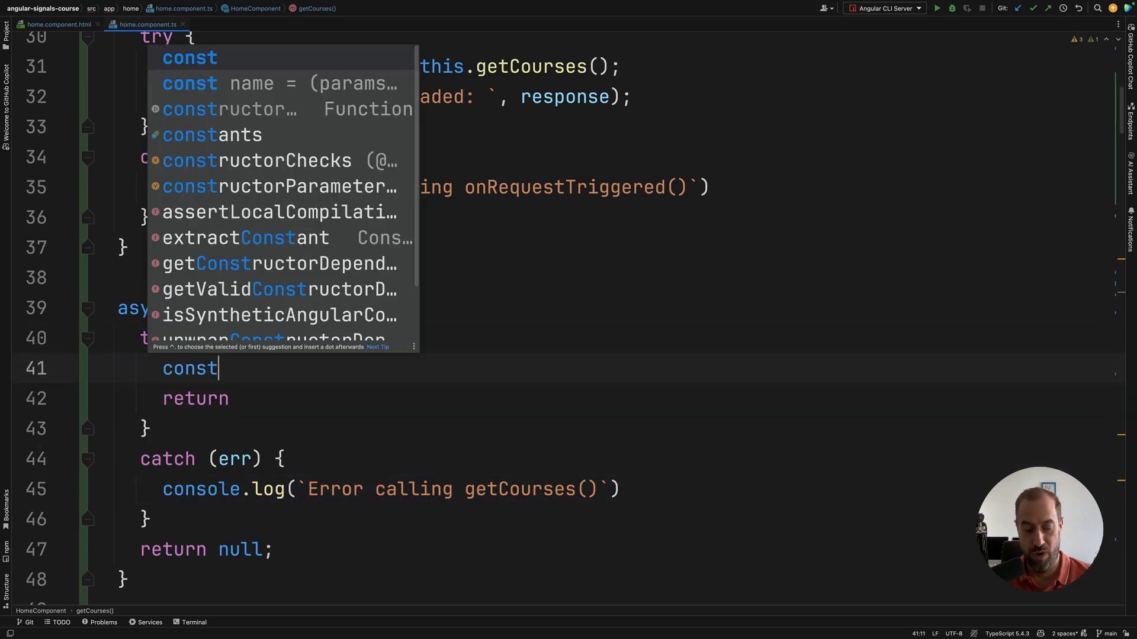
type("result =")
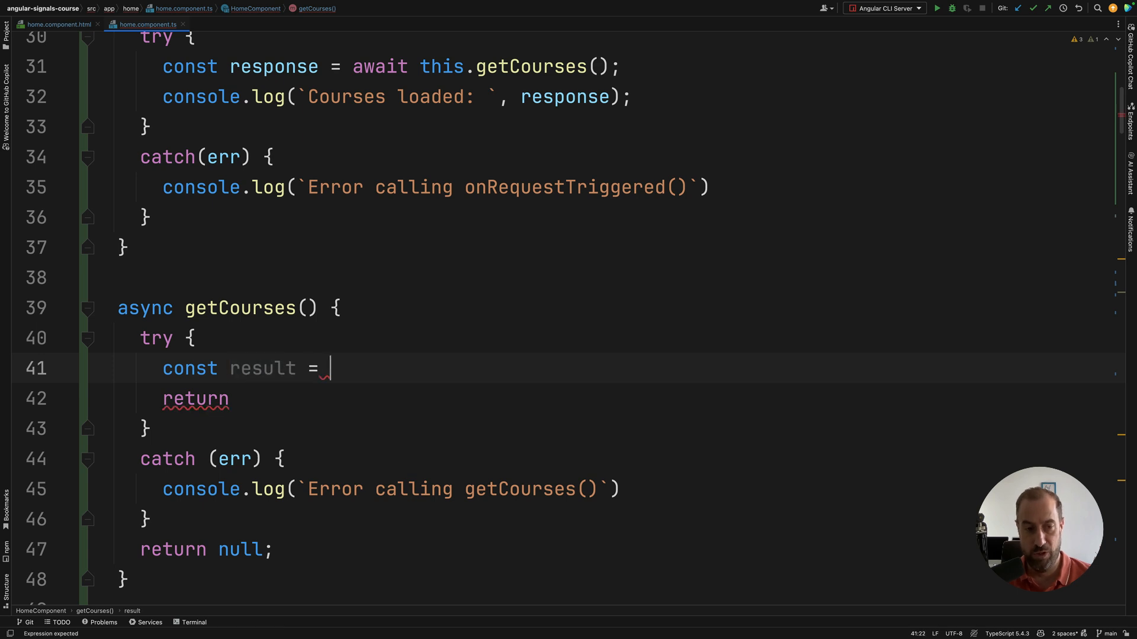
type("await fetch(`http://localhost:9000/api/courses`)")
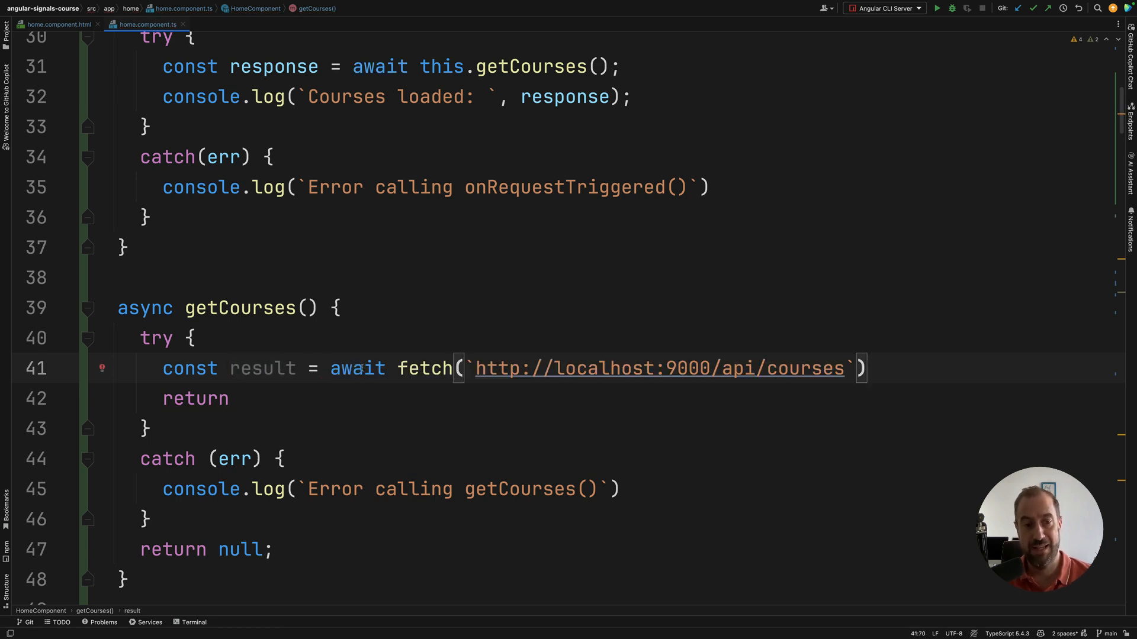
left_click(256, 398)
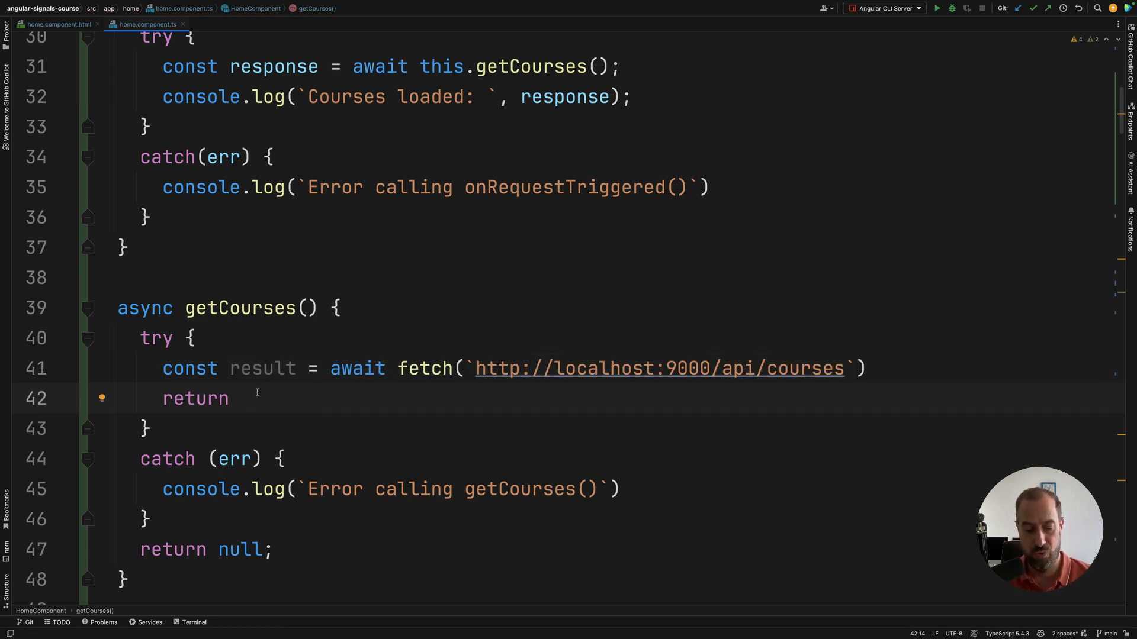
type("result")
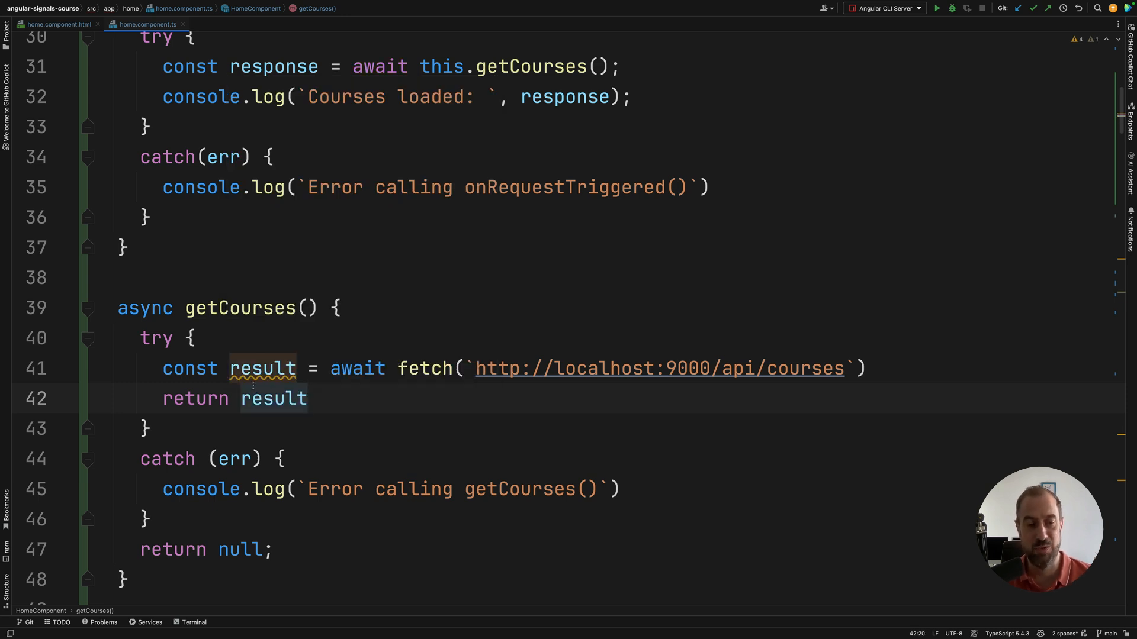
mouse_move(272, 439)
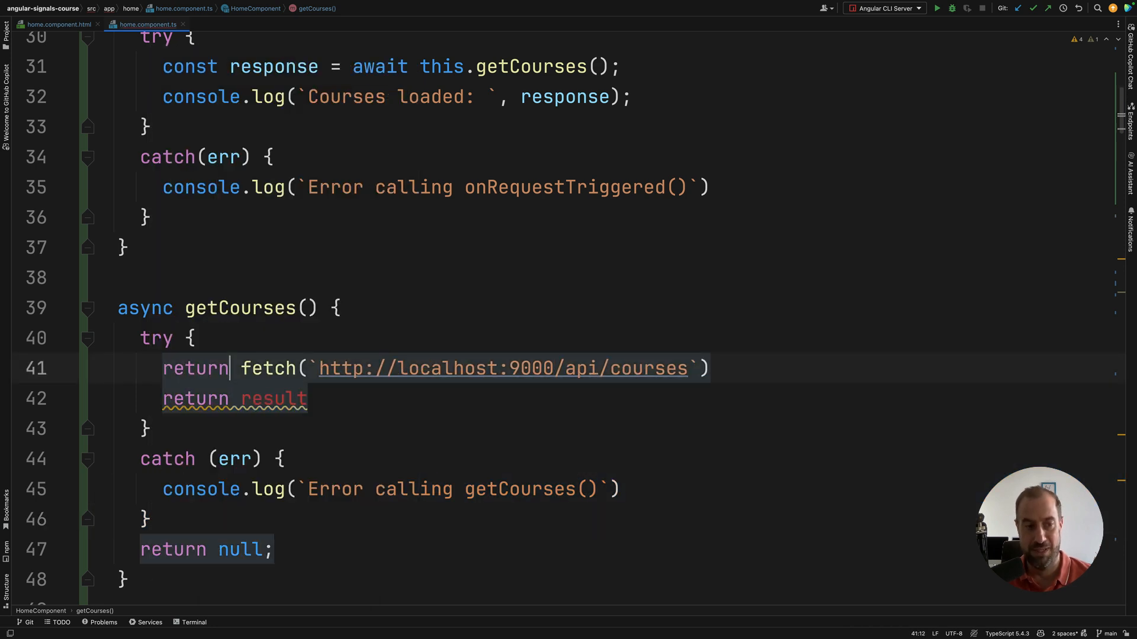
key("Backspace")
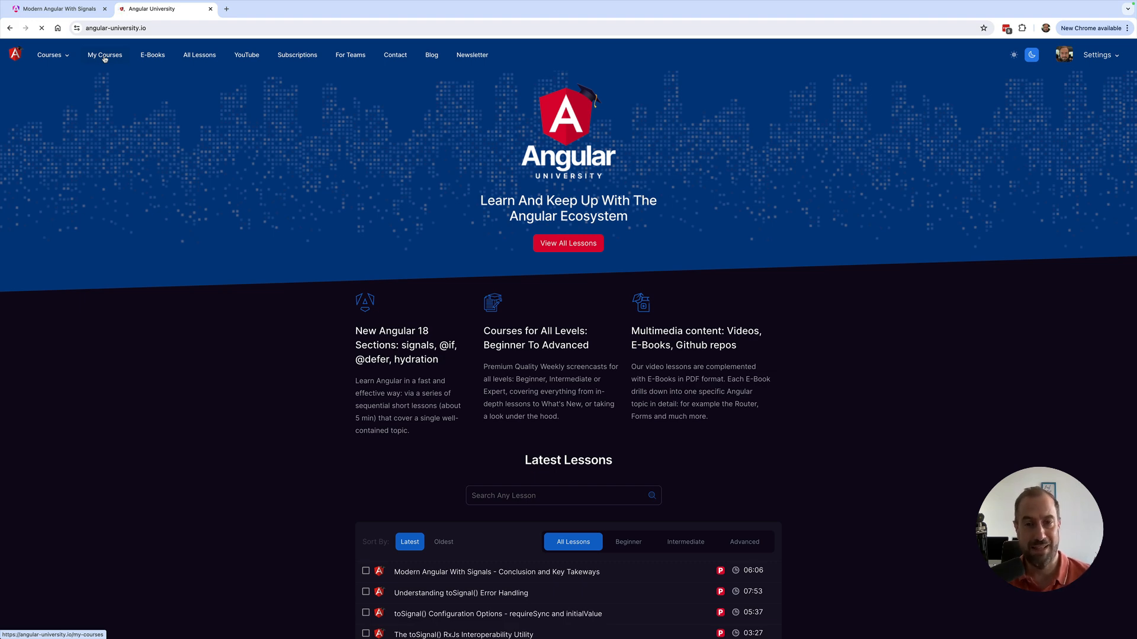
Click through from angular-university.io to the Modern Angular With Signals course page.
left_click(104, 55)
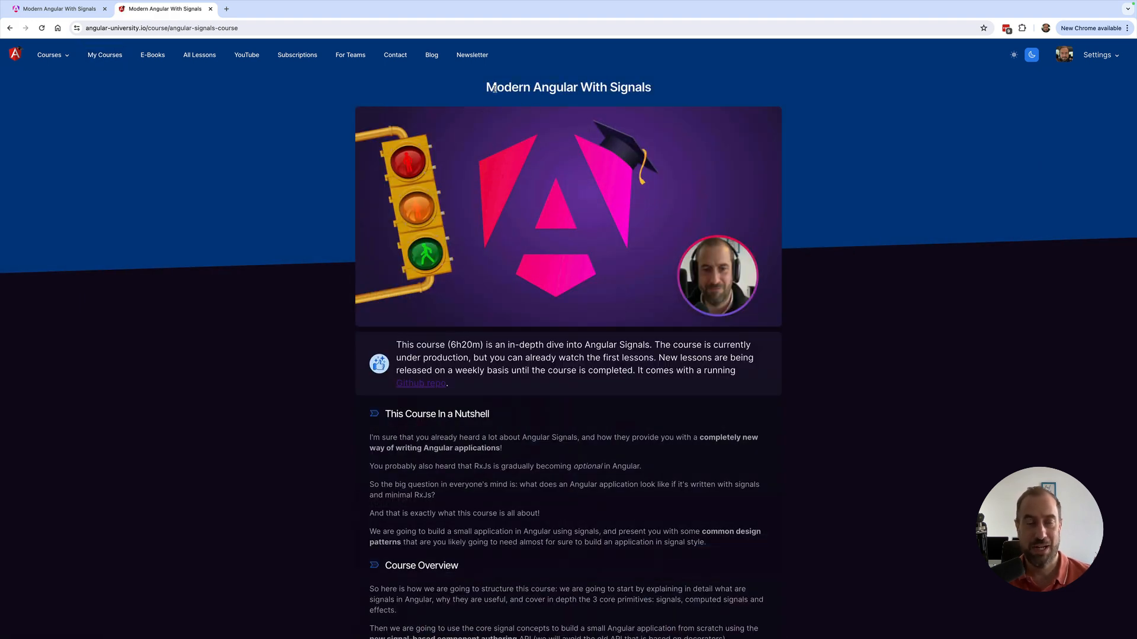
mouse_move(337, 314)
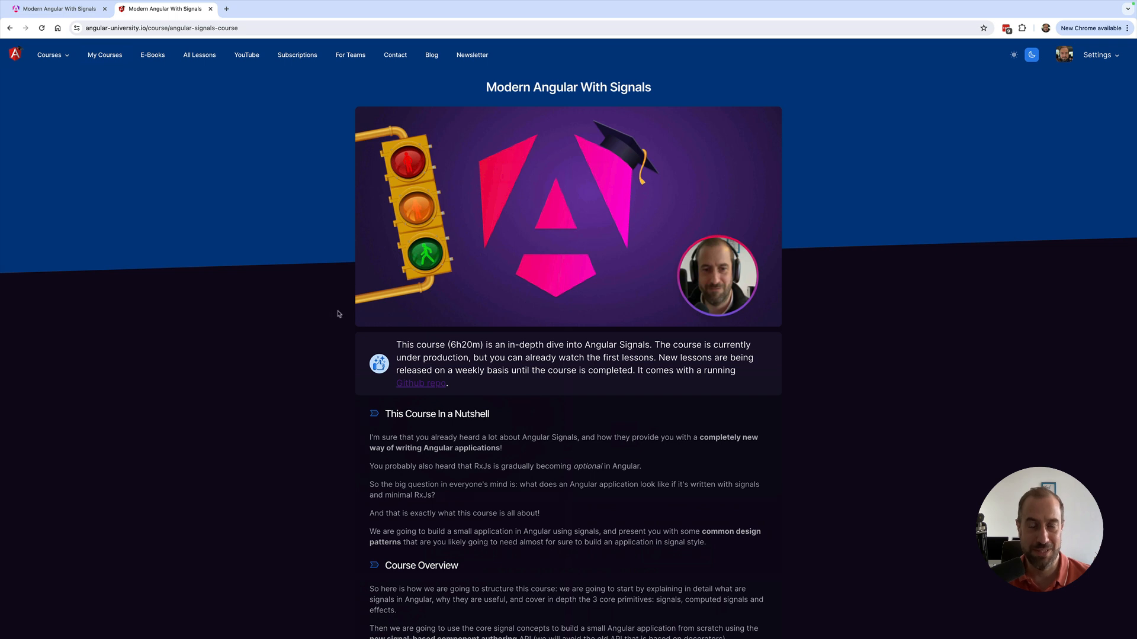
mouse_move(232, 232)
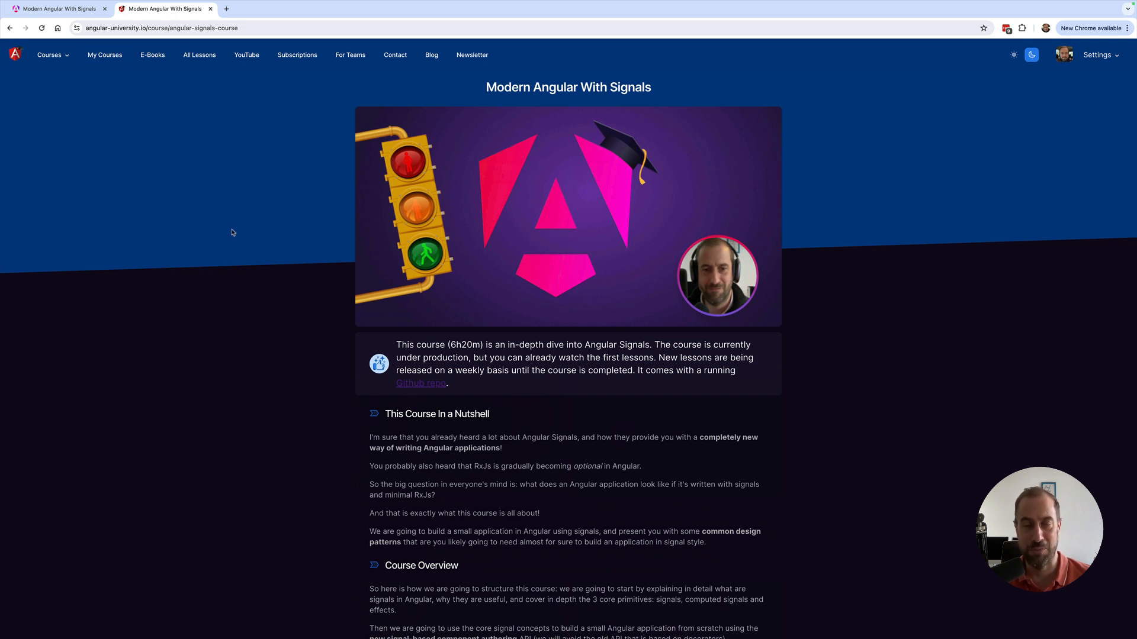